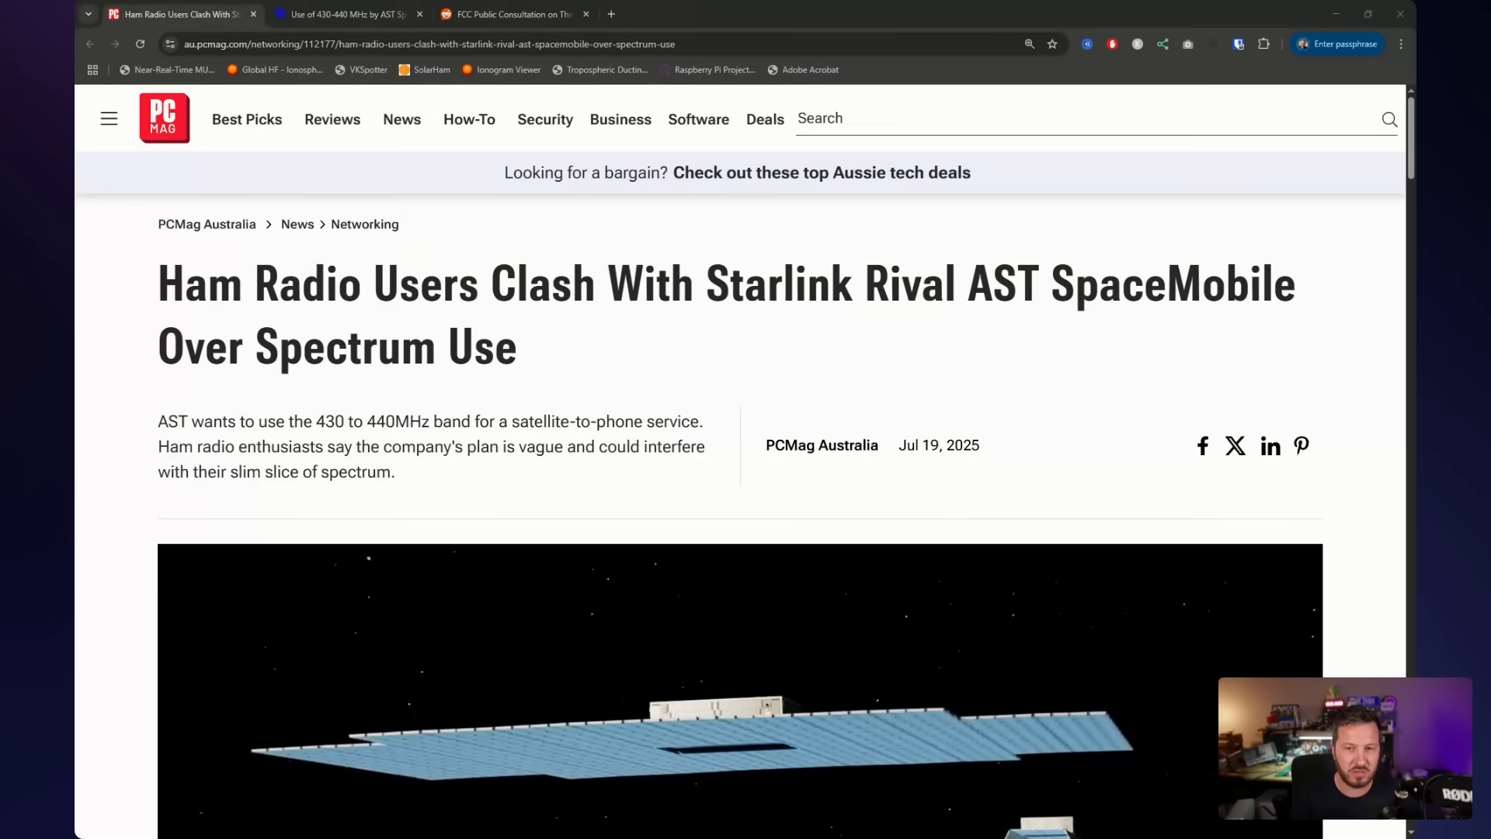
mouse_move(1018, 369)
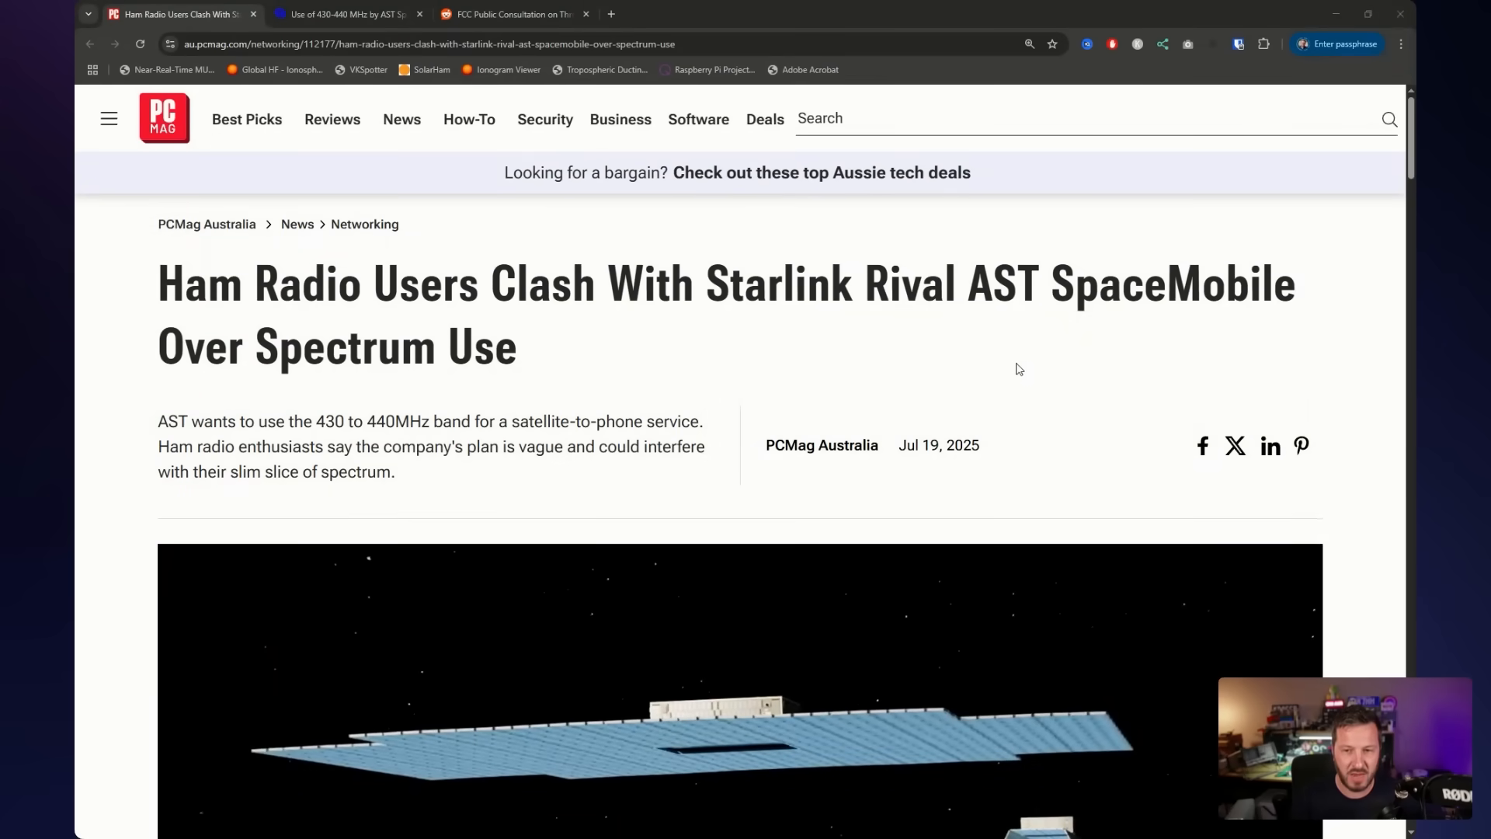
mouse_move(691, 348)
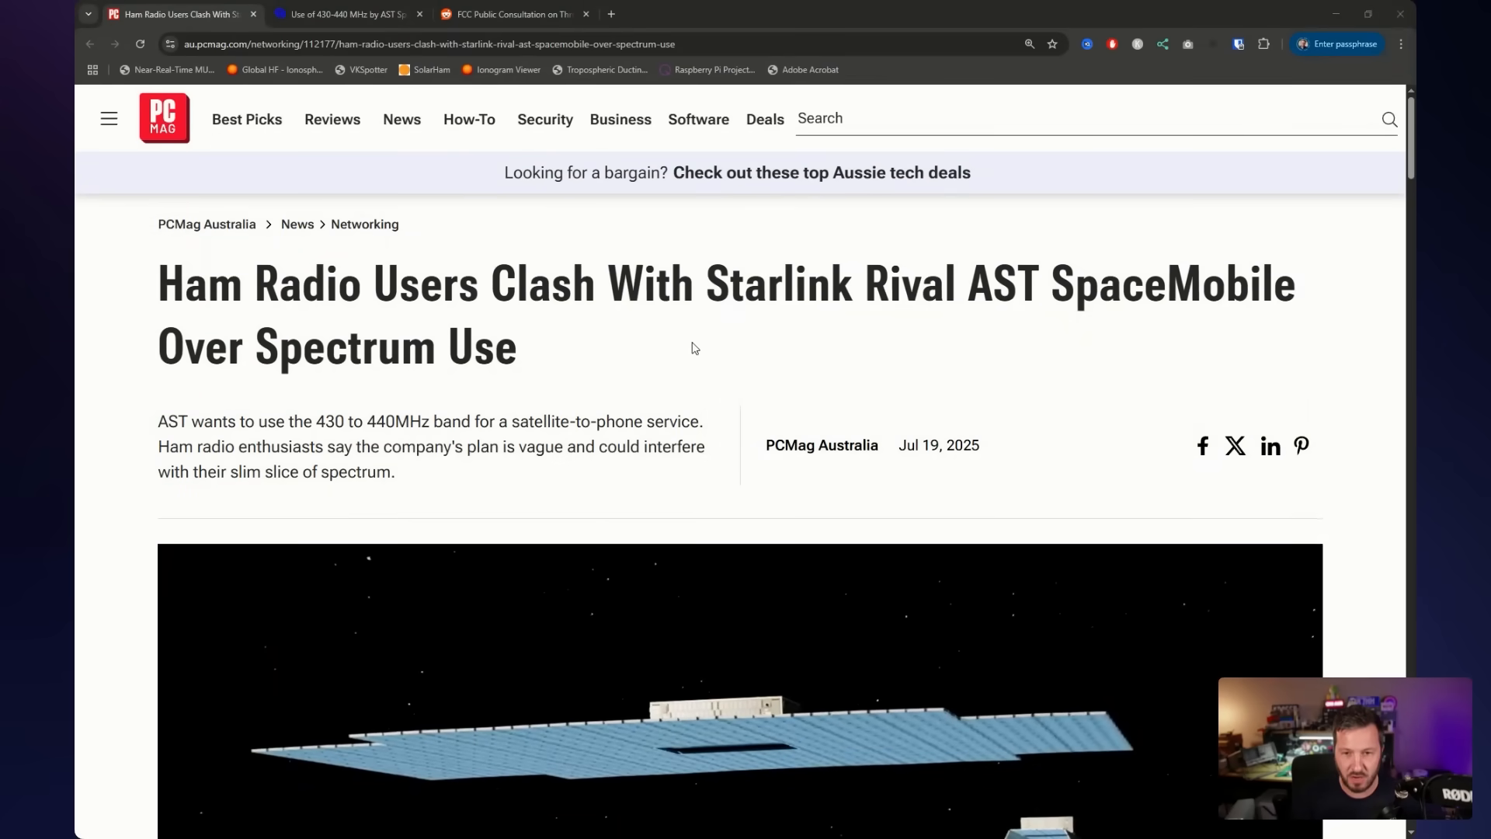
mouse_move(401, 398)
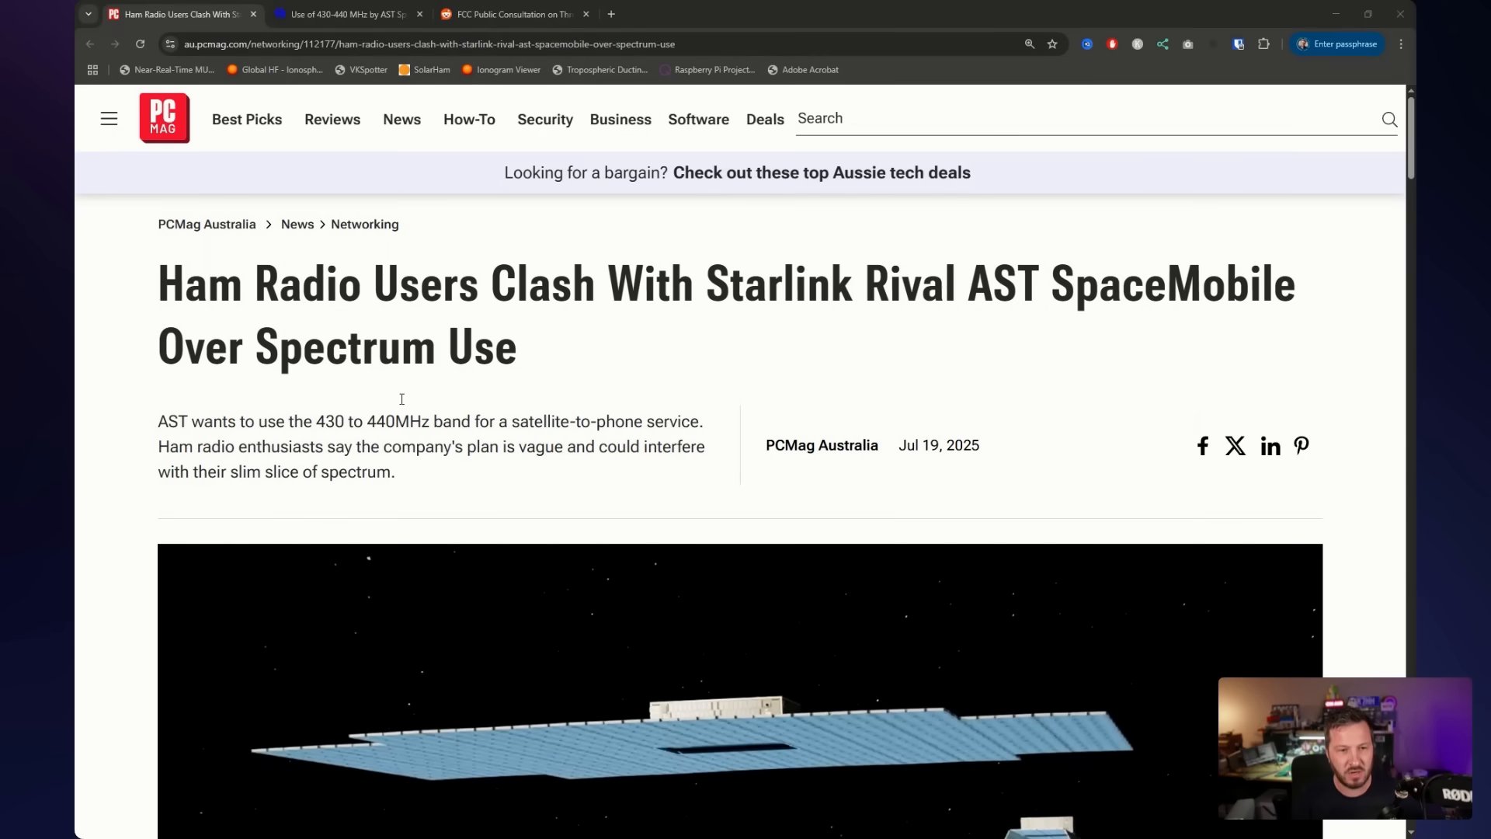
Read the PCMag article past the satellite image to Mario Lorenz's FCC objection and vague-application claim
scroll(down, 3)
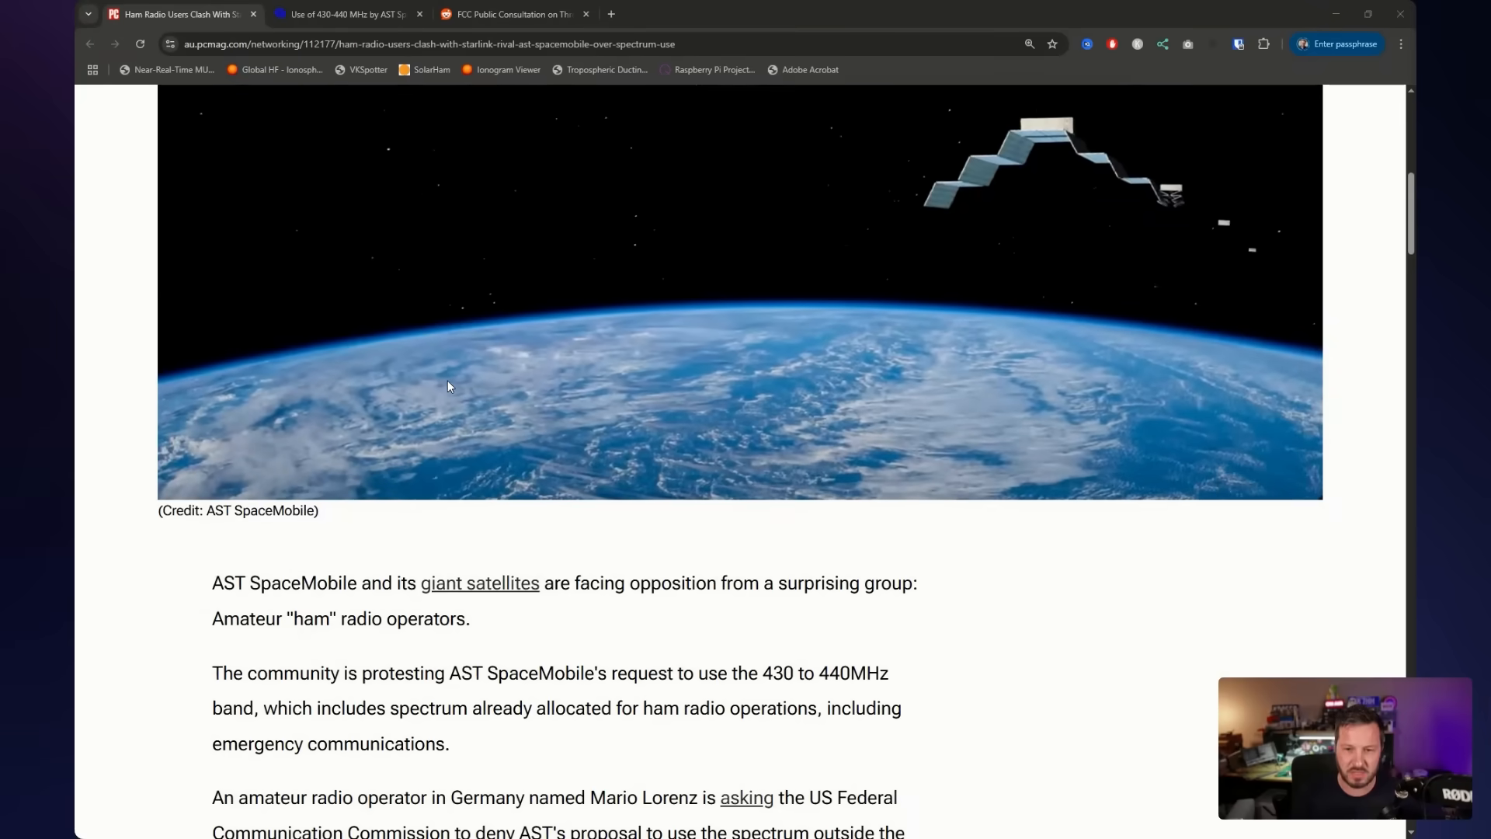
scroll(down, 3)
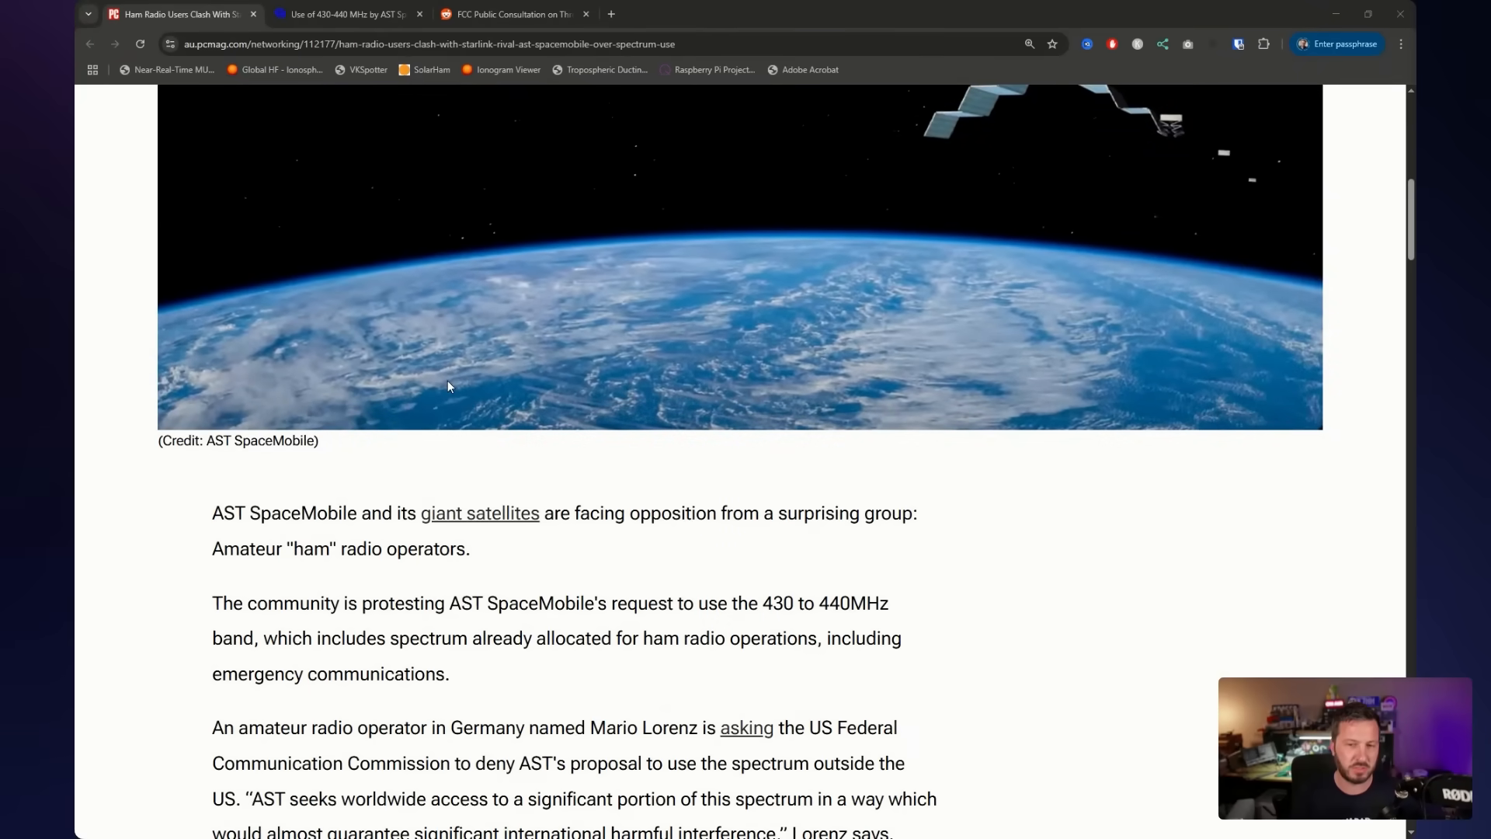
scroll(down, 3)
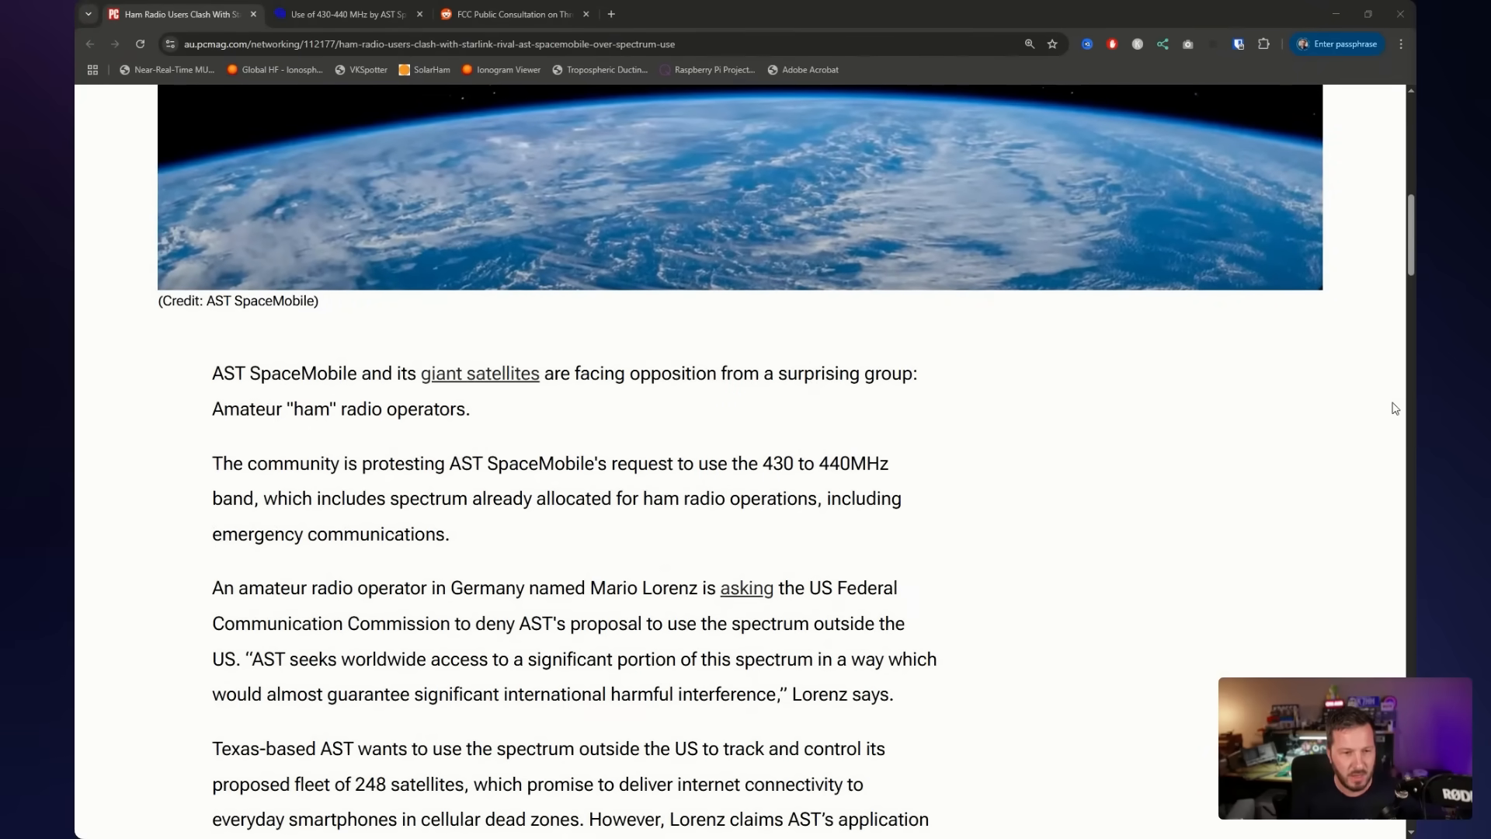
mouse_move(1017, 399)
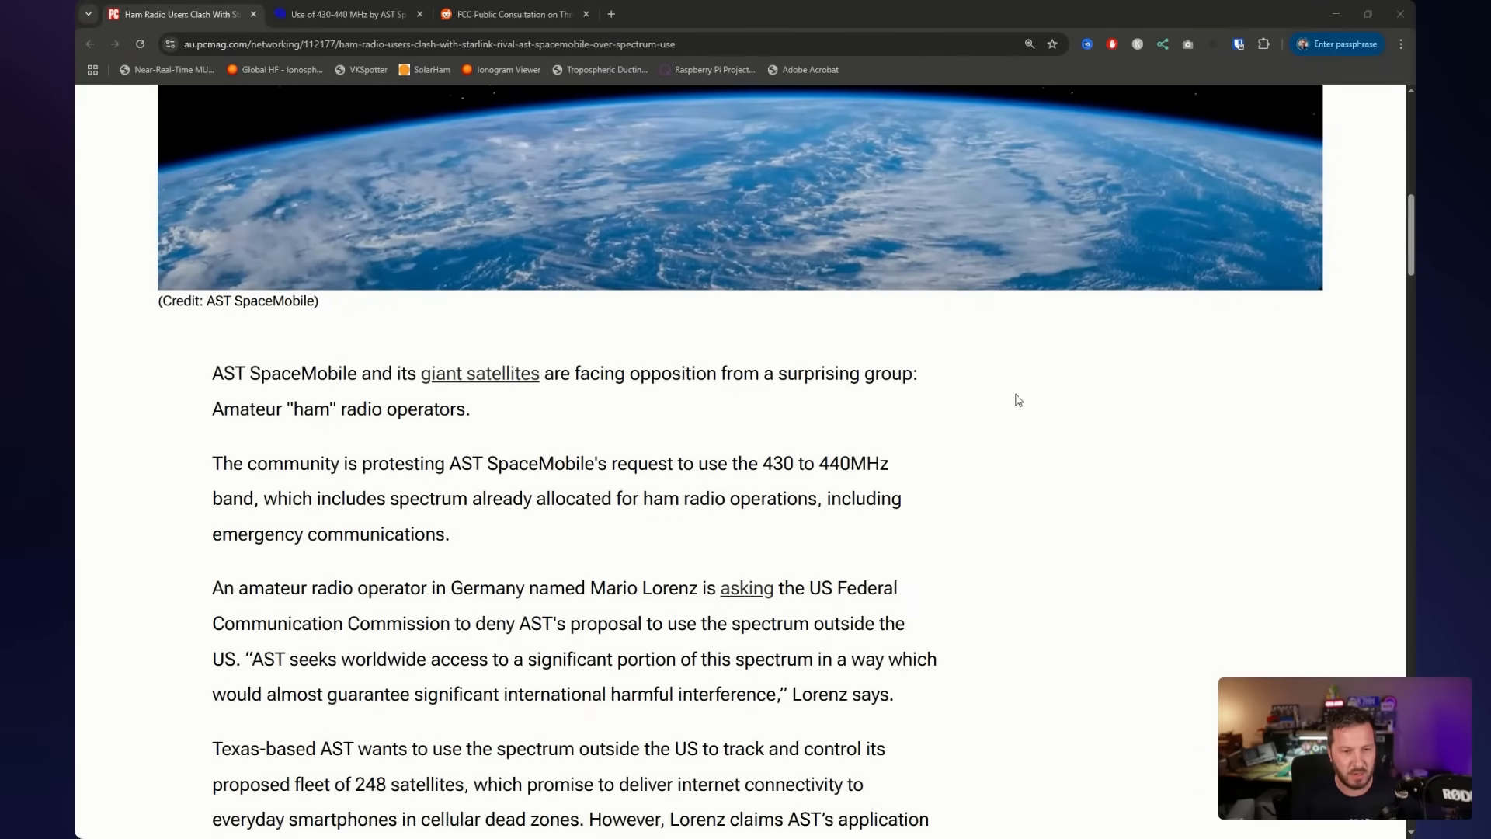
scroll(down, 3)
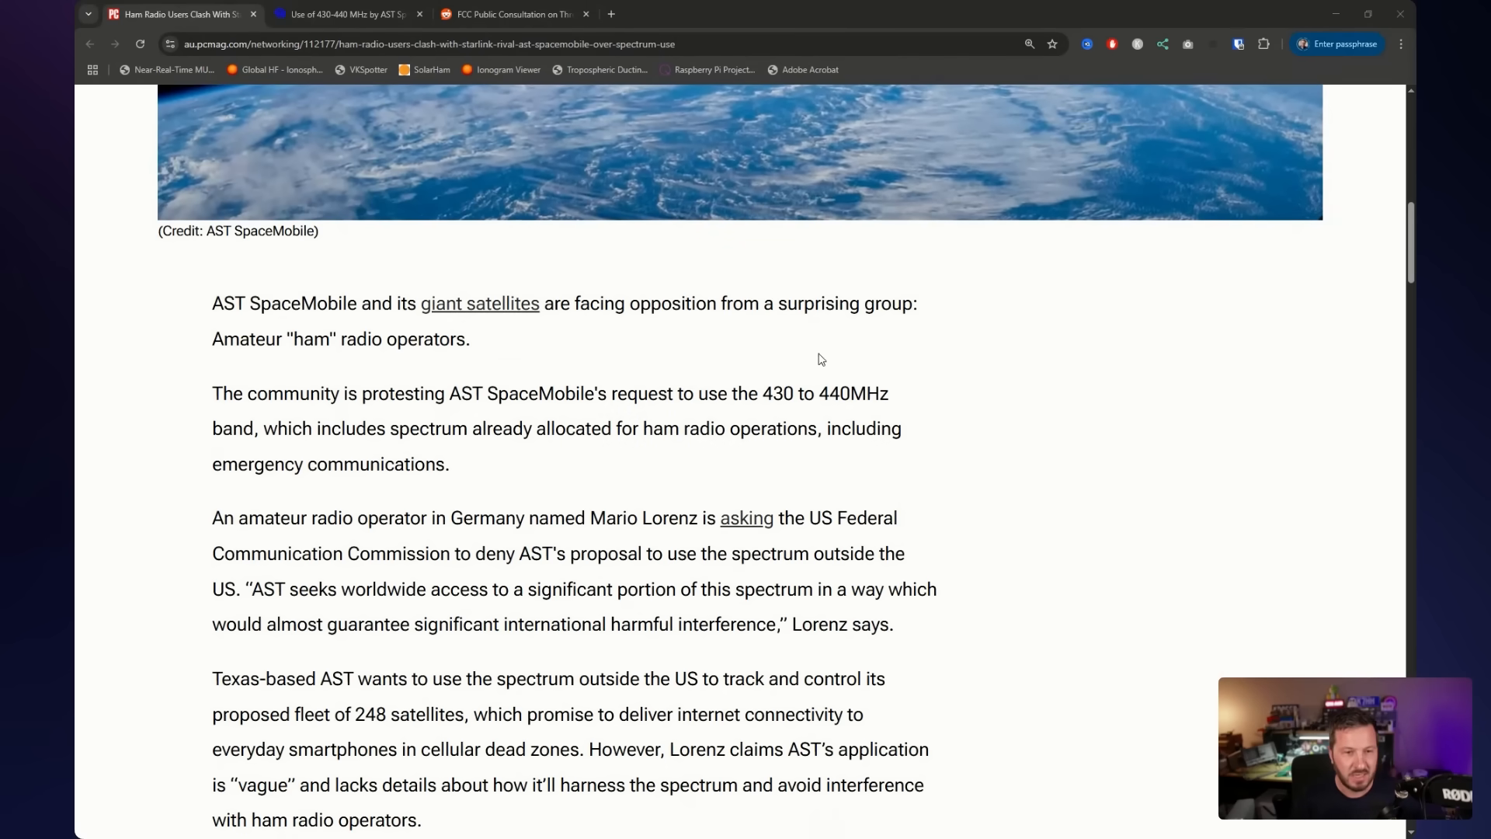
mouse_move(1377, 484)
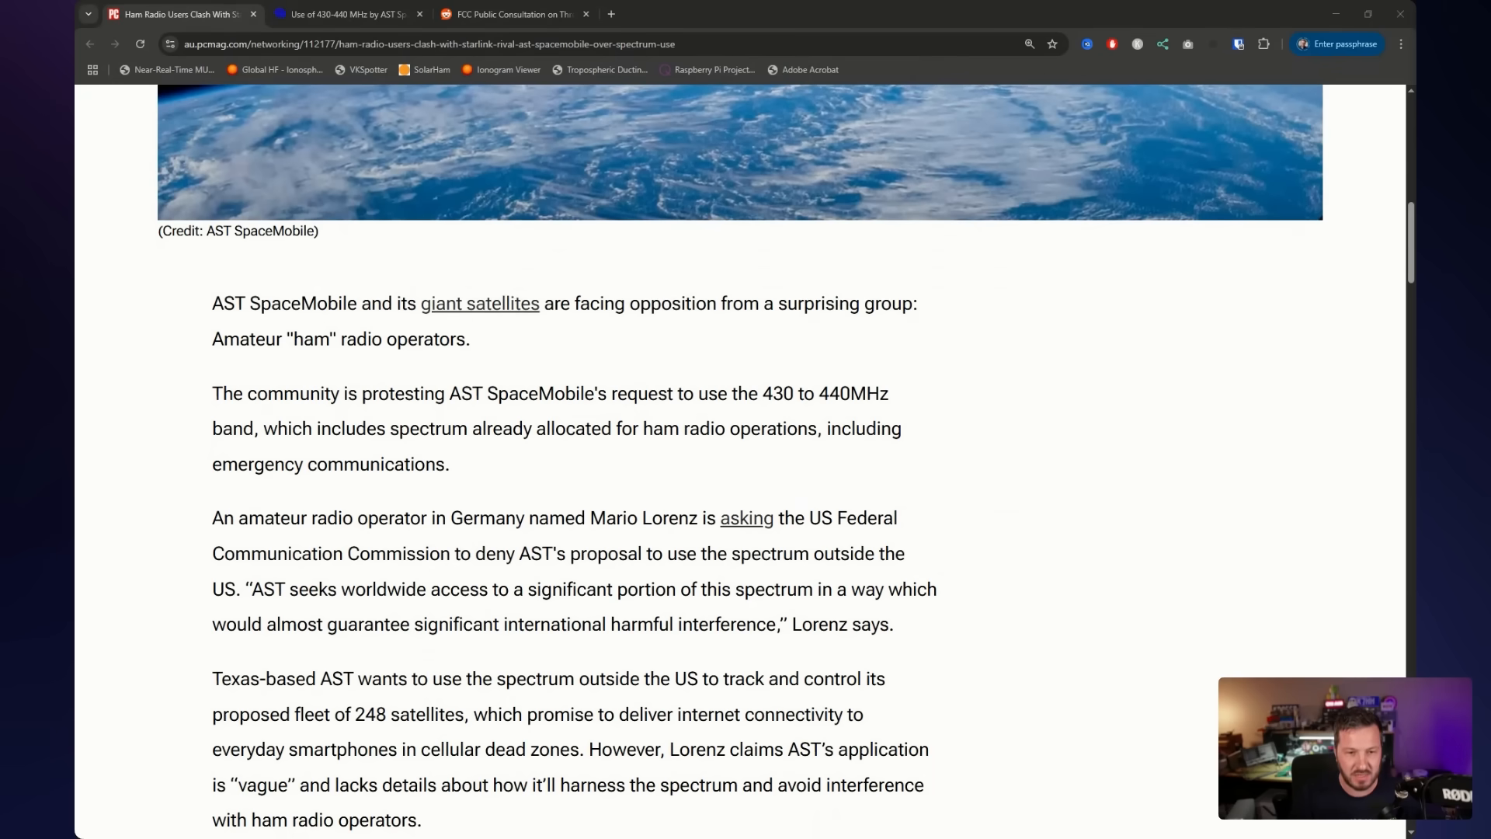
scroll(down, 3)
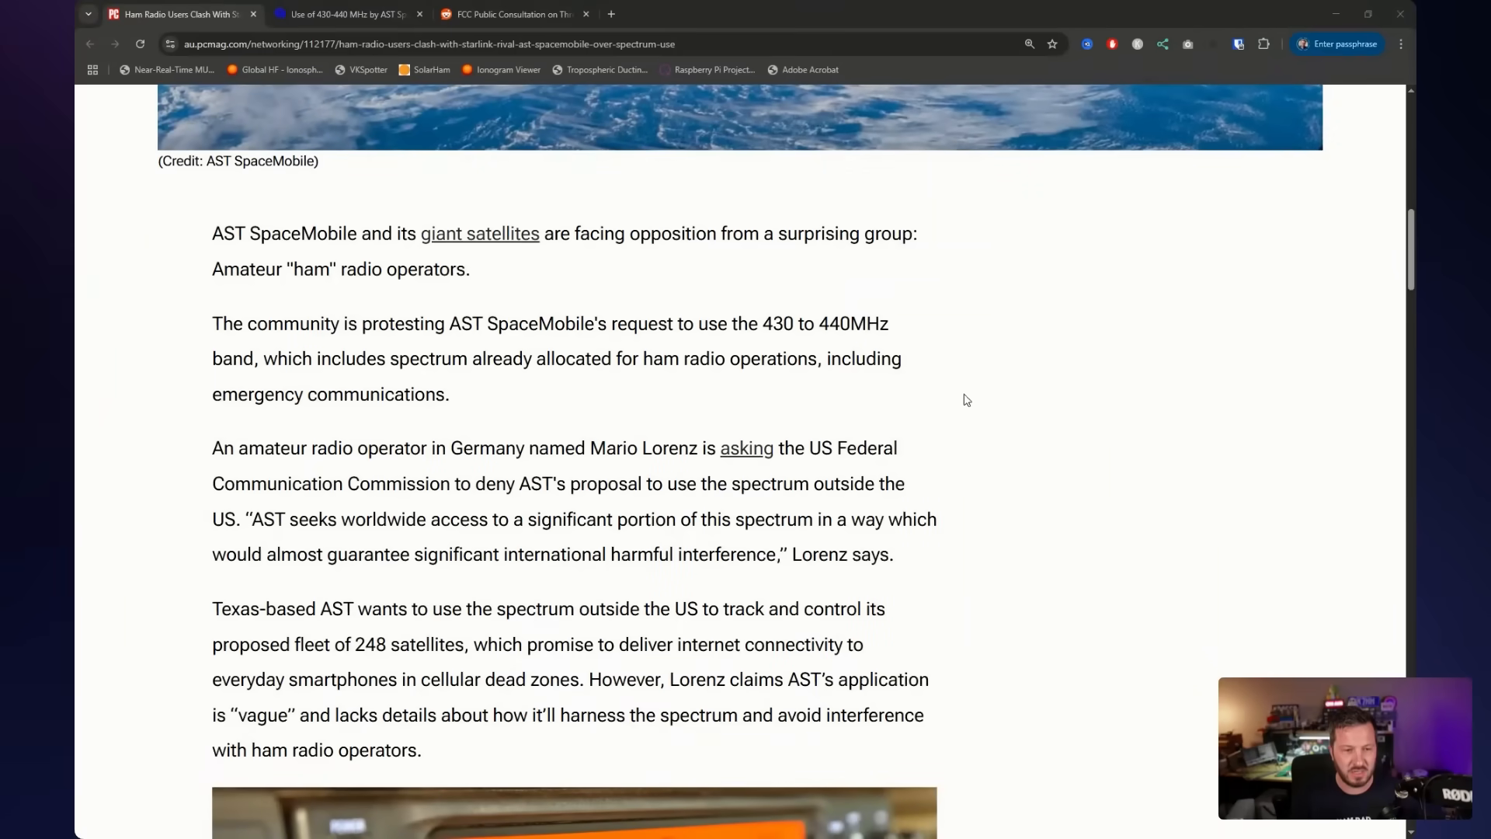
mouse_move(952, 386)
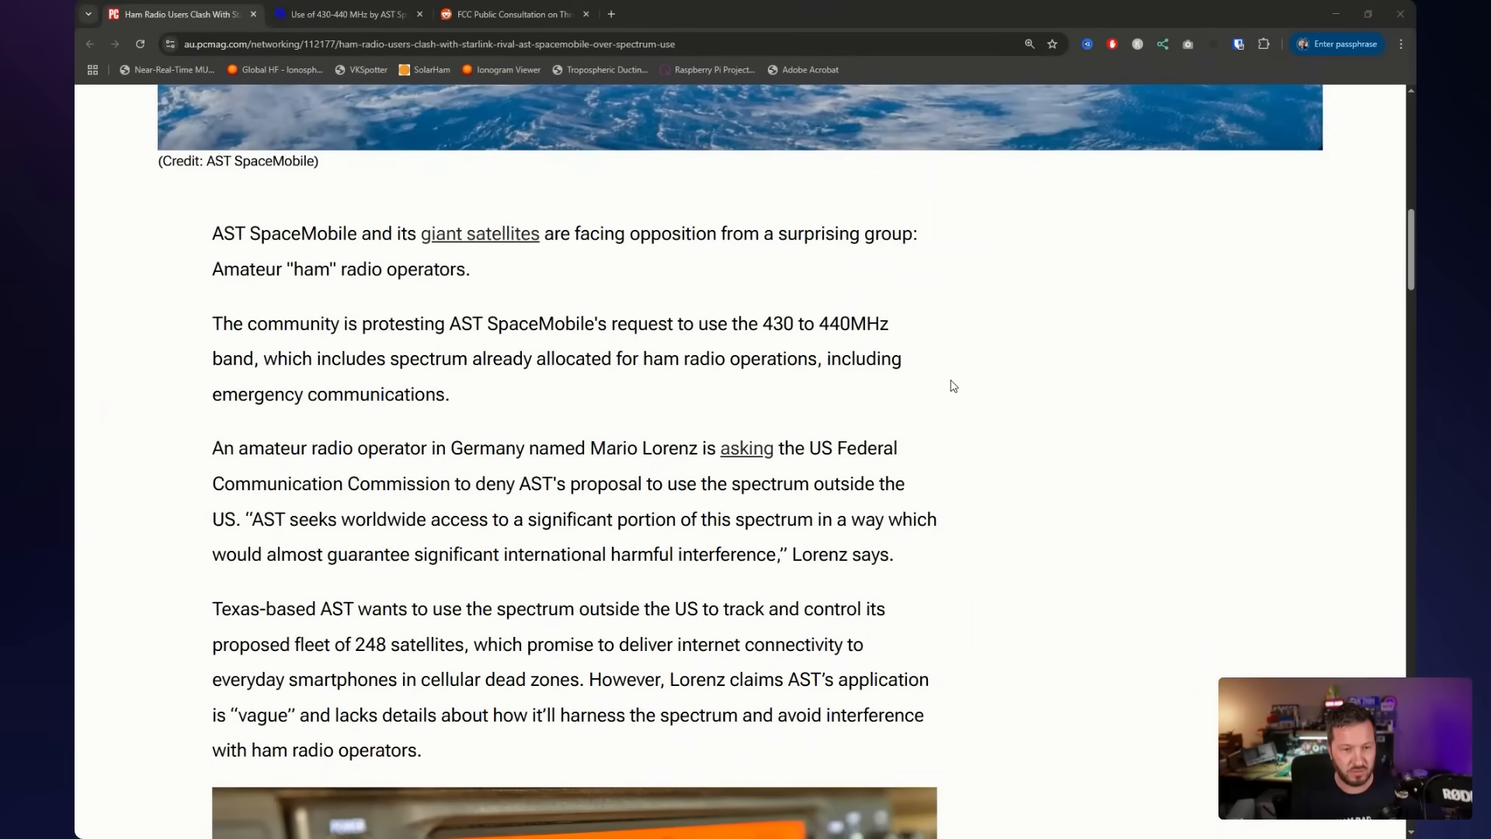
mouse_move(839, 386)
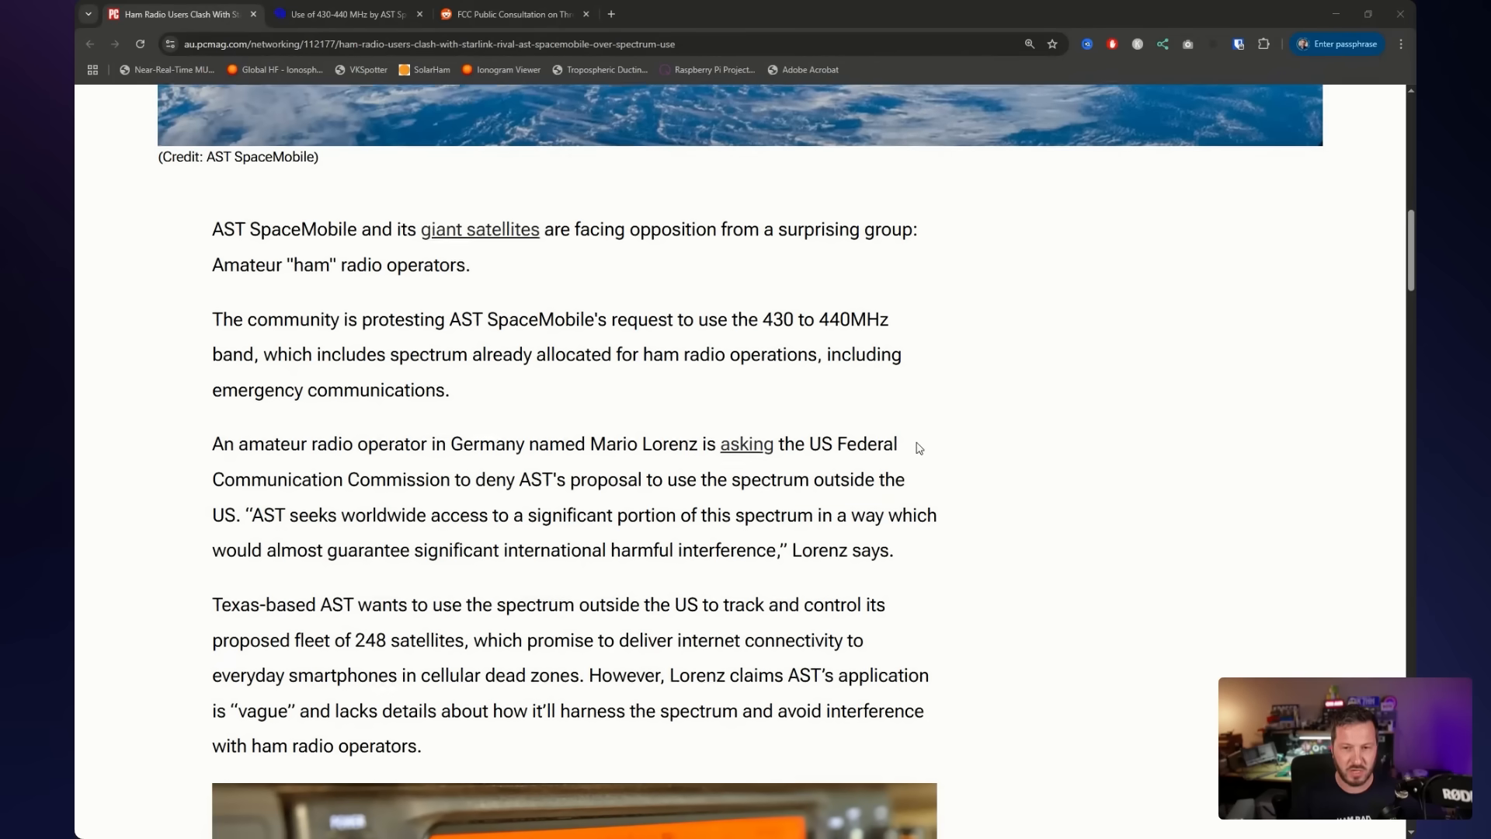
Return to the PCMag headline, summary and July 19, 2025 date
scroll(up, 3)
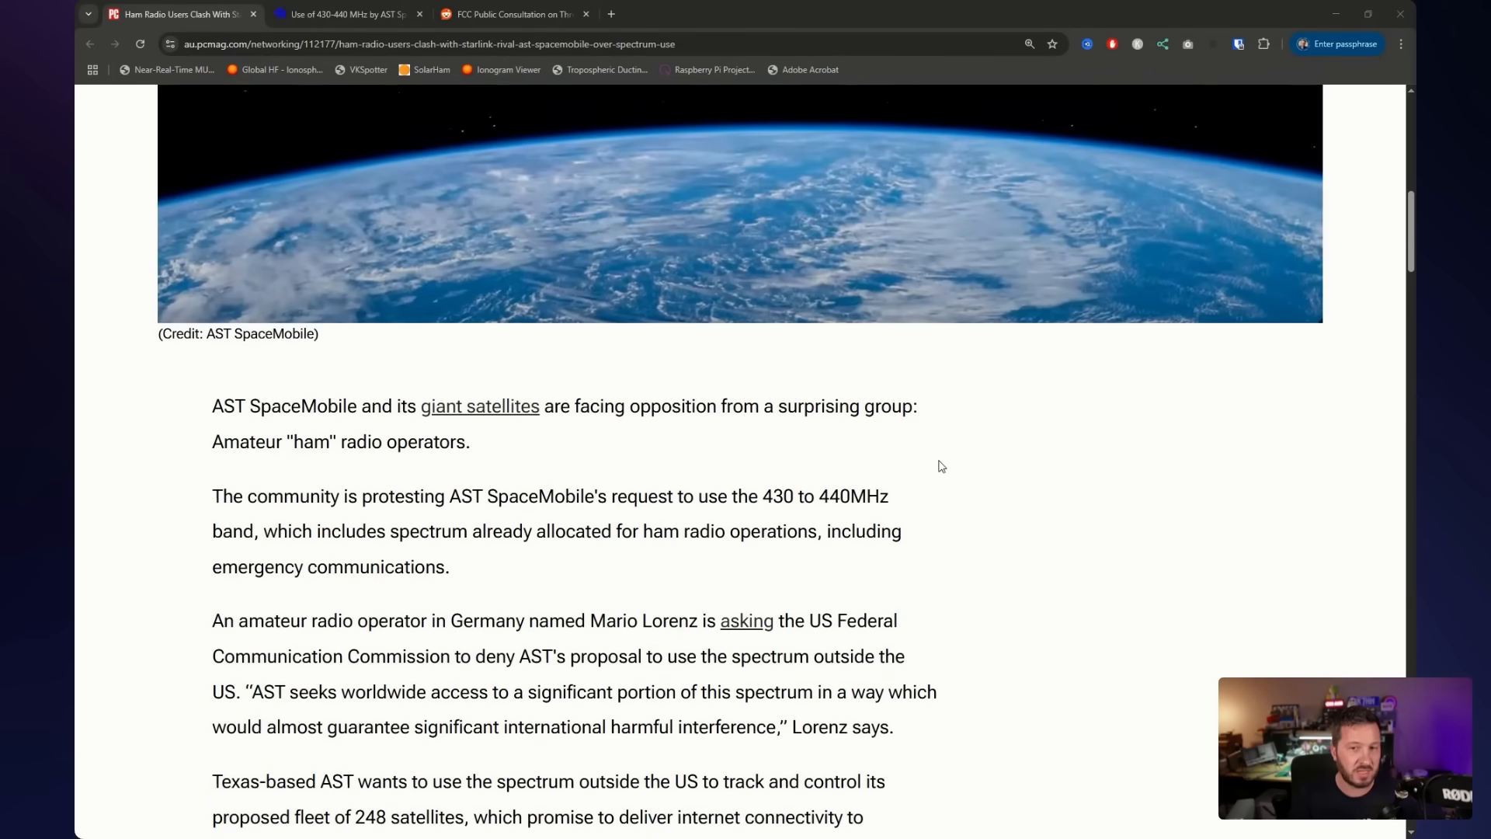
scroll(up, 3)
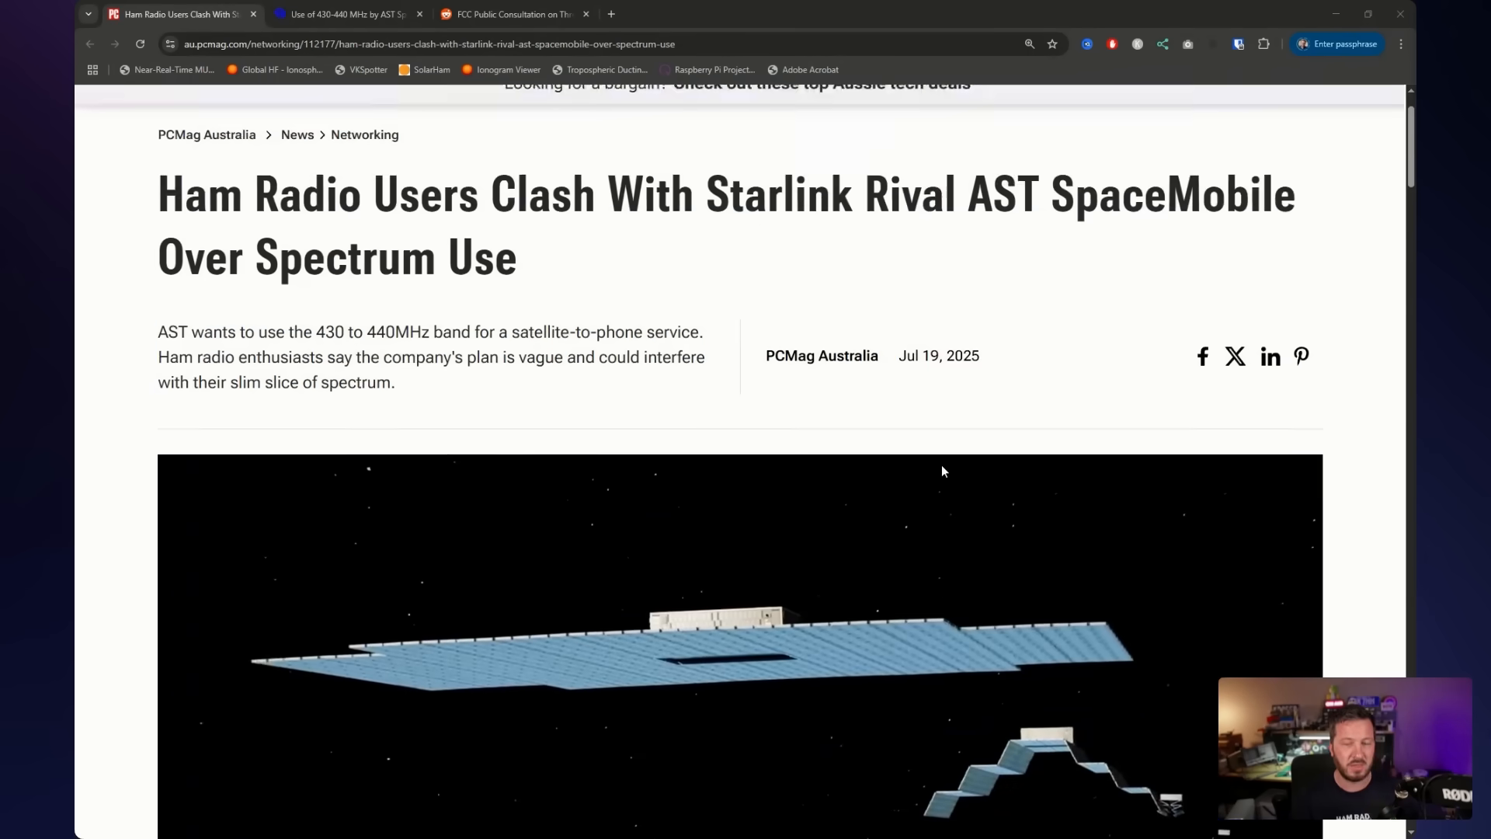
scroll(up, 3)
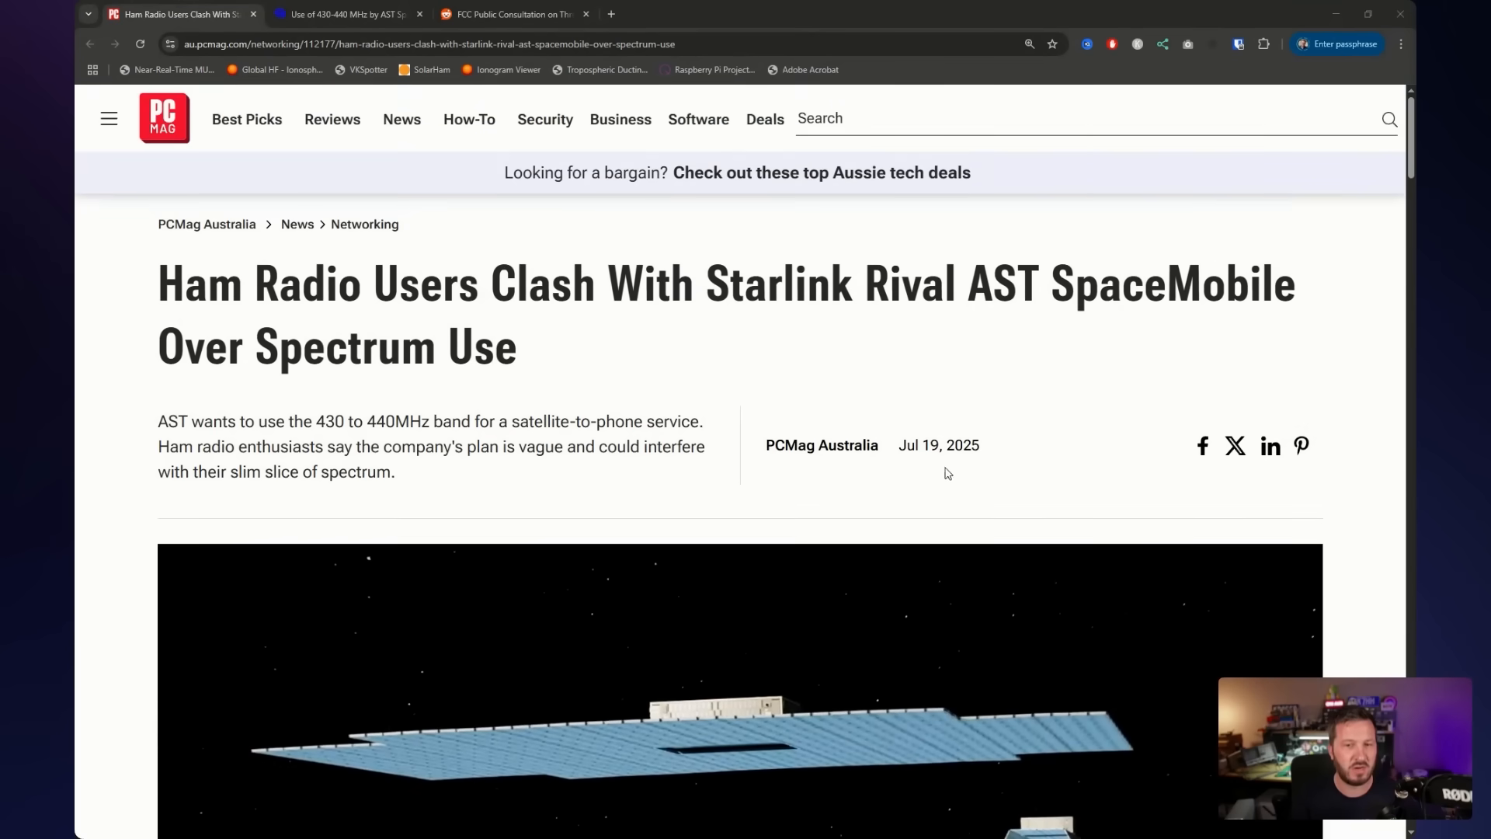
mouse_move(475, 102)
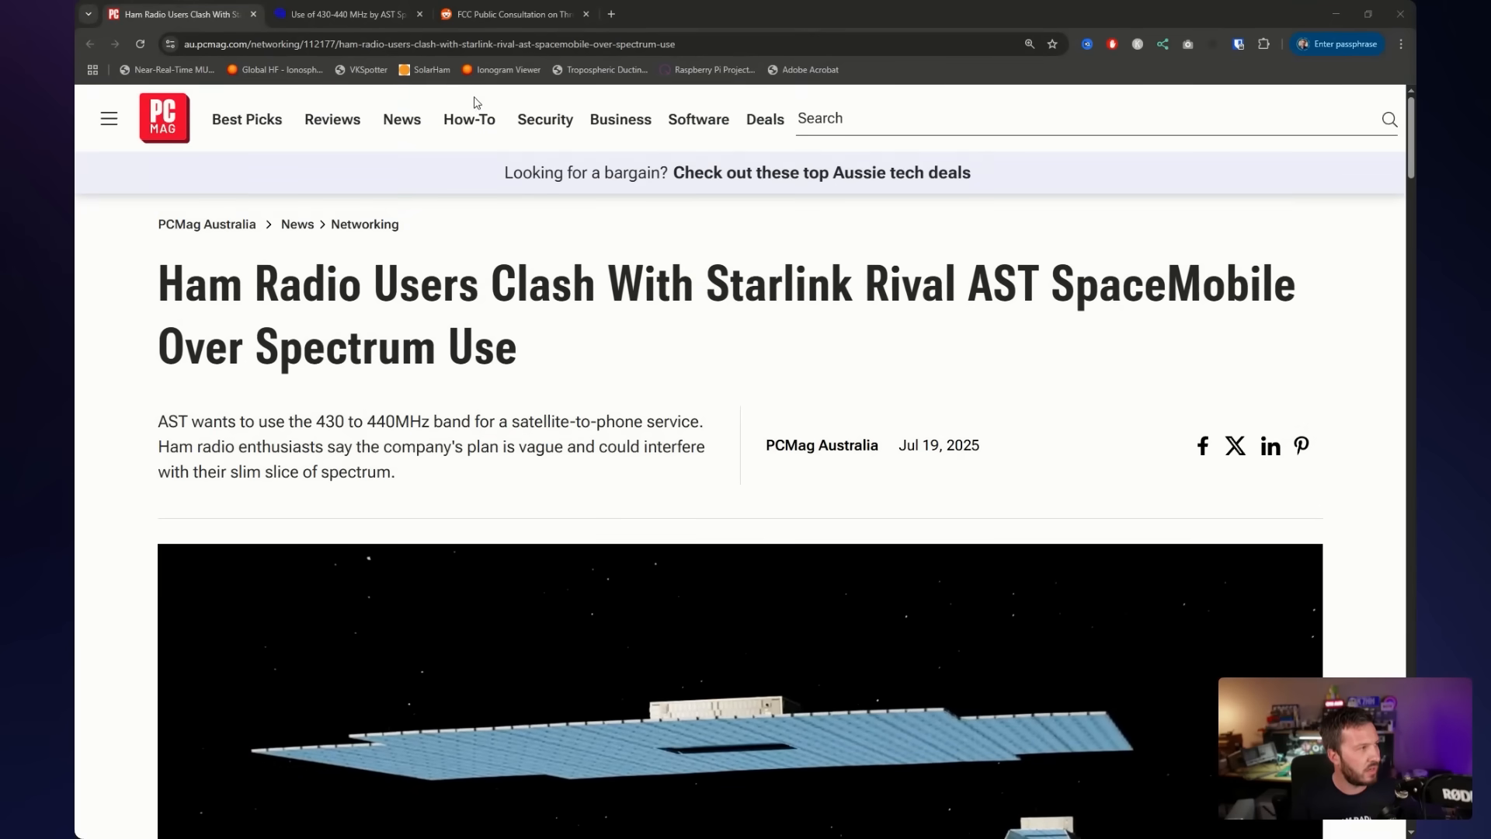
Read the AMSAT-UK 430-440 MHz post down to the FCC filings and interference warning
click(347, 13)
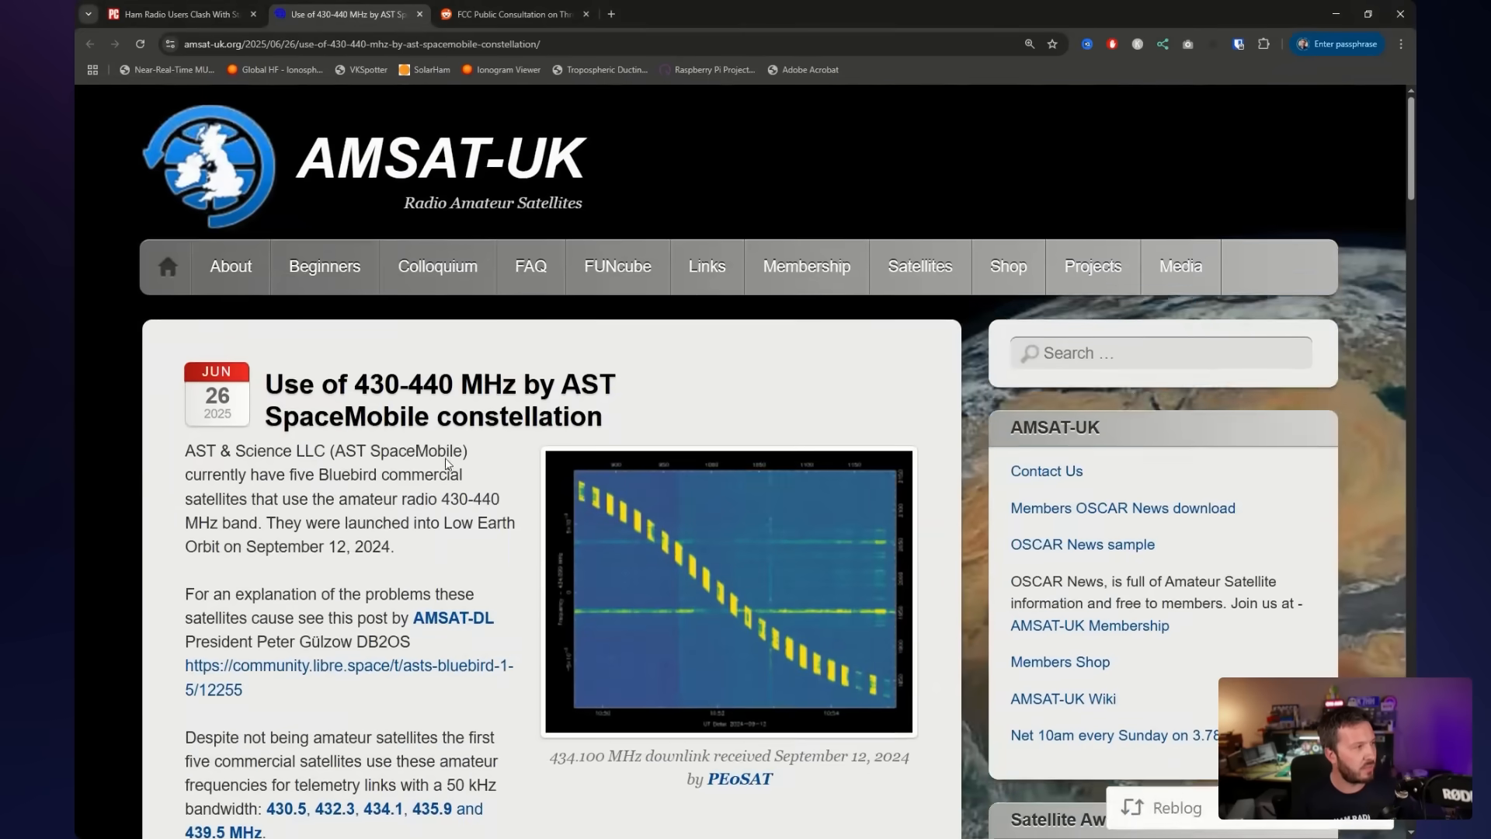
scroll(down, 3)
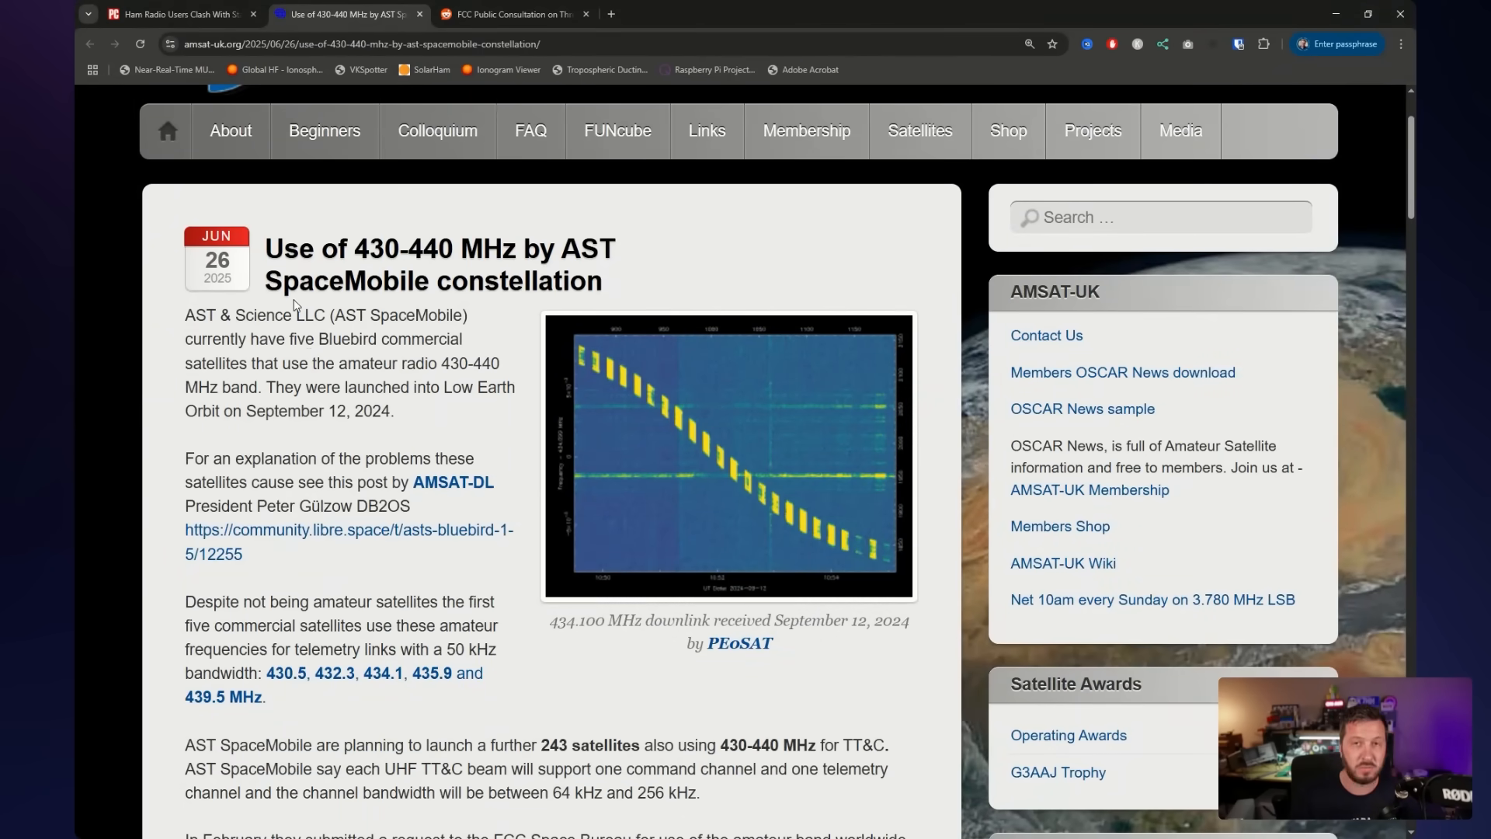
scroll(down, 3)
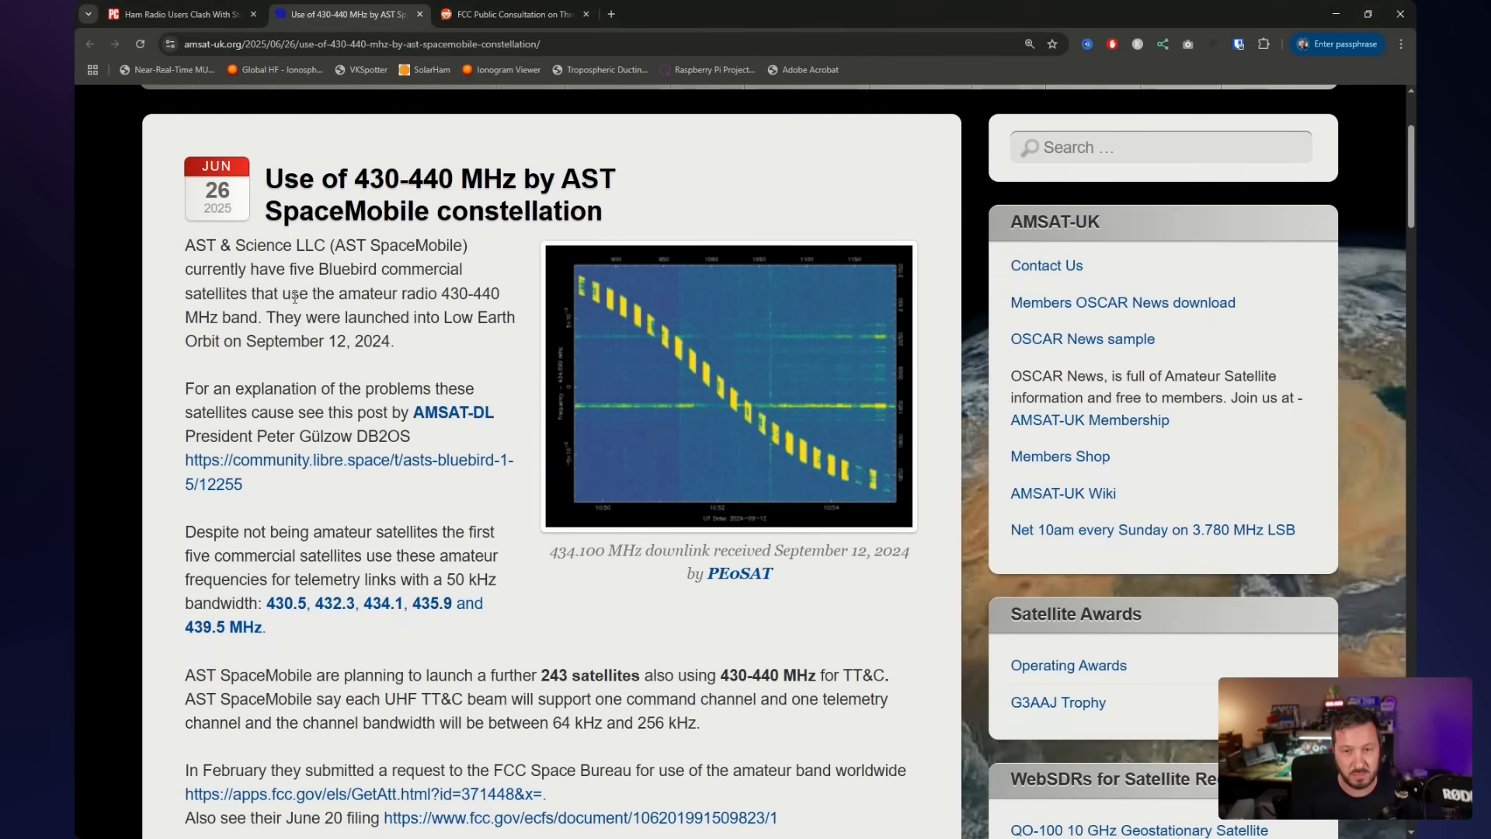
scroll(down, 3)
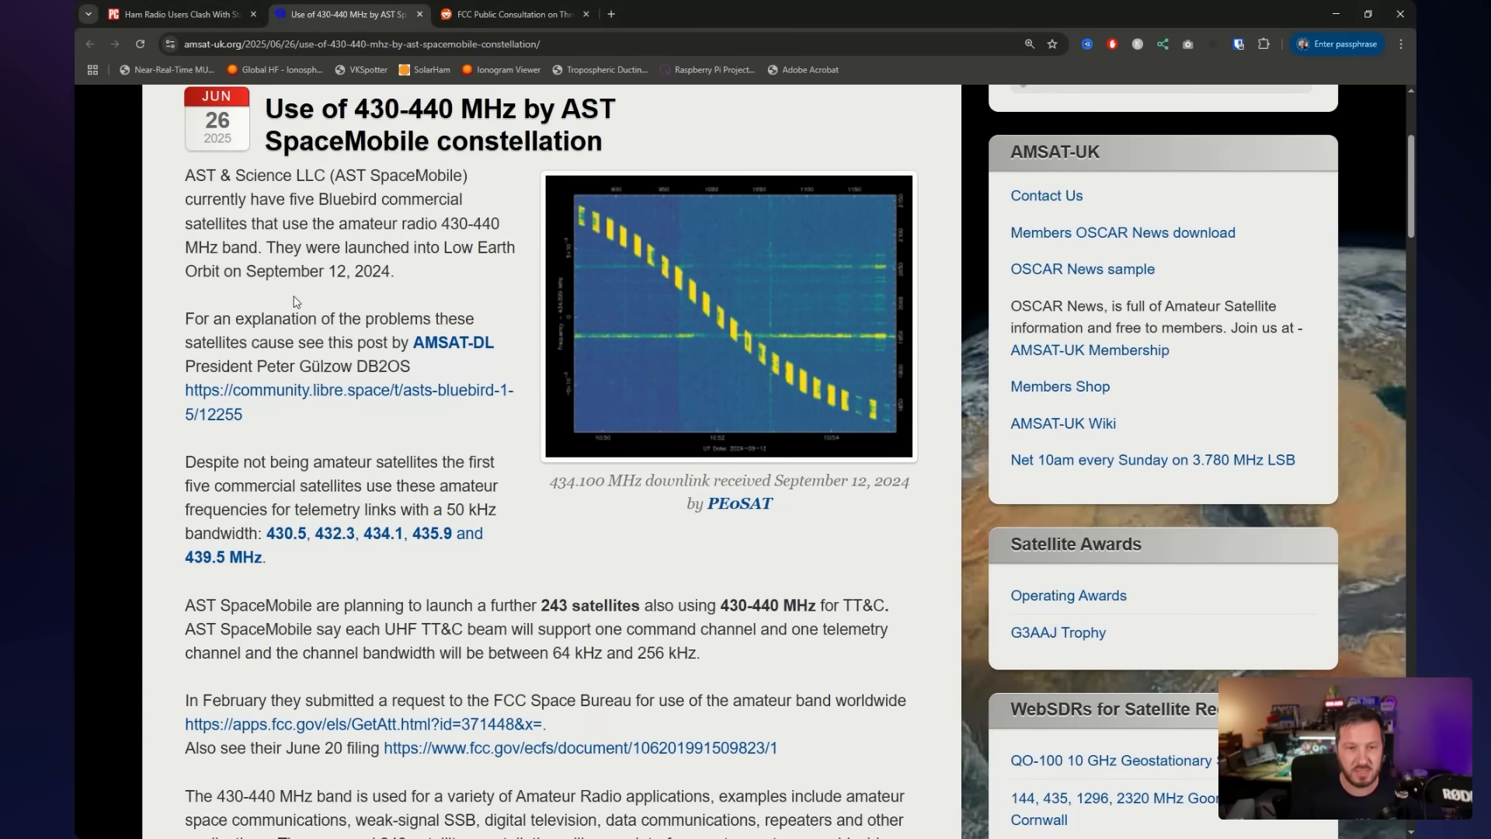
scroll(down, 3)
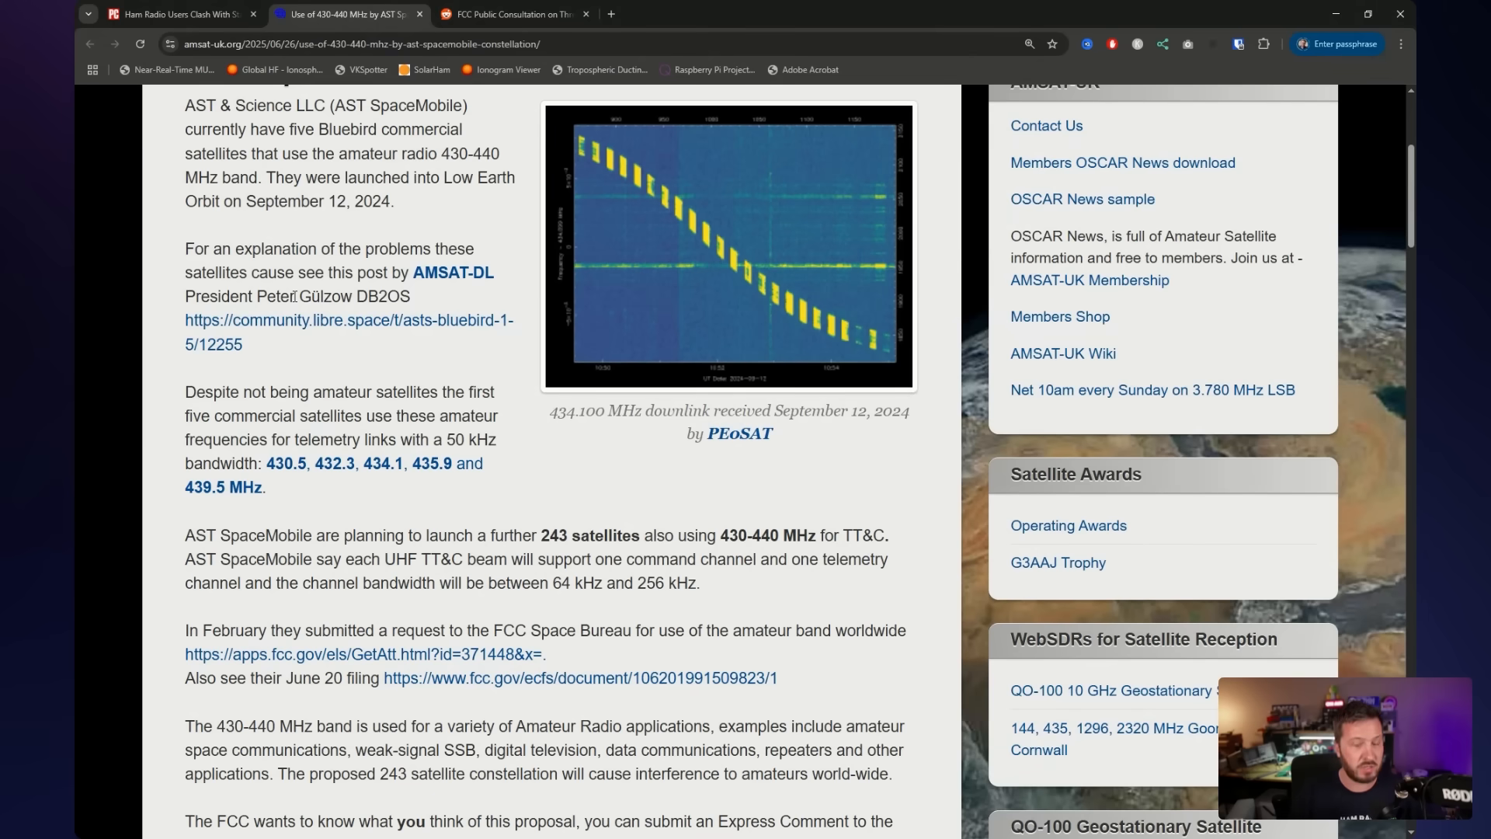
Move further down the AMSAT-UK post to the July 21 Express Comments call and proceeding 25-201 link
scroll(down, 3)
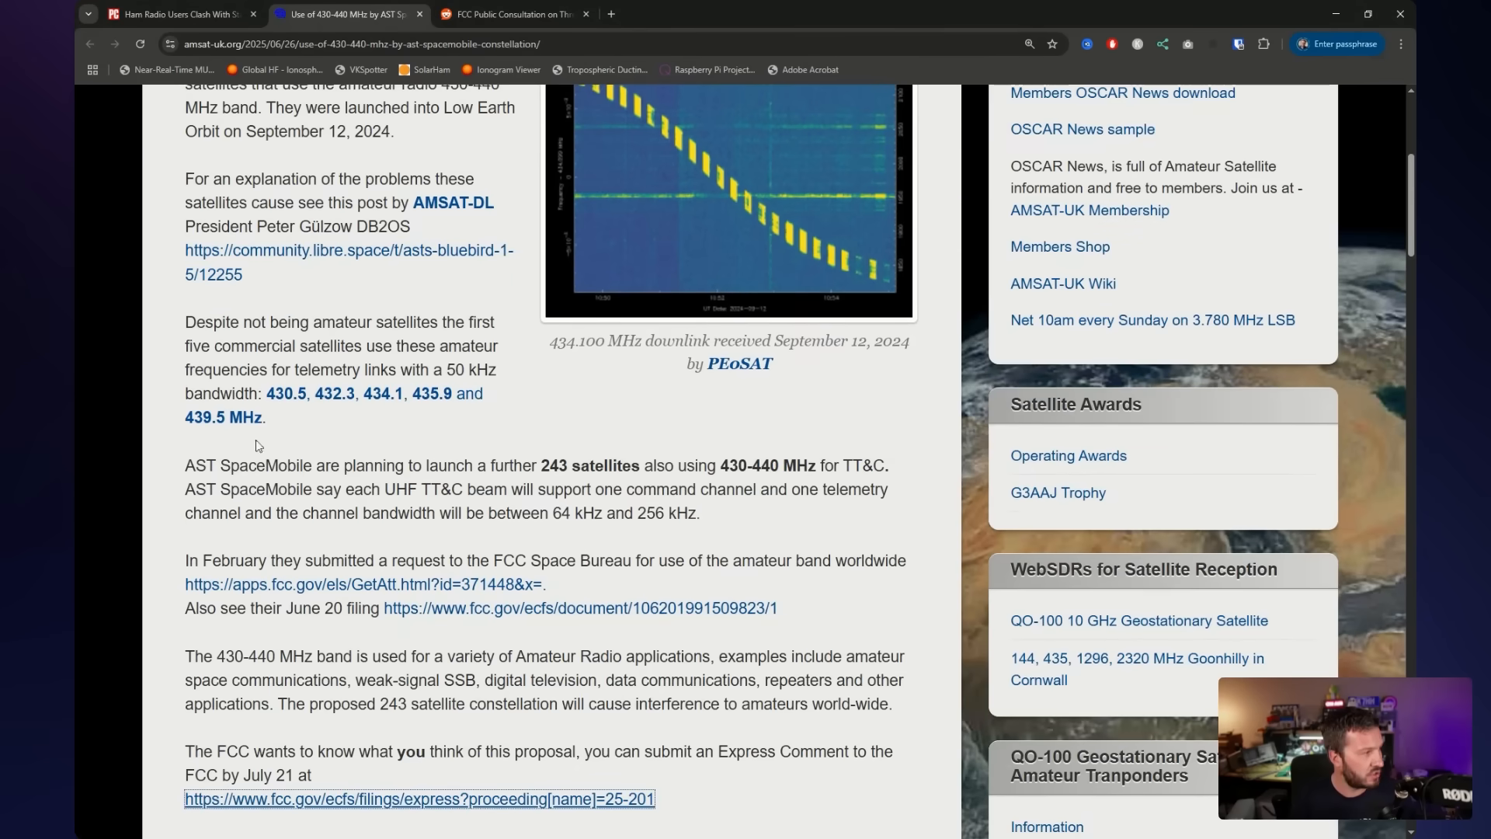
mouse_move(313, 399)
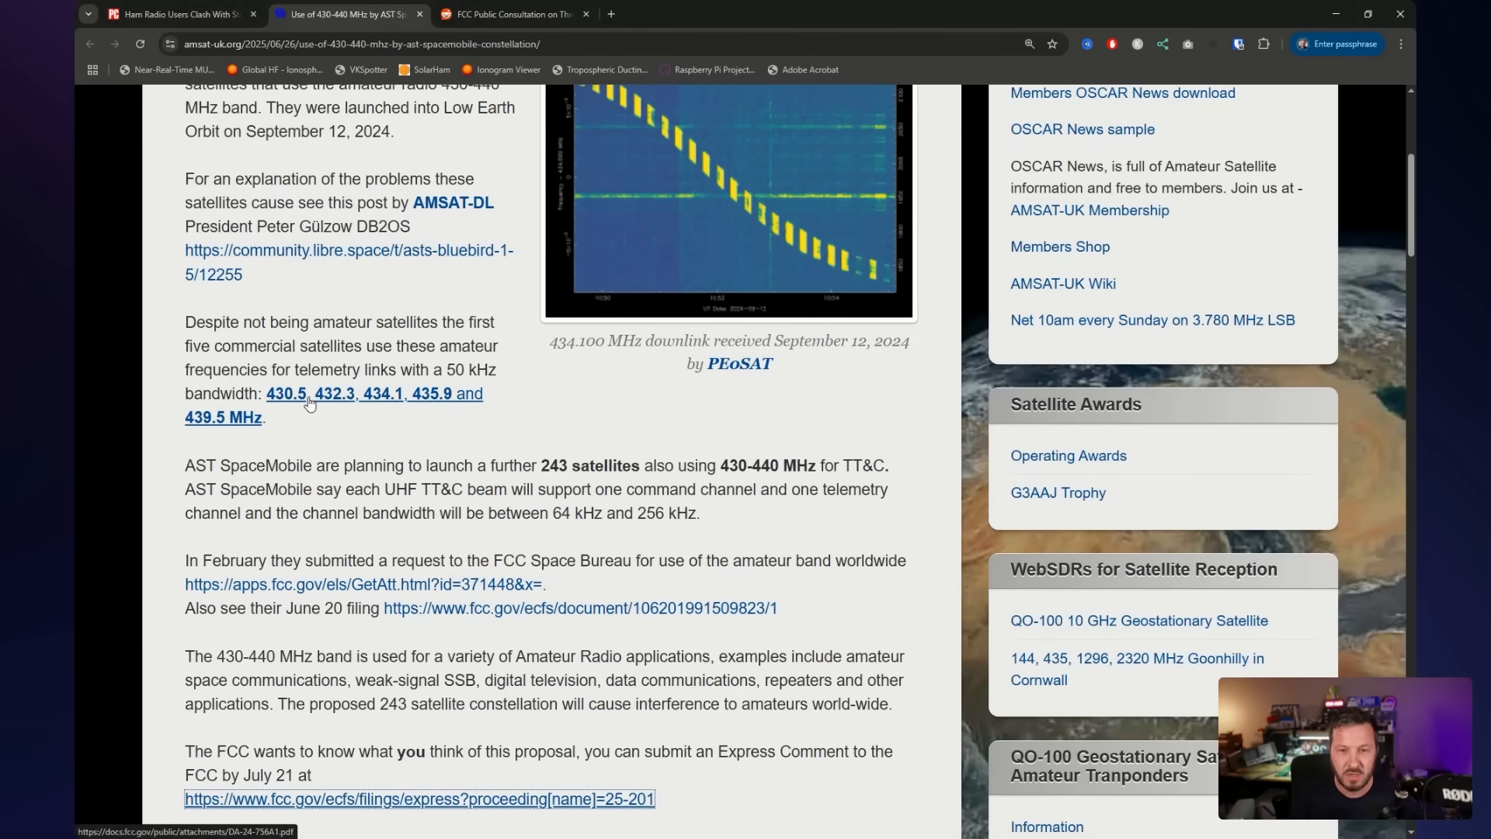
mouse_move(352, 404)
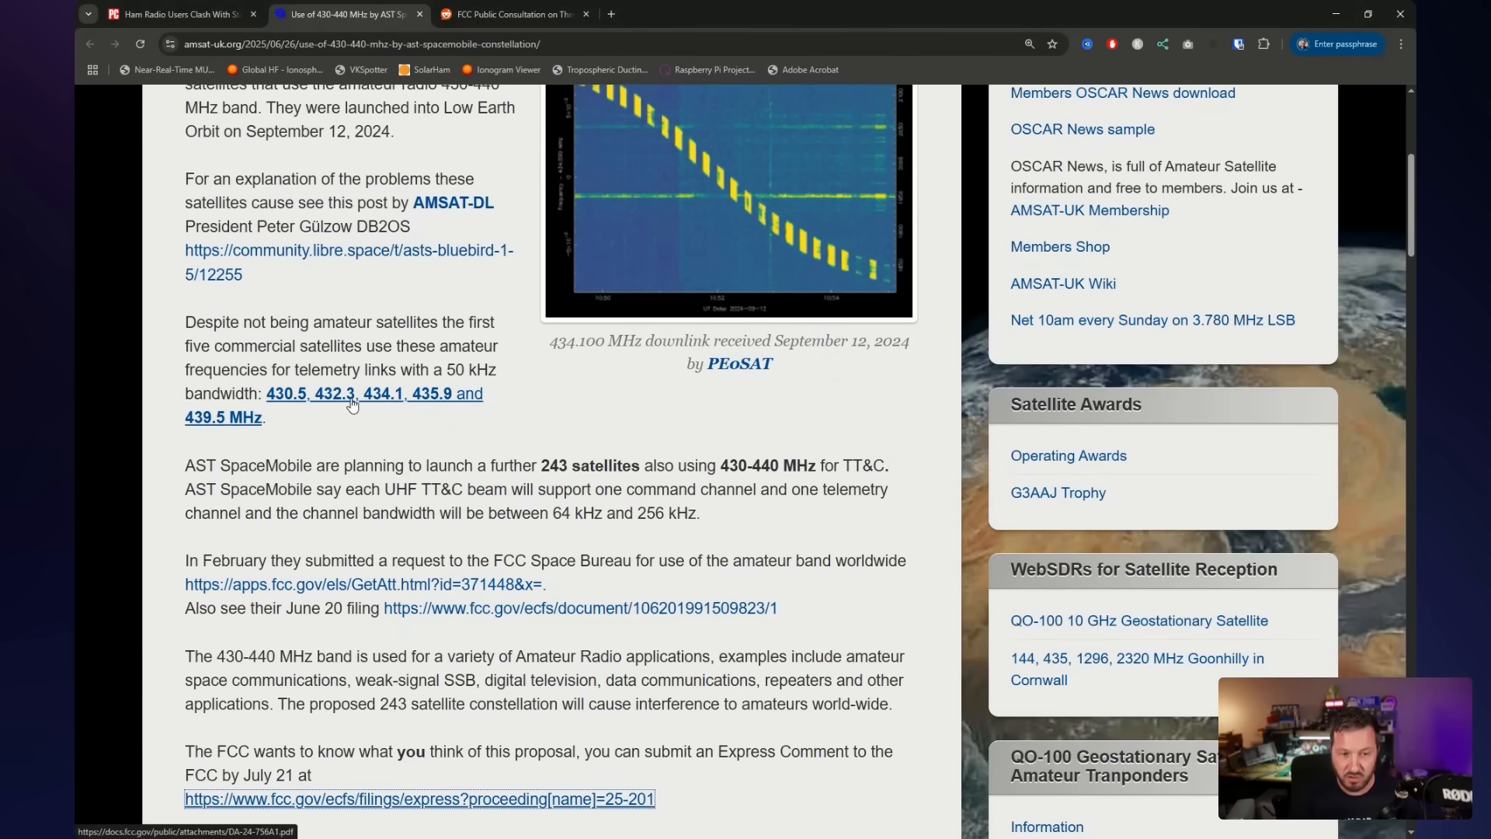
mouse_move(351, 403)
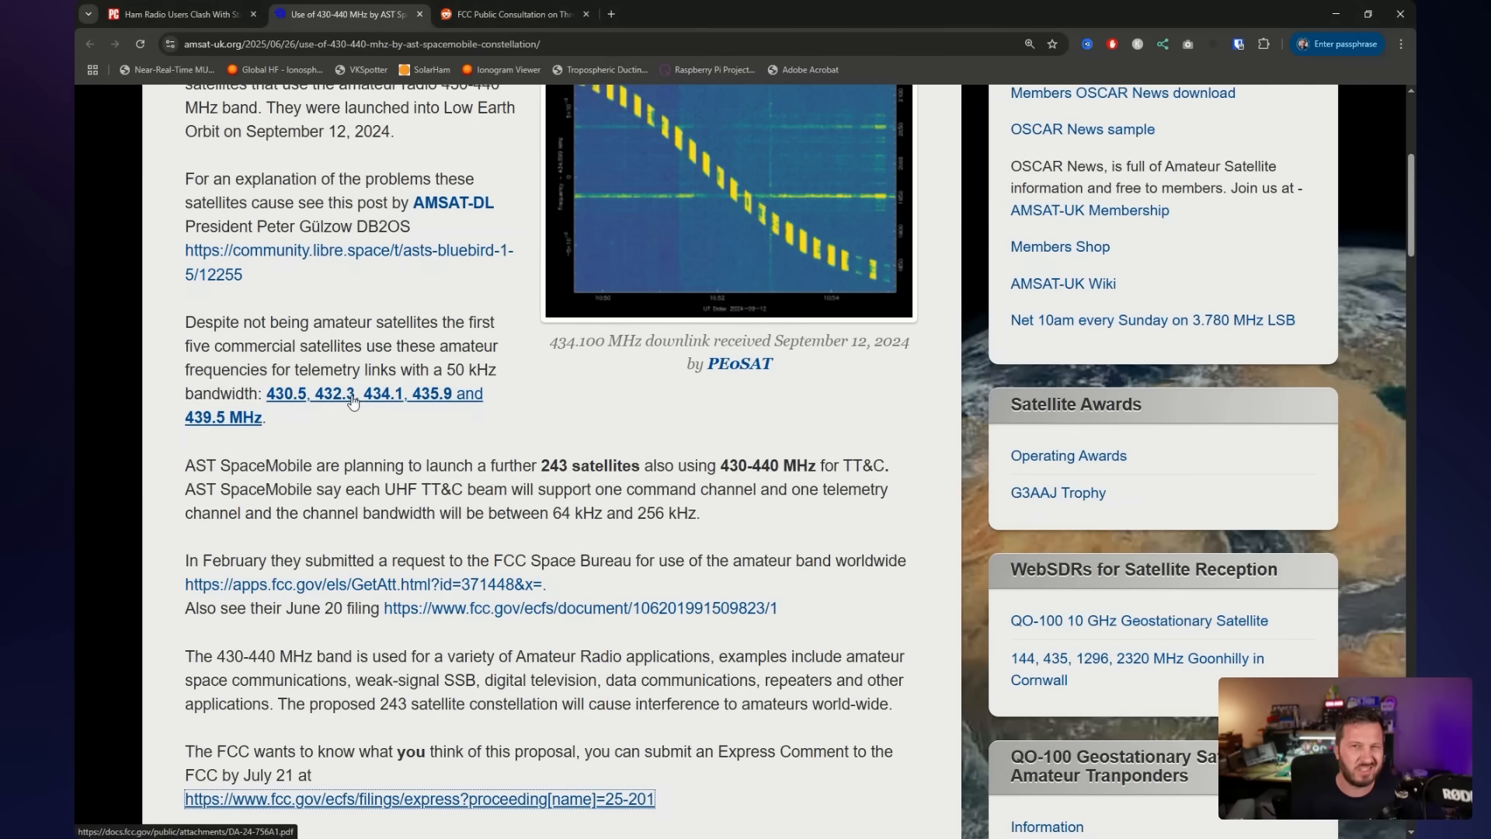
Return to the AMSAT-UK Bluebird intro, 434.100 MHz downlink image and 243-satellite plan
scroll(up, 3)
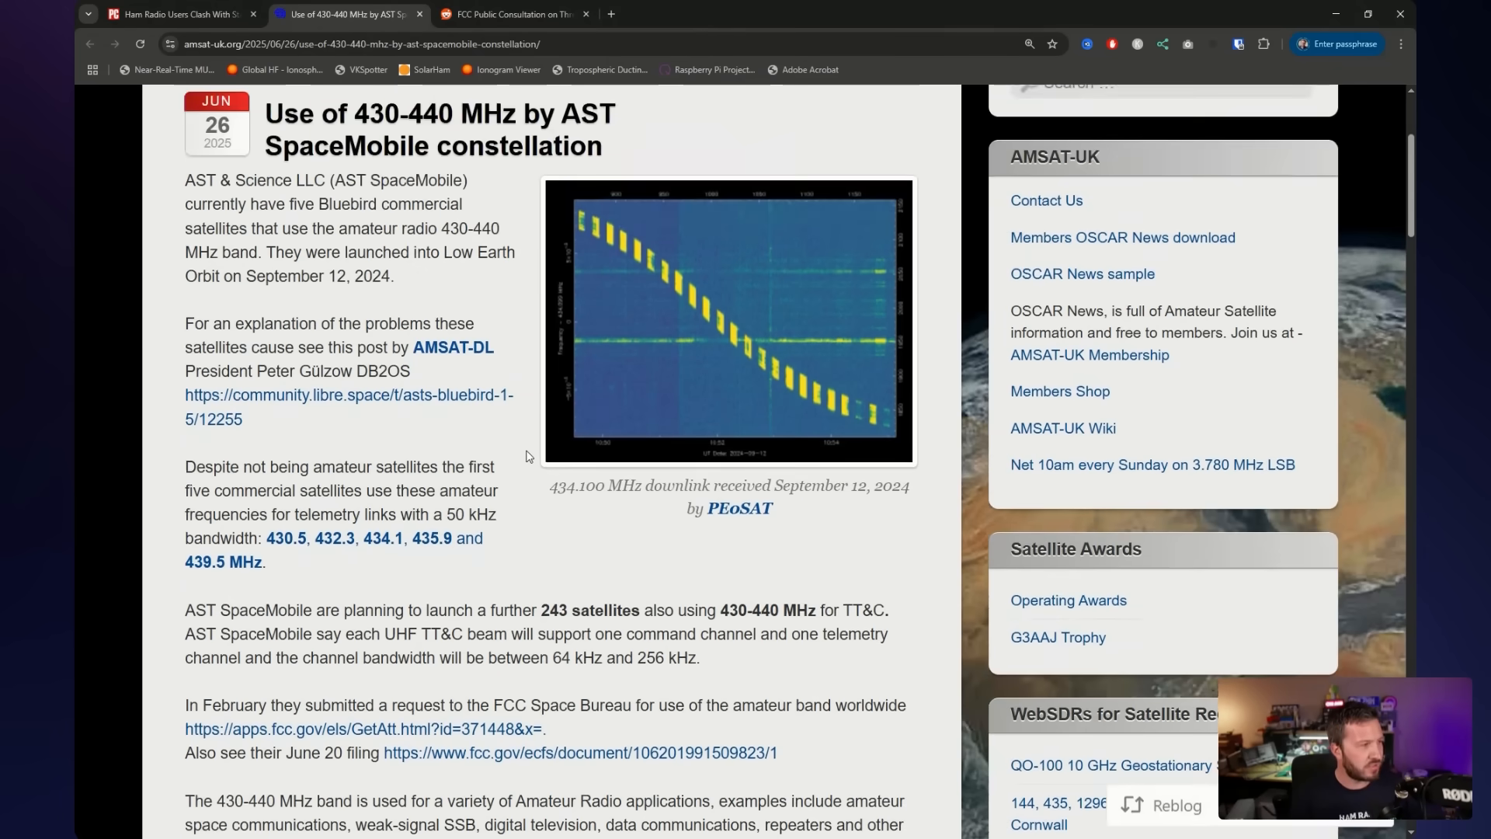
scroll(up, 3)
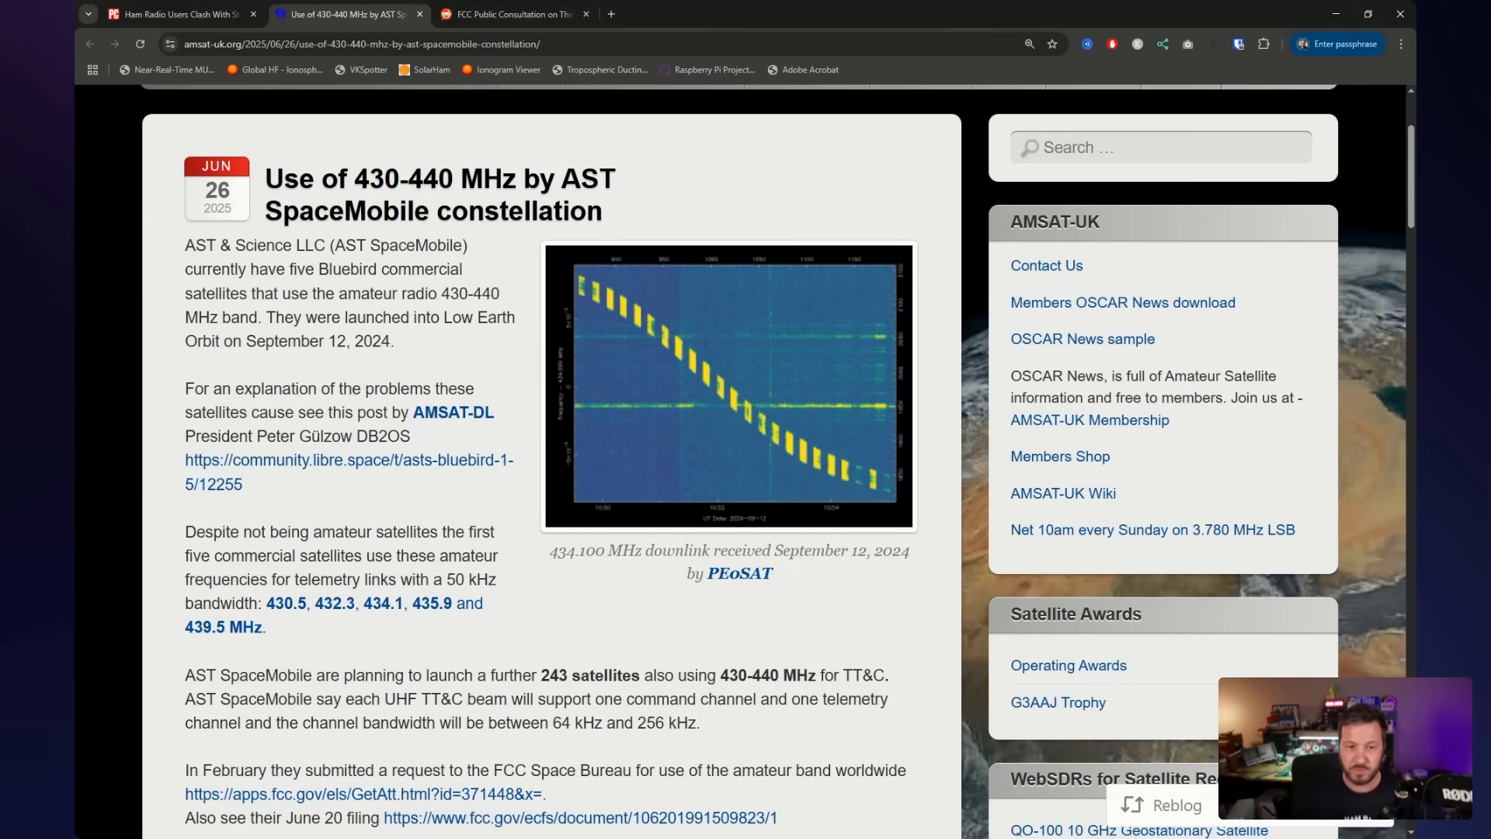
mouse_move(678, 583)
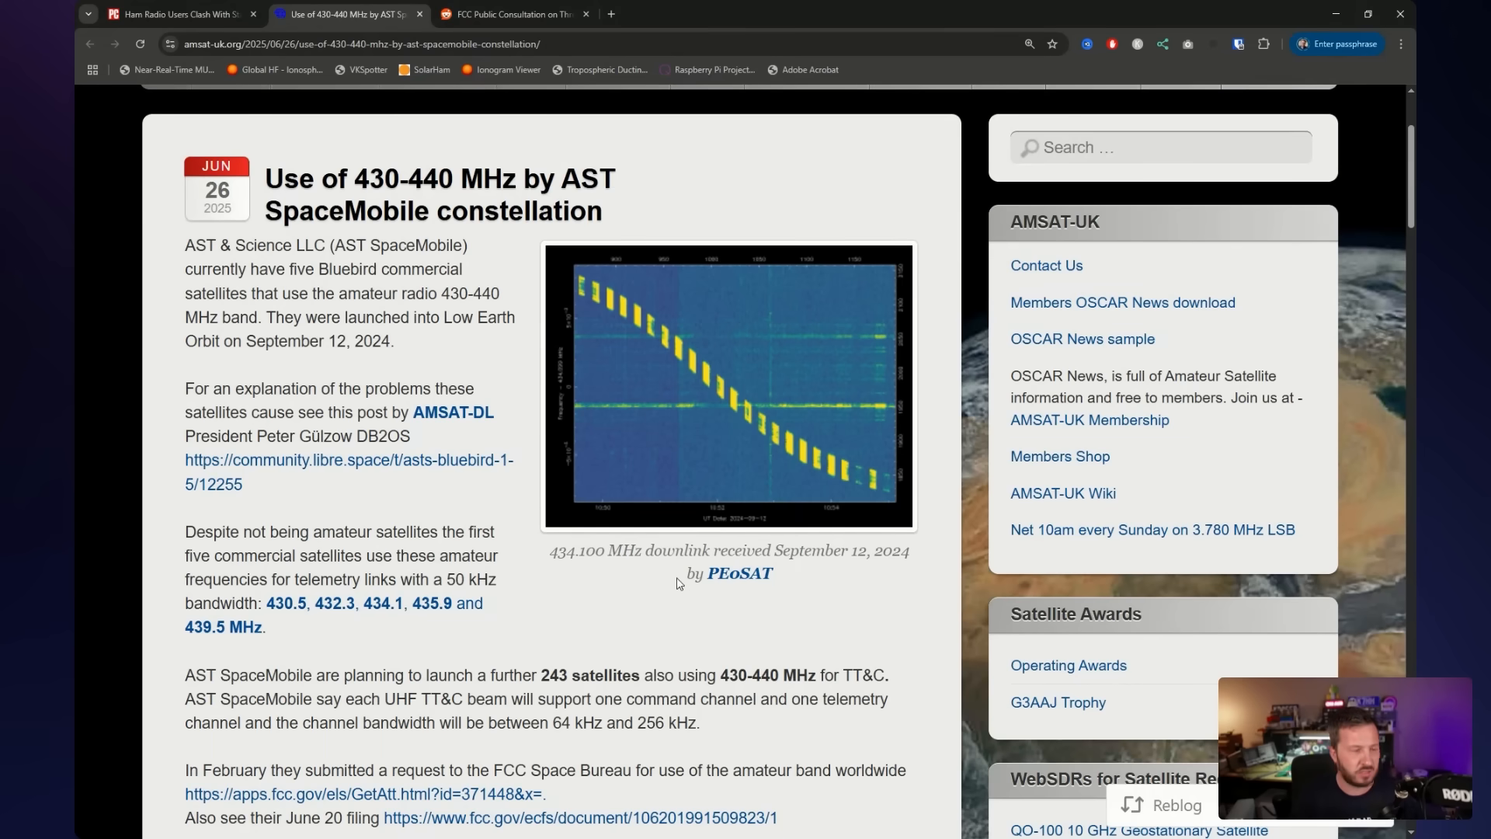
mouse_move(535, 662)
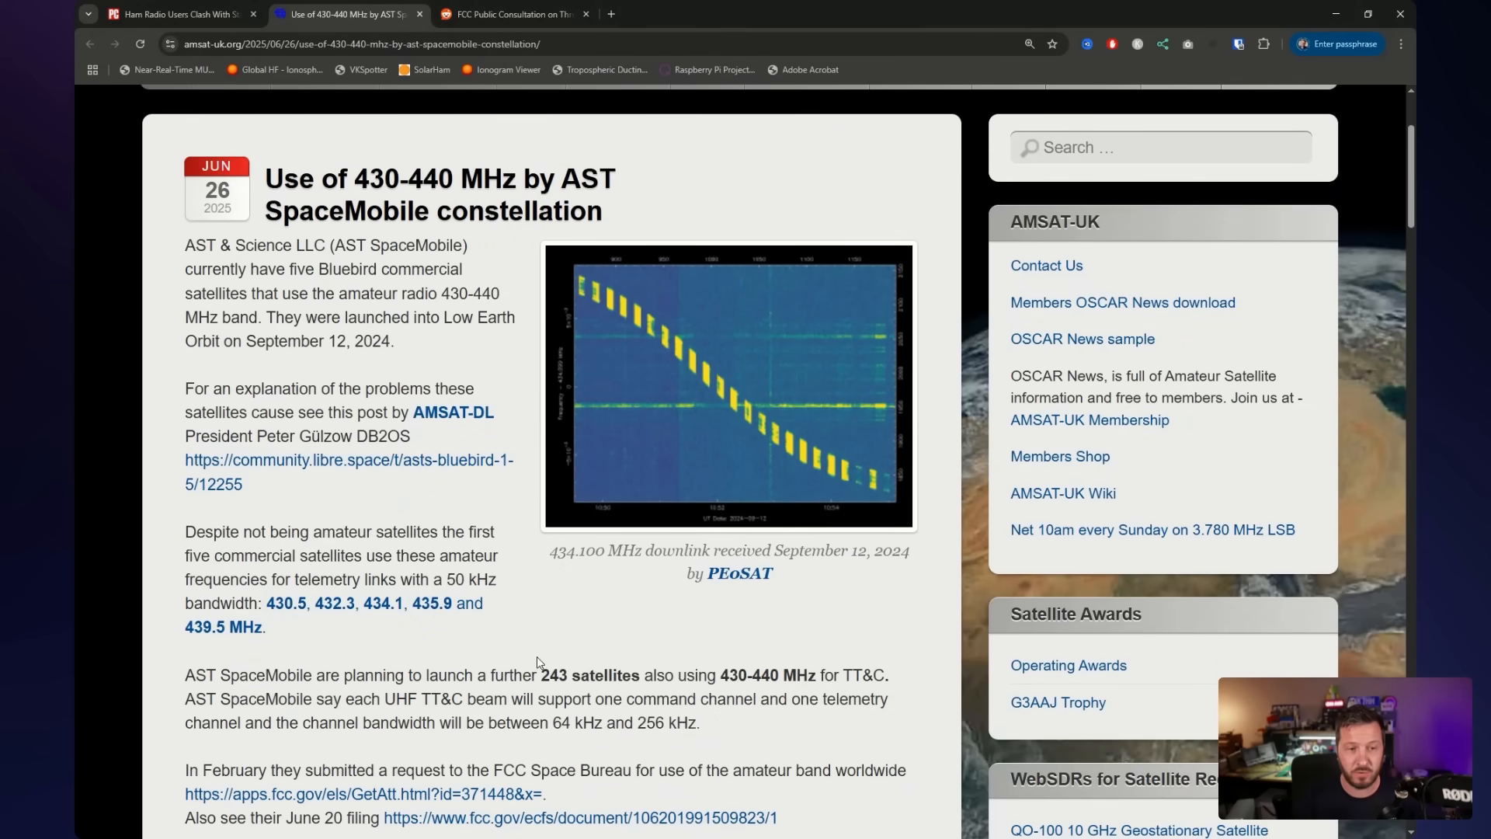
scroll(down, 3)
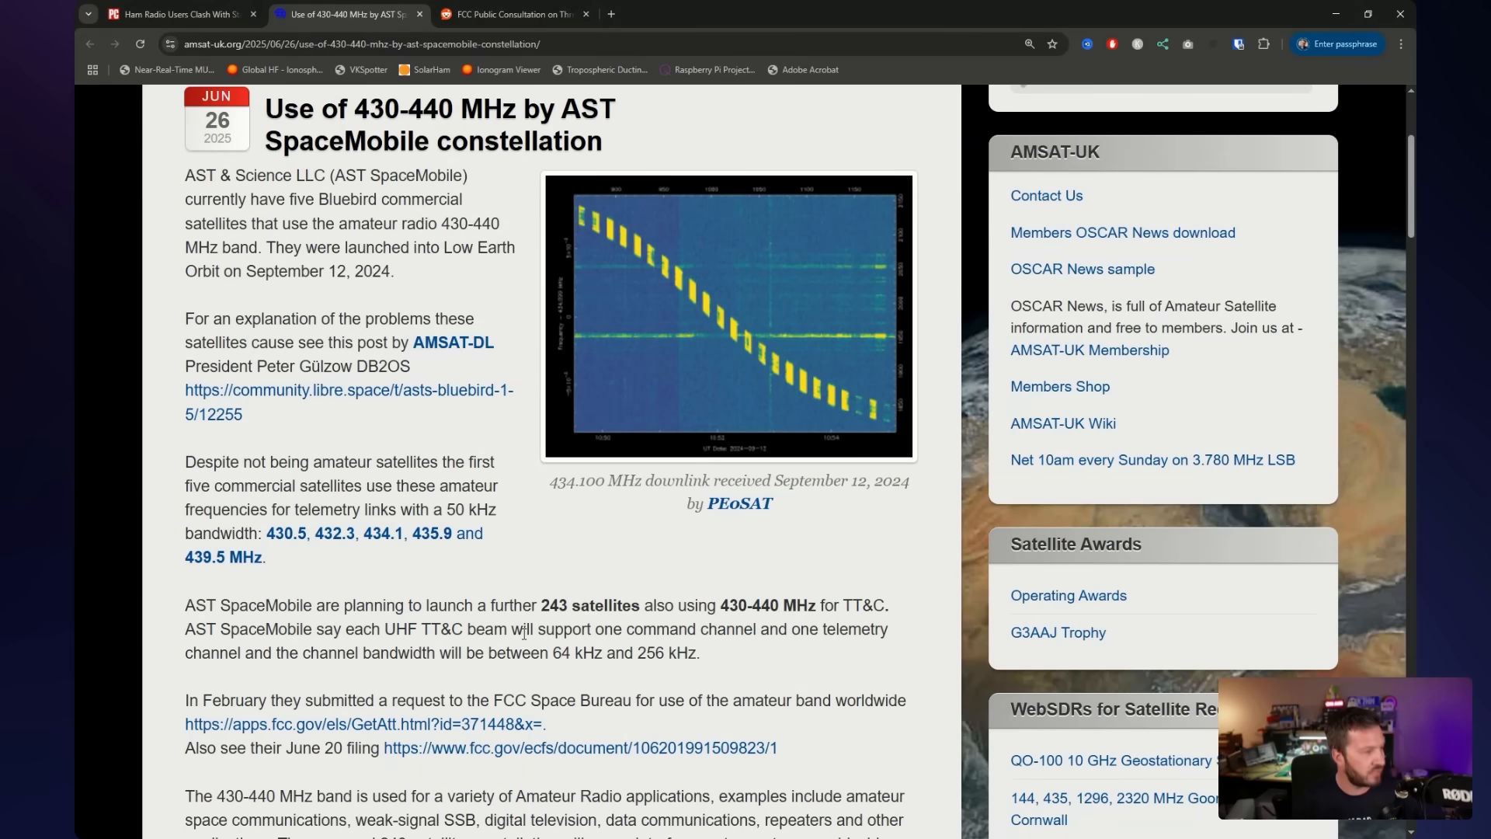
scroll(down, 3)
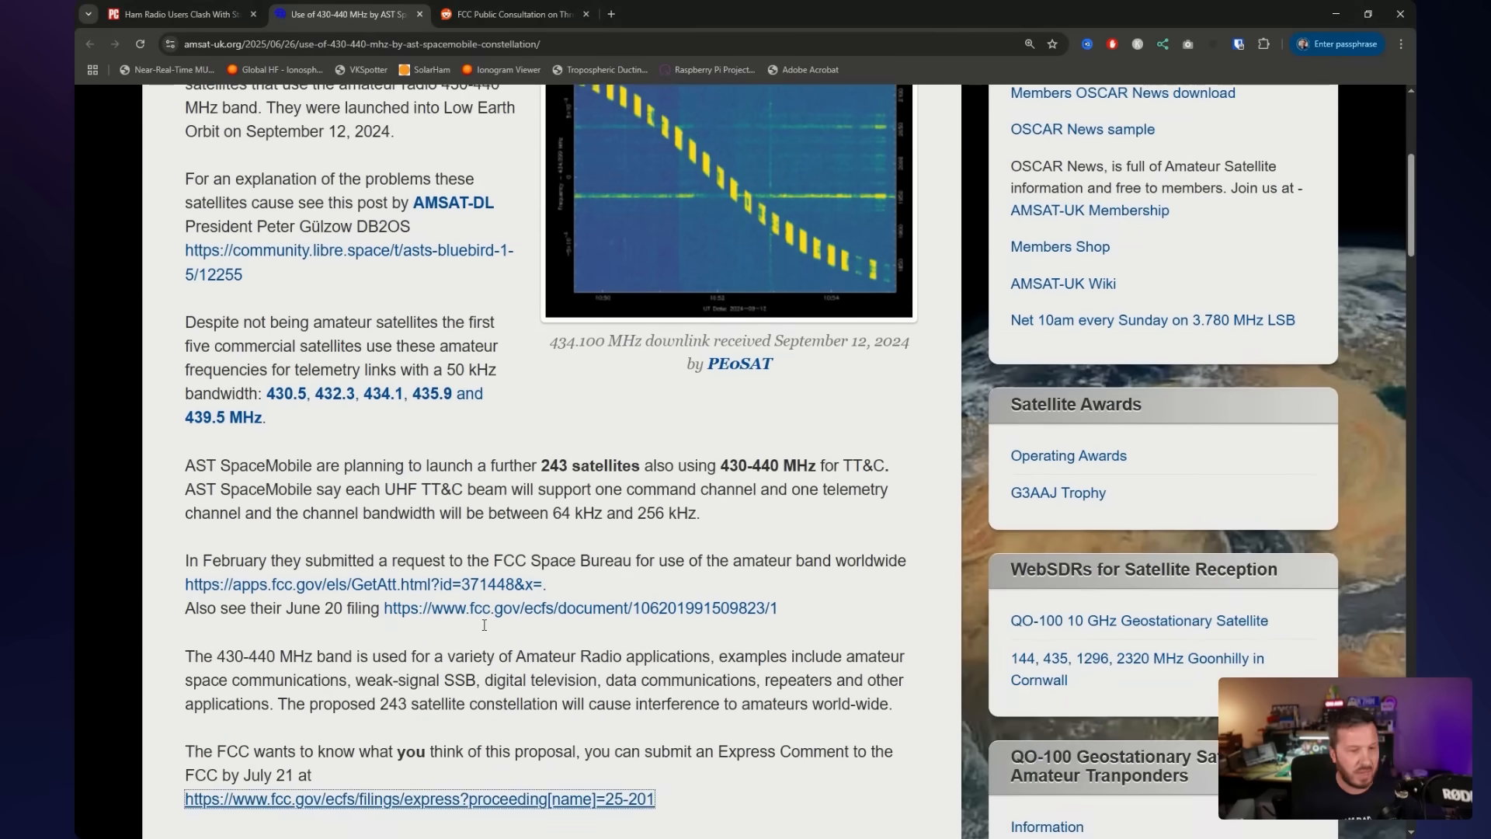
scroll(down, 3)
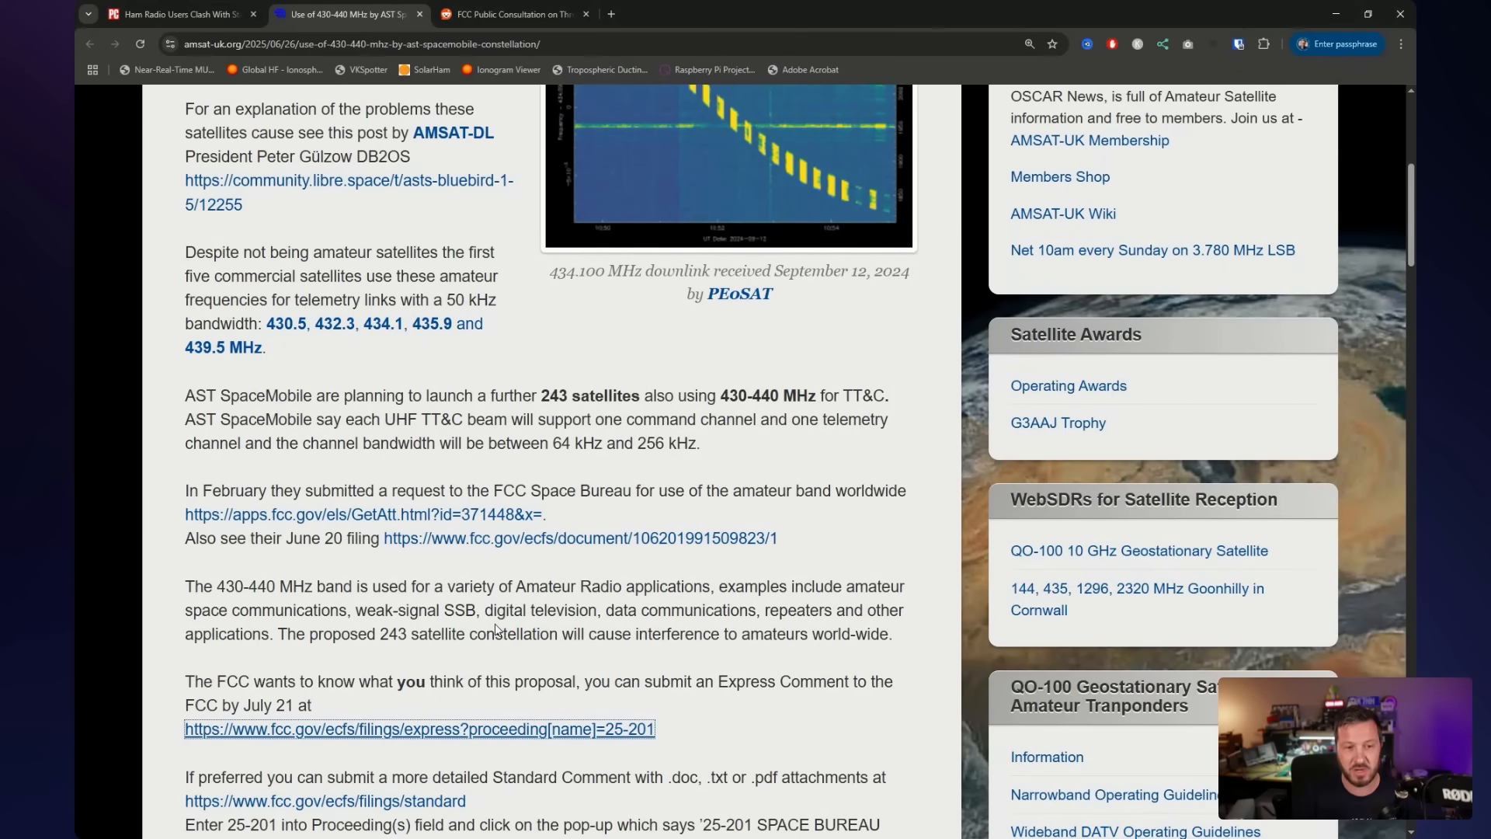
scroll(down, 3)
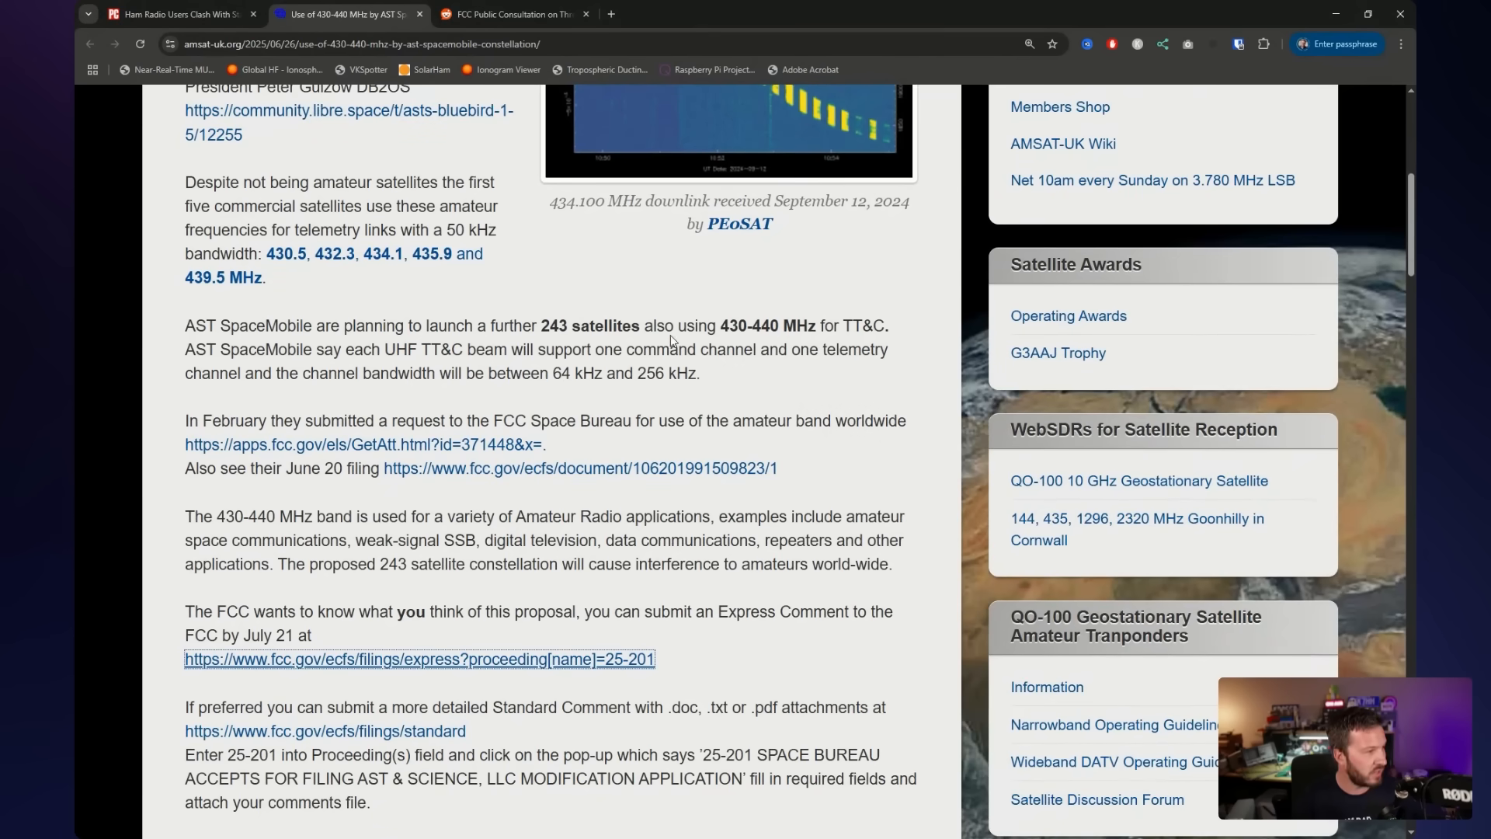
double_click(625, 373)
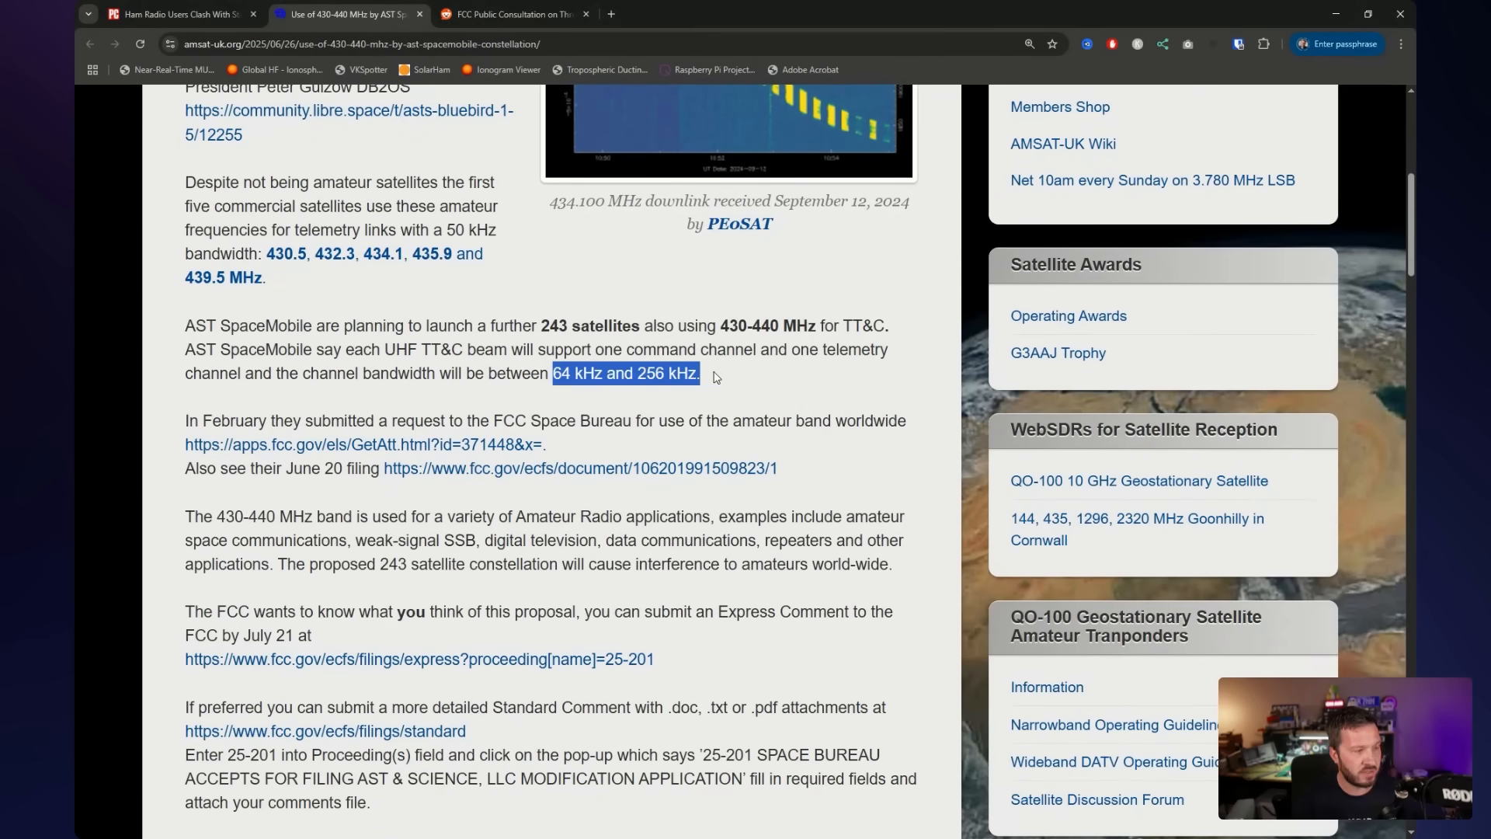
click(730, 373)
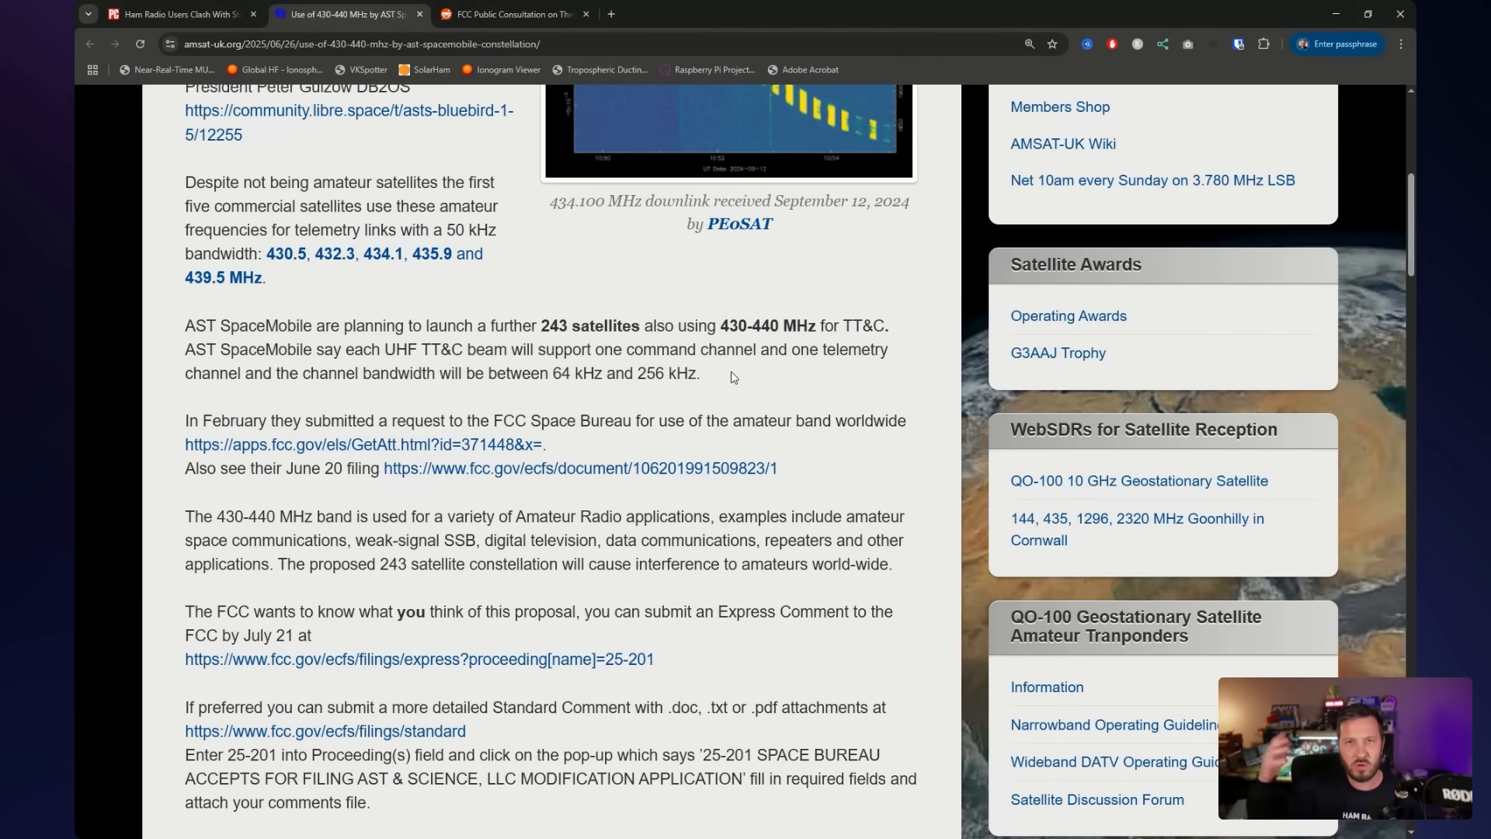
mouse_move(777, 393)
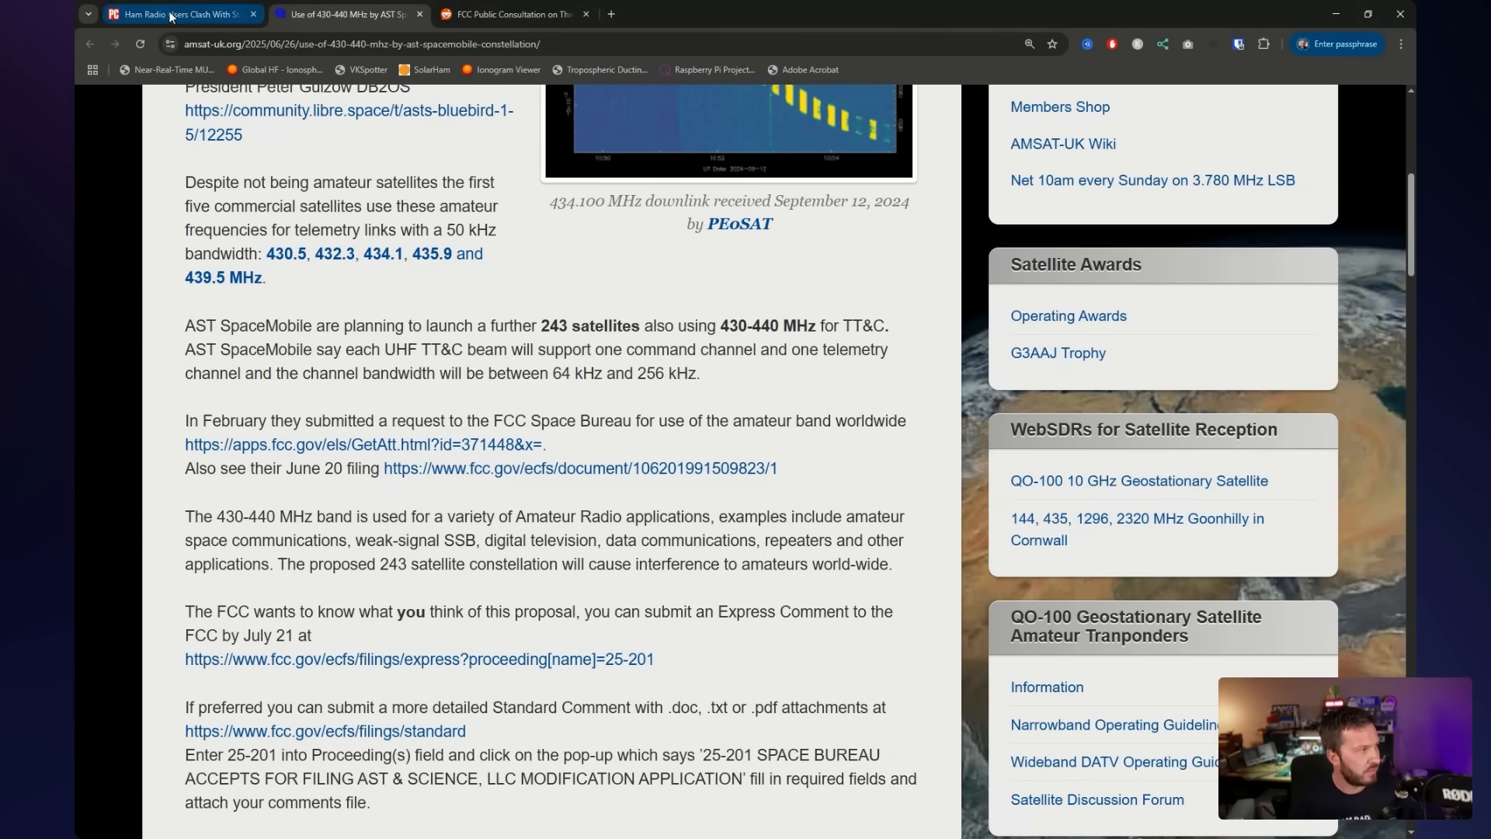
Read PCMag's paragraphs on ham opposition, Lorenz's FCC objection and AST's 248-satellite plan
click(176, 13)
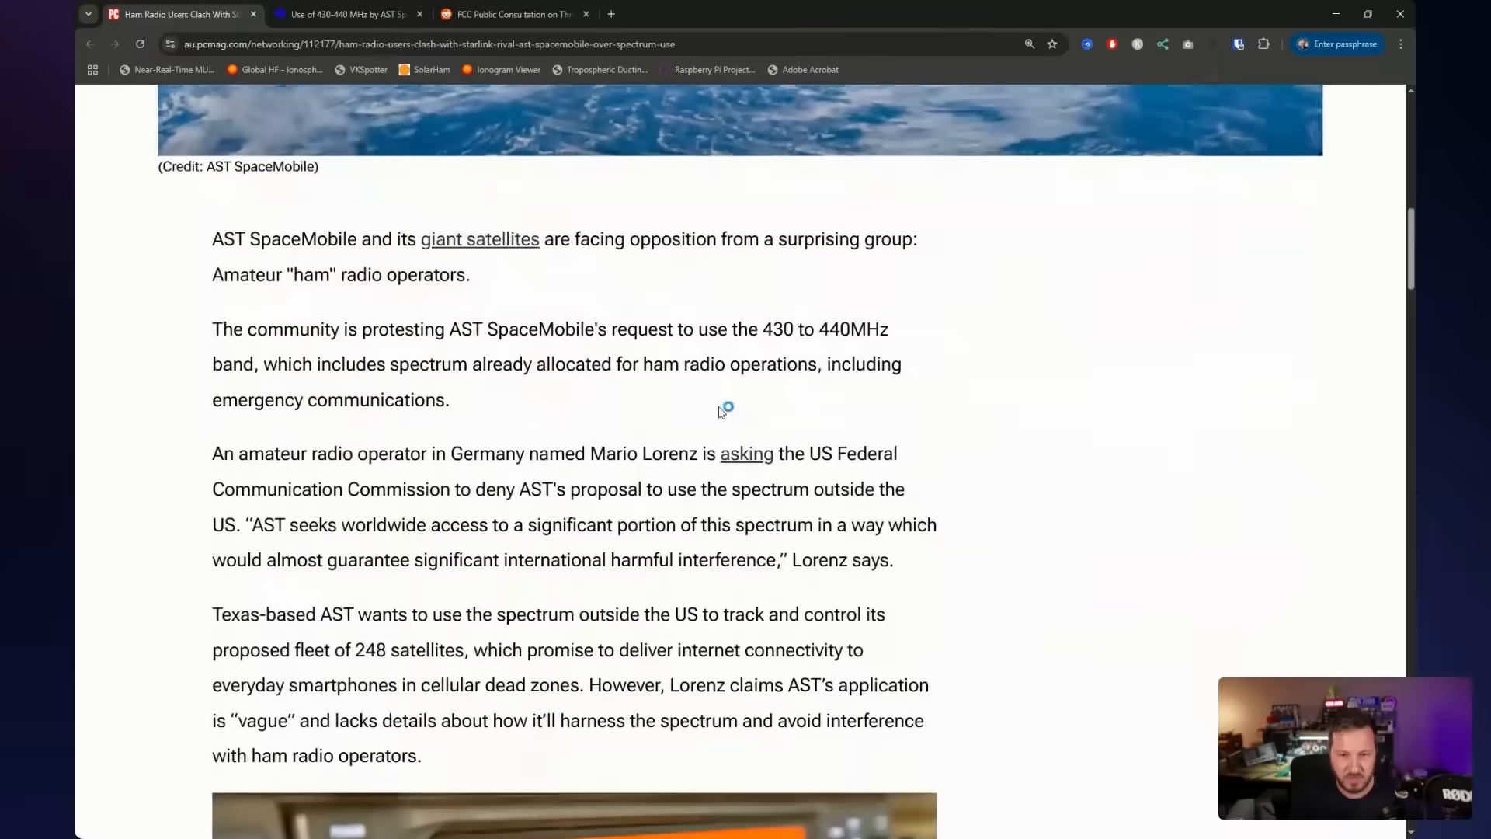
scroll(down, 3)
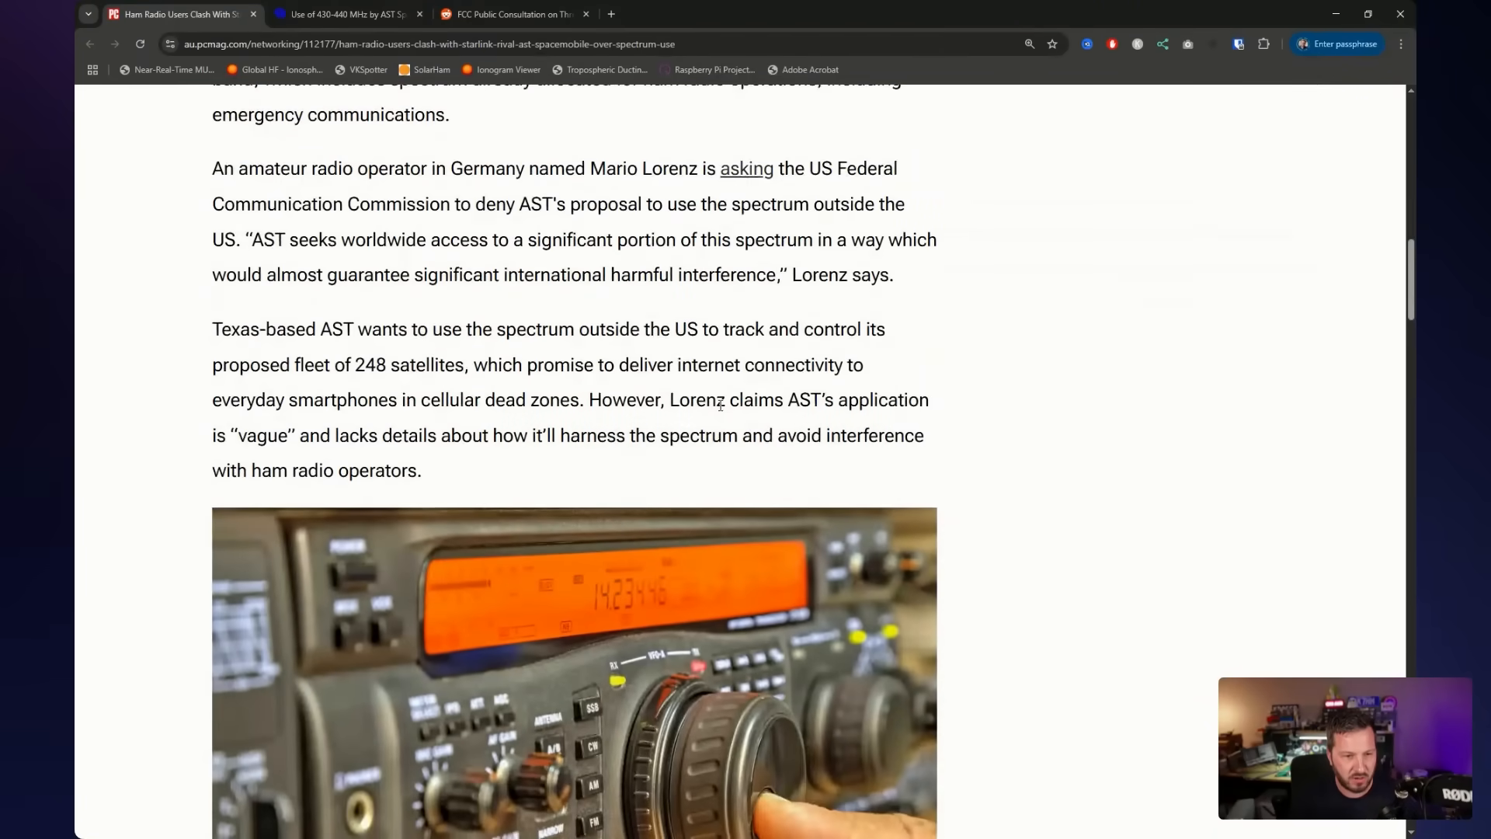
scroll(down, 3)
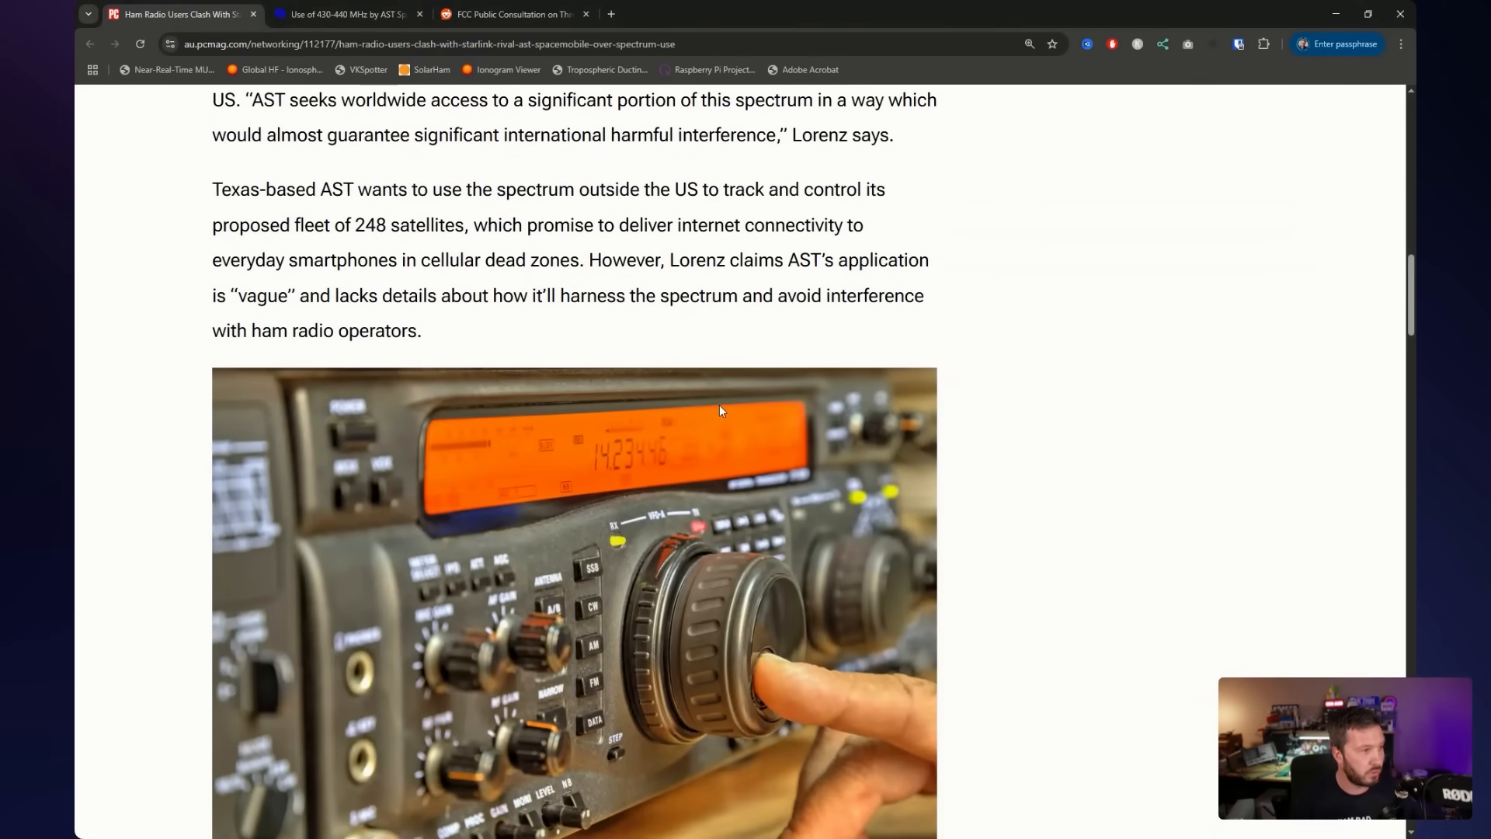
scroll(up, 3)
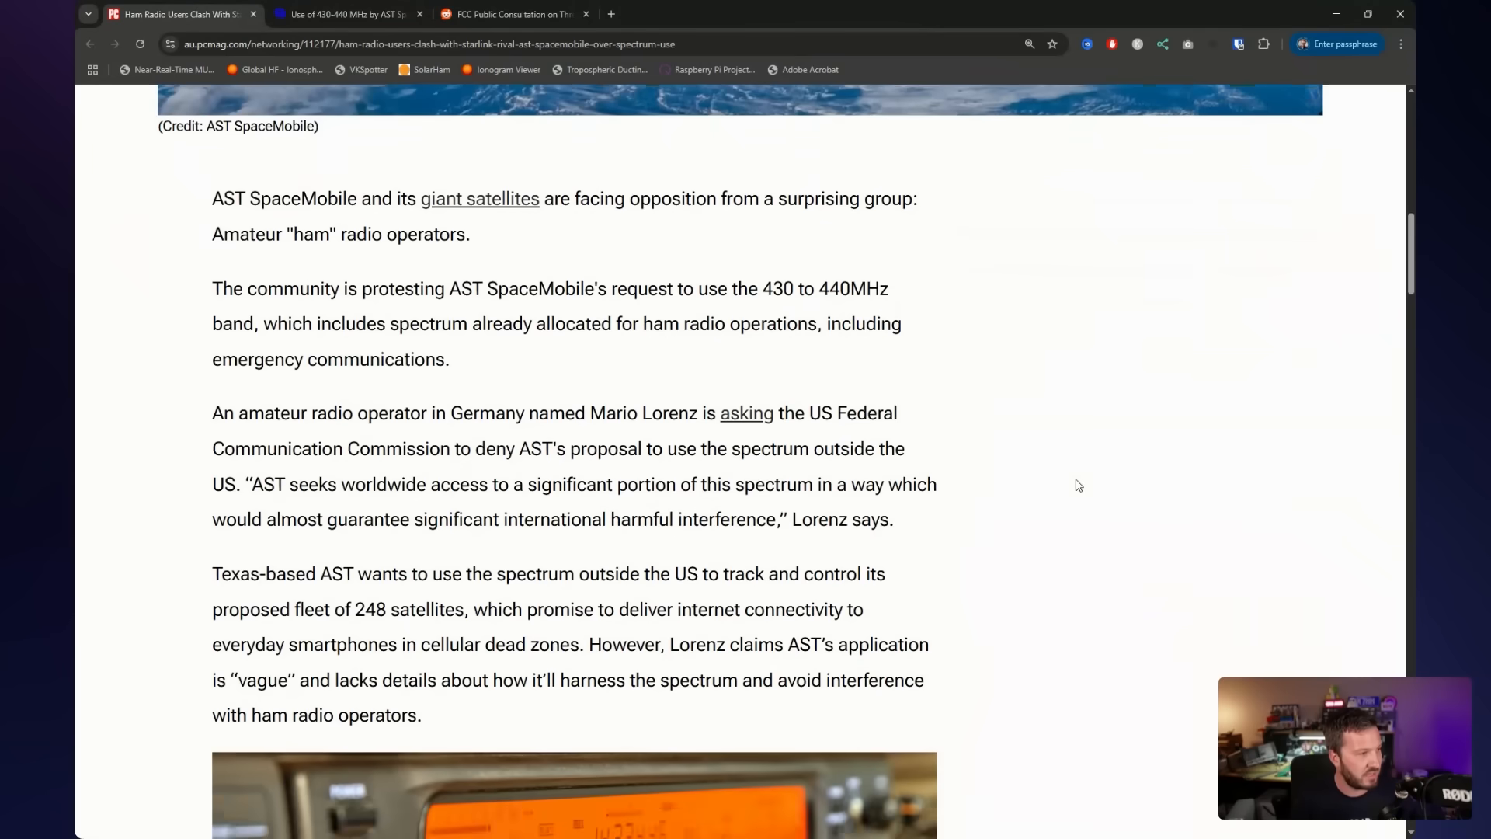
scroll(up, 3)
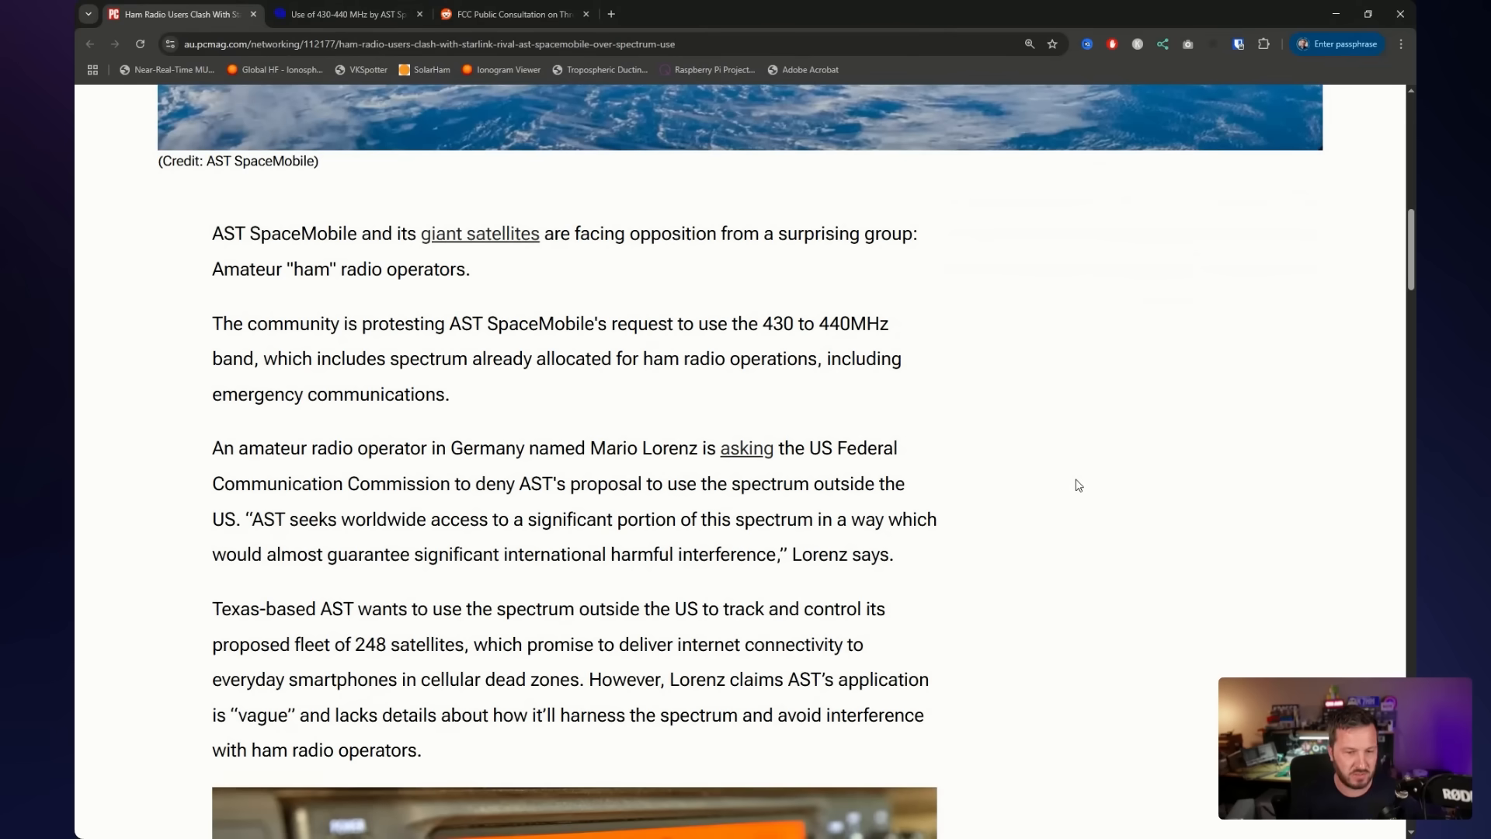
scroll(down, 3)
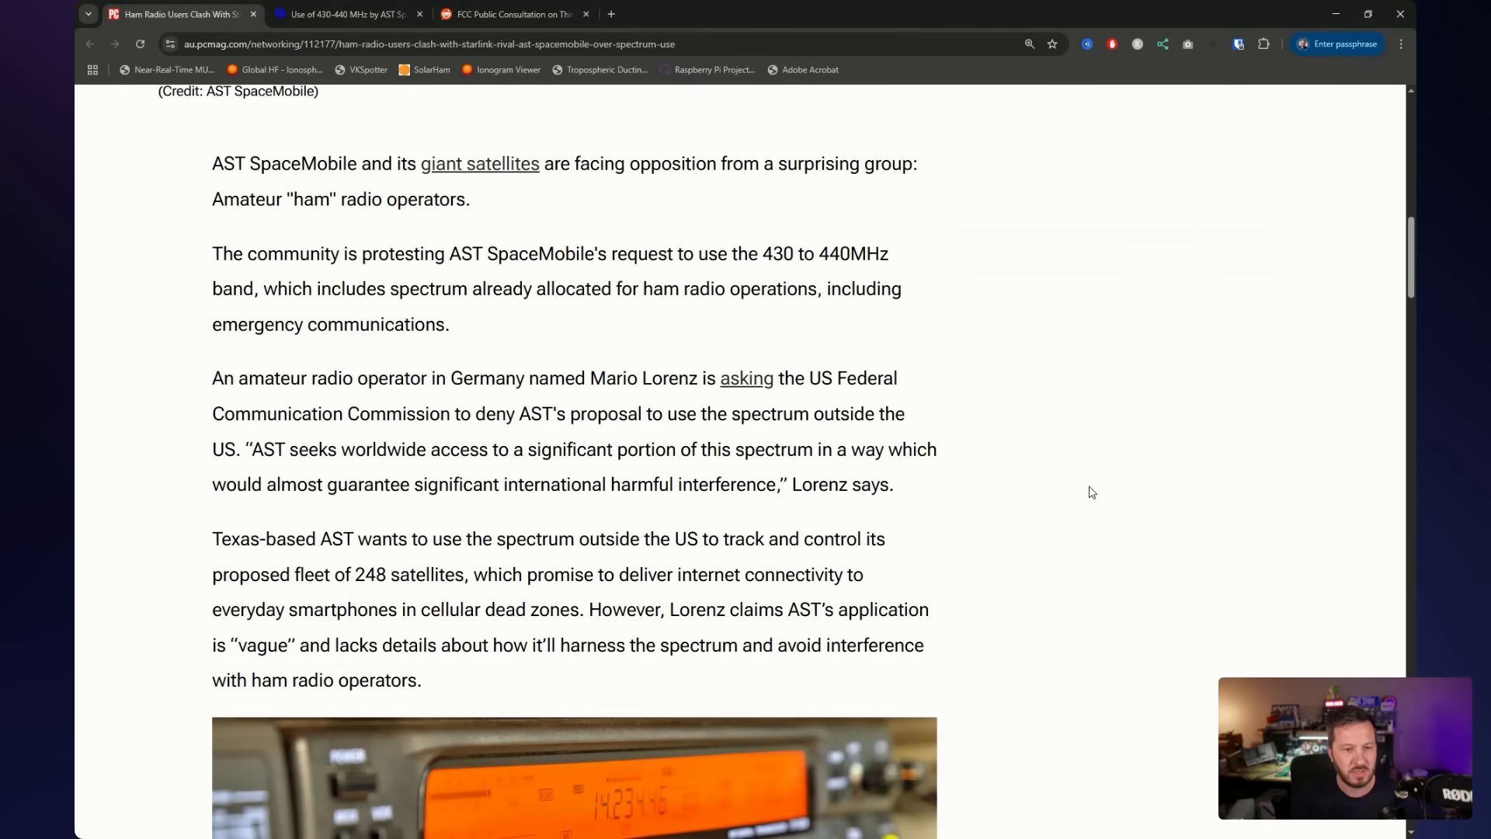
From the AMSAT-UK post, highlight the AMSAT-DL credit, then open the Libre Space BlueBird link
click(348, 13)
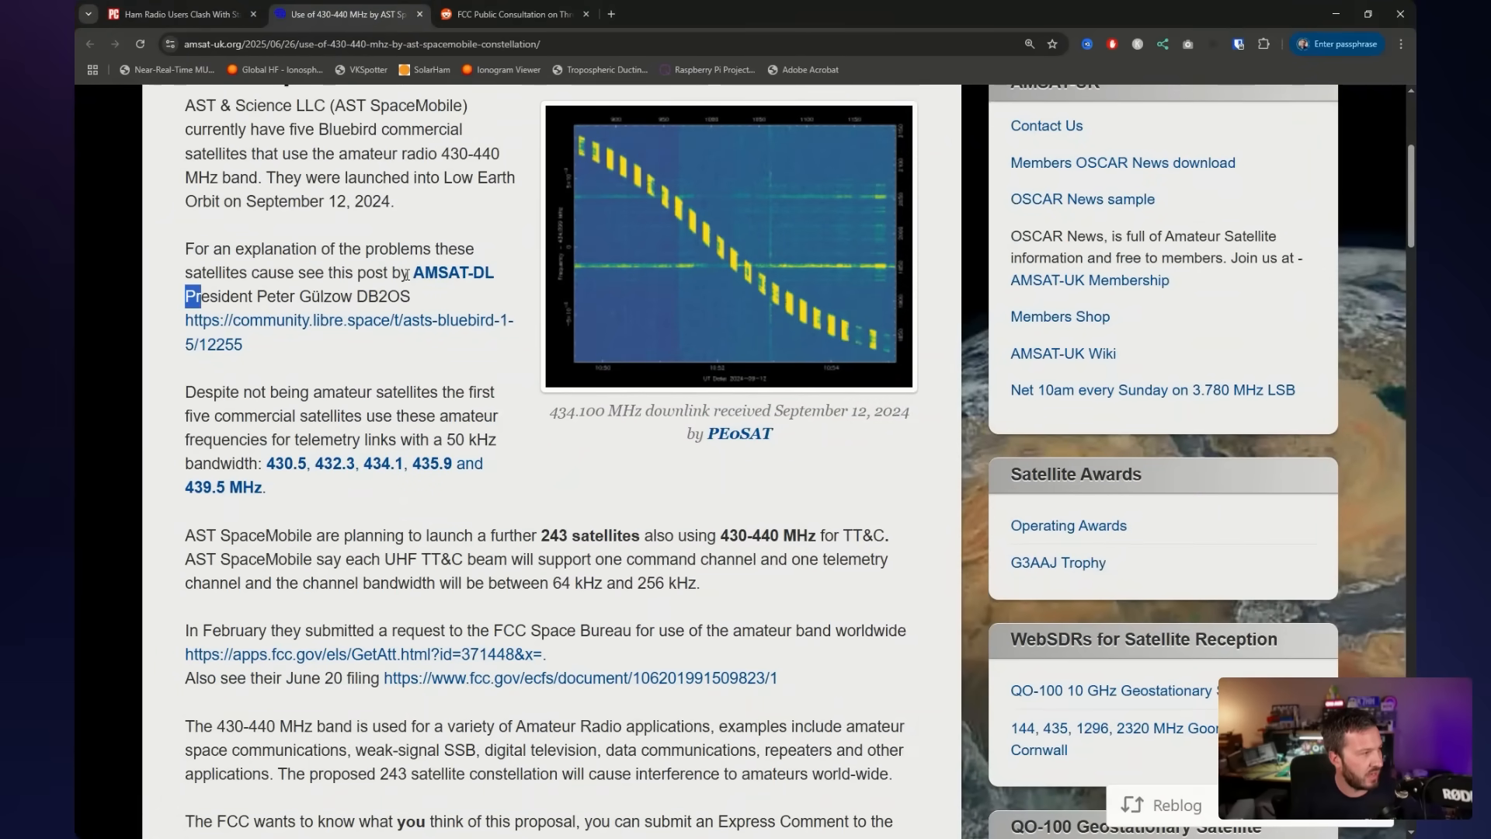
drag(200, 296, 304, 296)
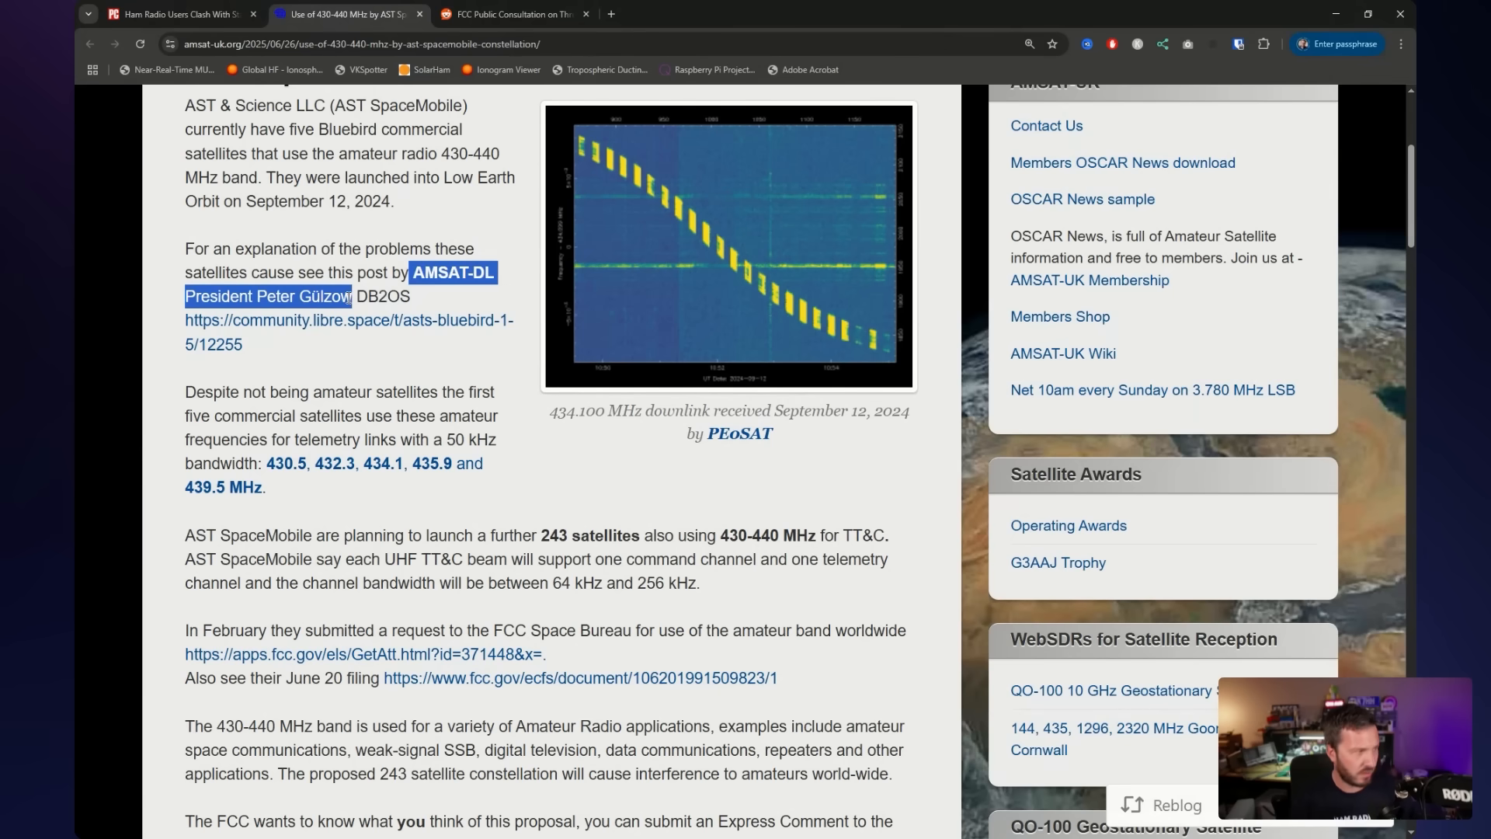
click(330, 310)
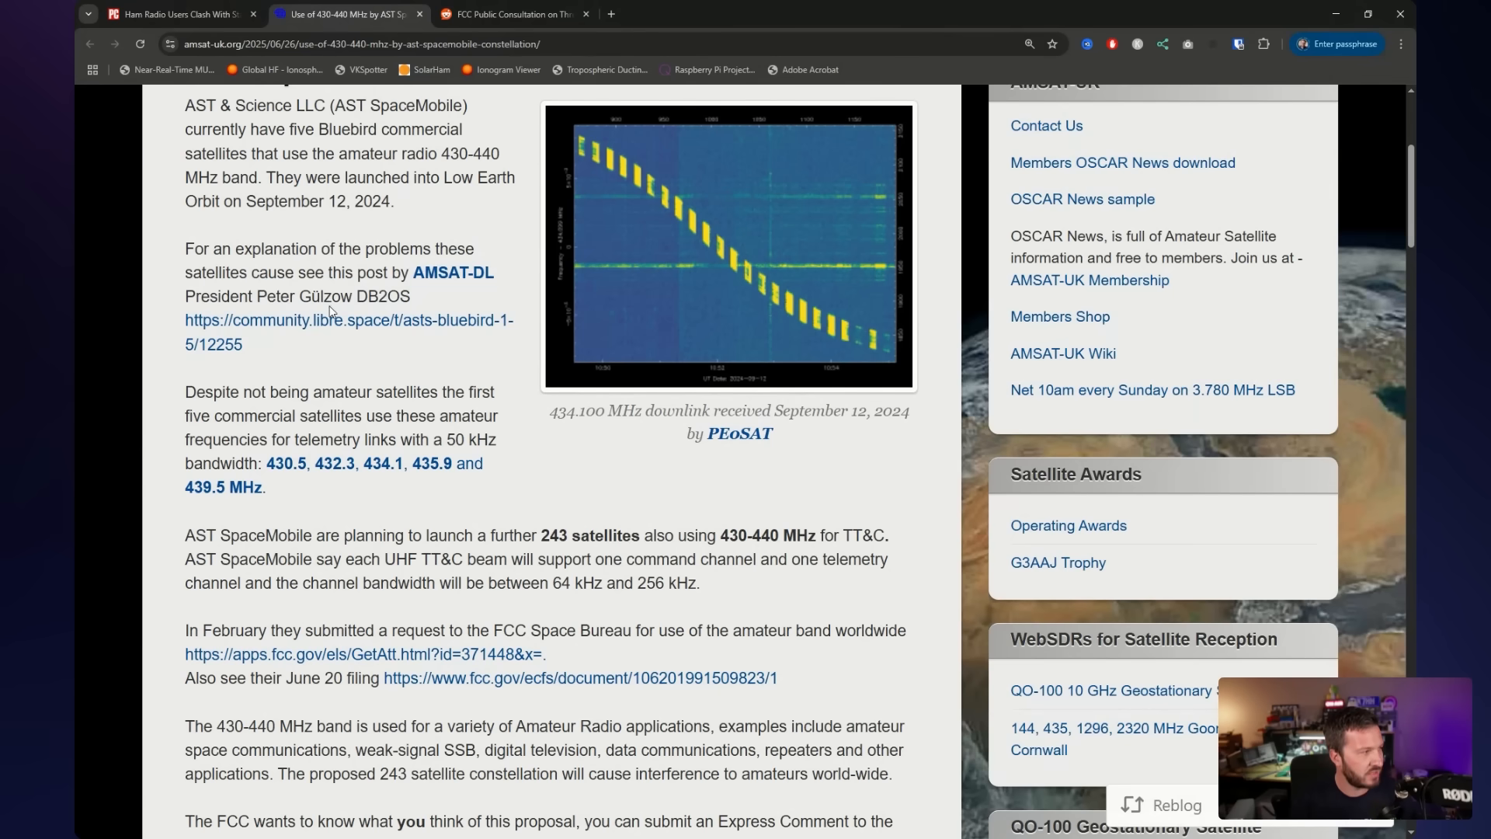
click(348, 331)
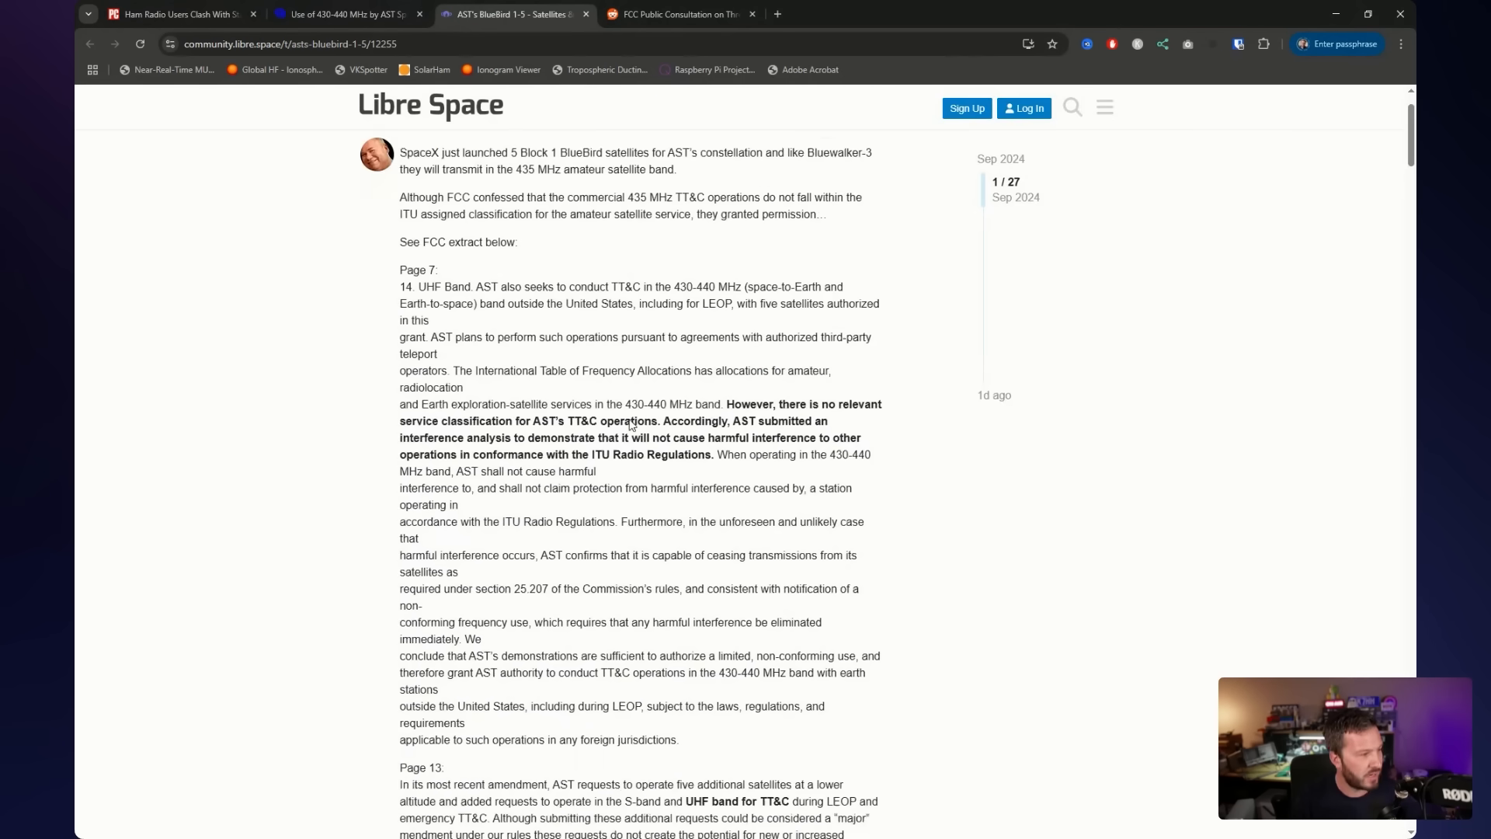
Read the BlueBird 1-5 thread's FCC grant text down to the Page 13 amendment and ground stations
scroll(down, 3)
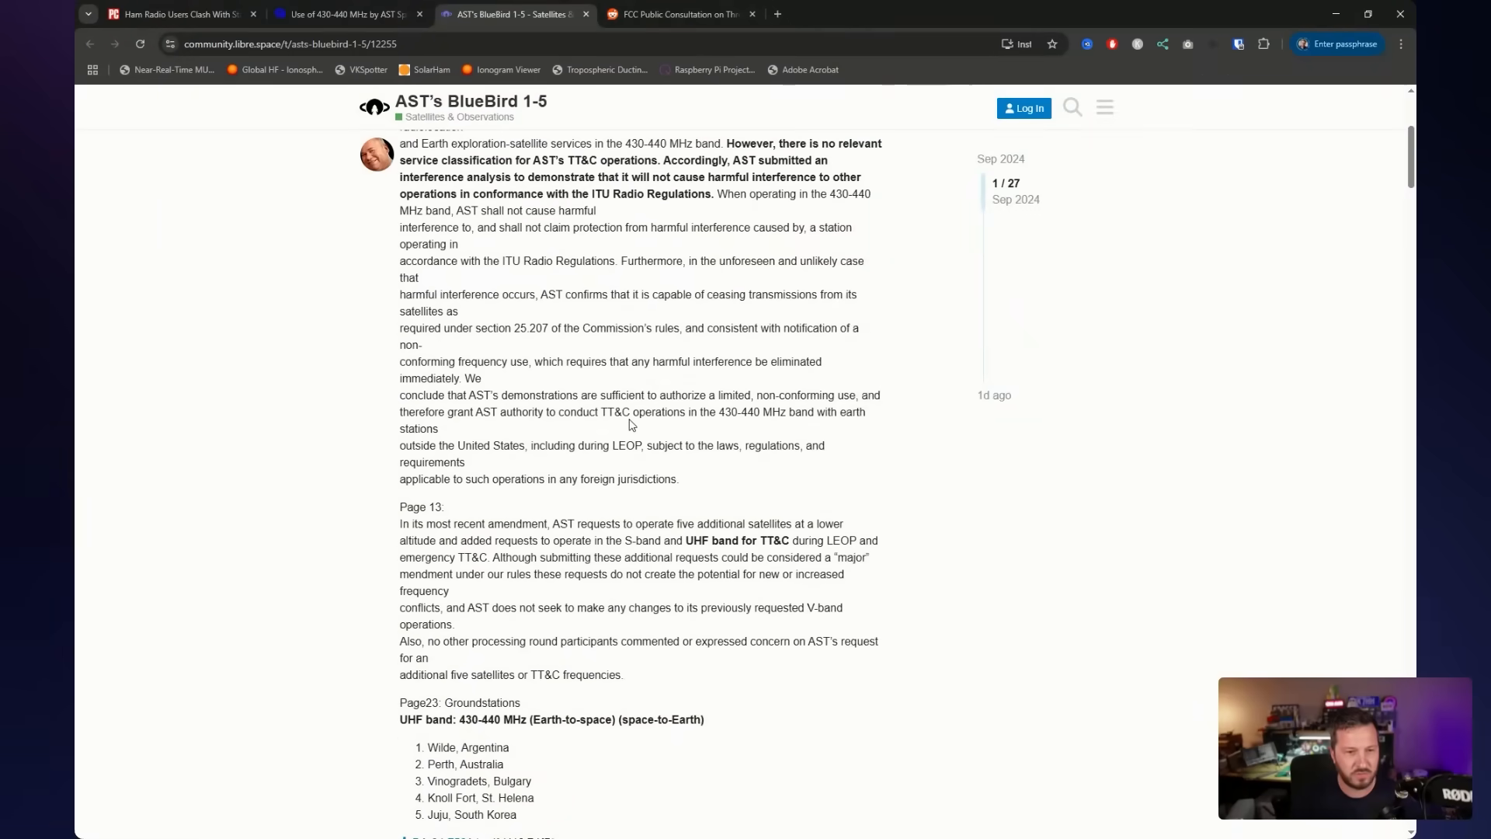
mouse_move(423, 181)
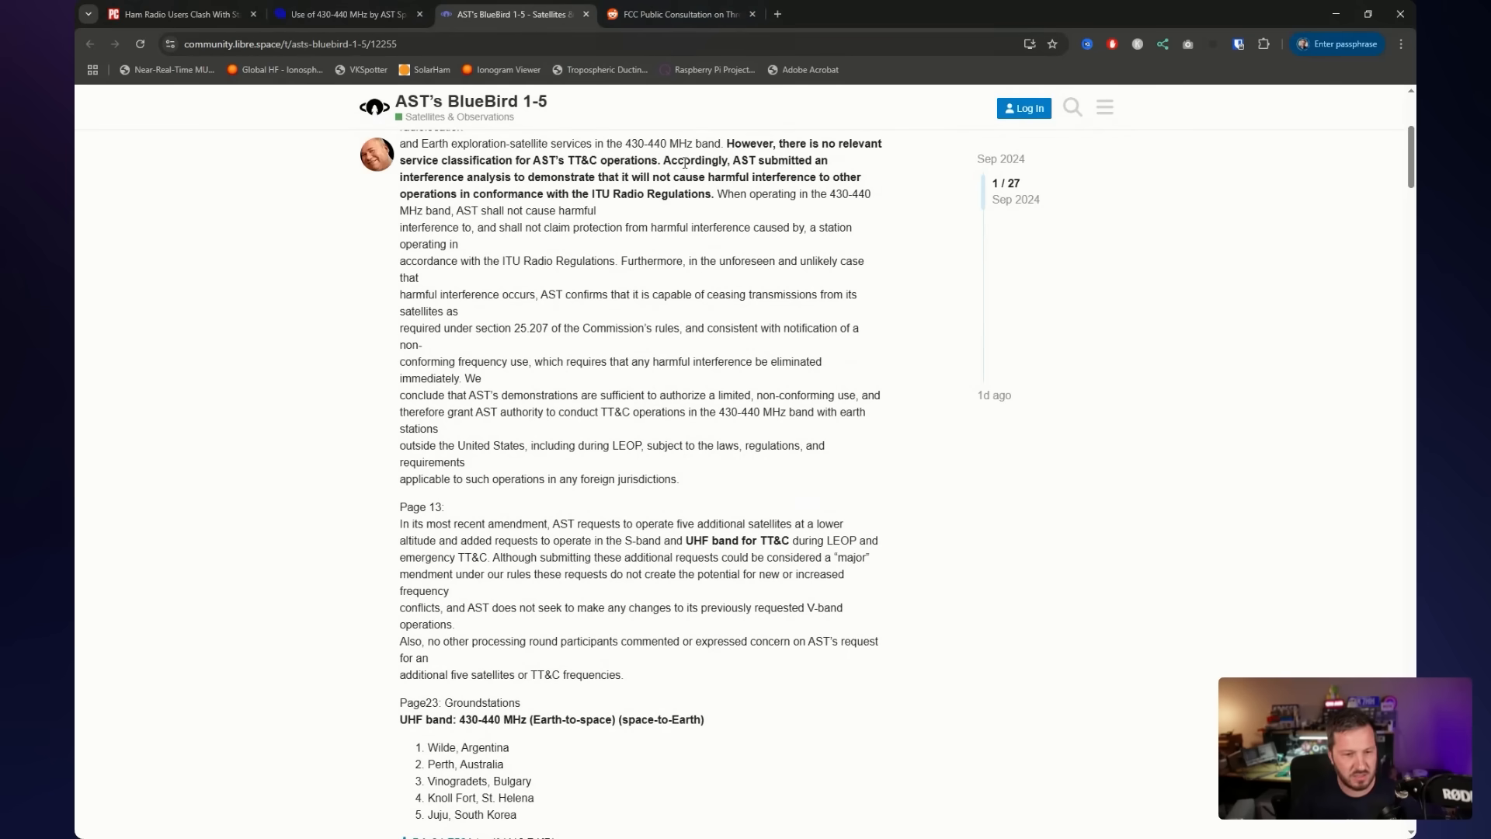
Read the r/amateurradio FCC consultation comments and sample opposition letter, then return to PCMag
click(674, 13)
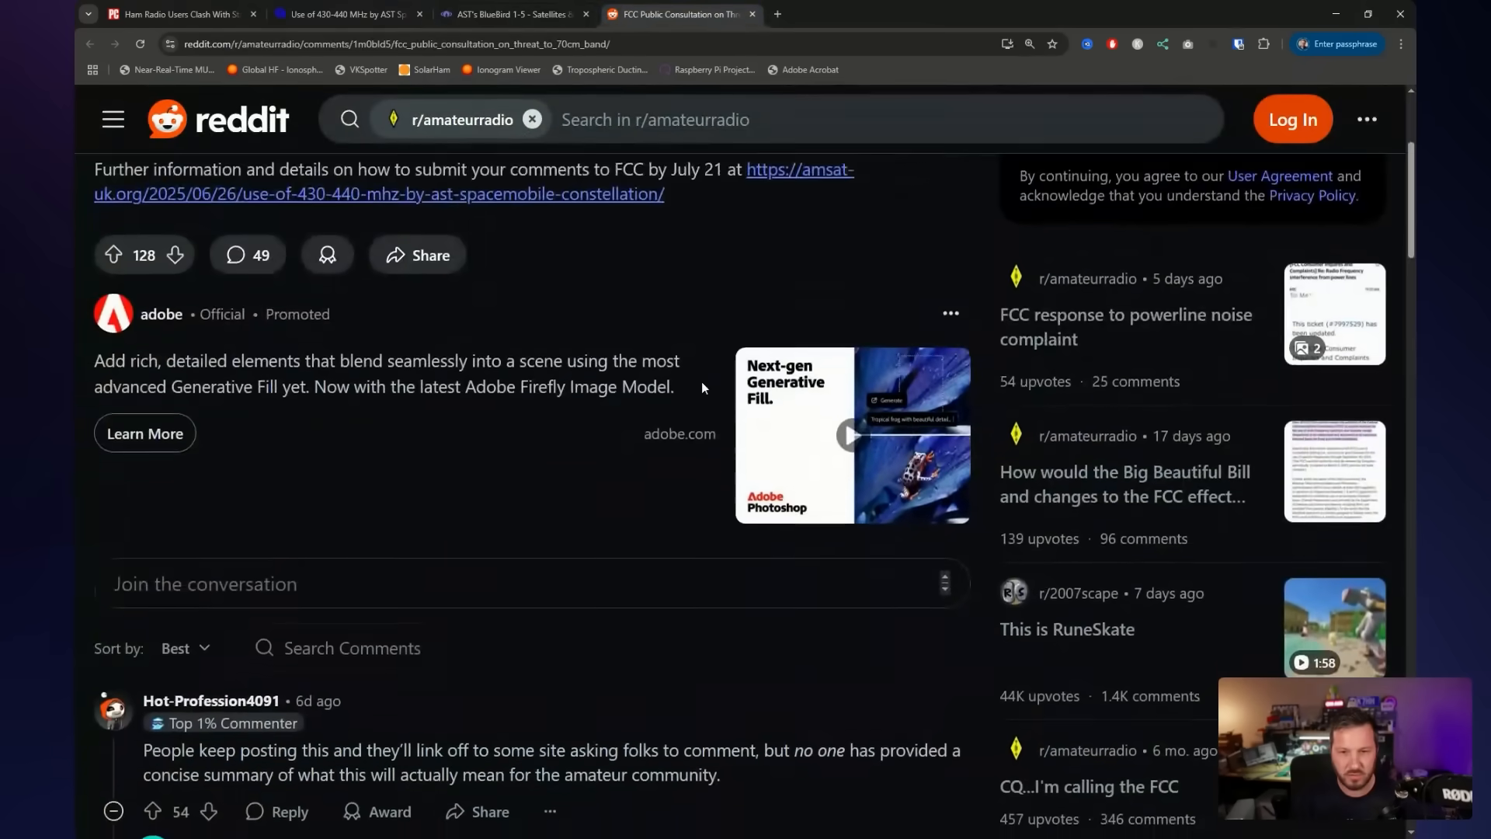
scroll(down, 3)
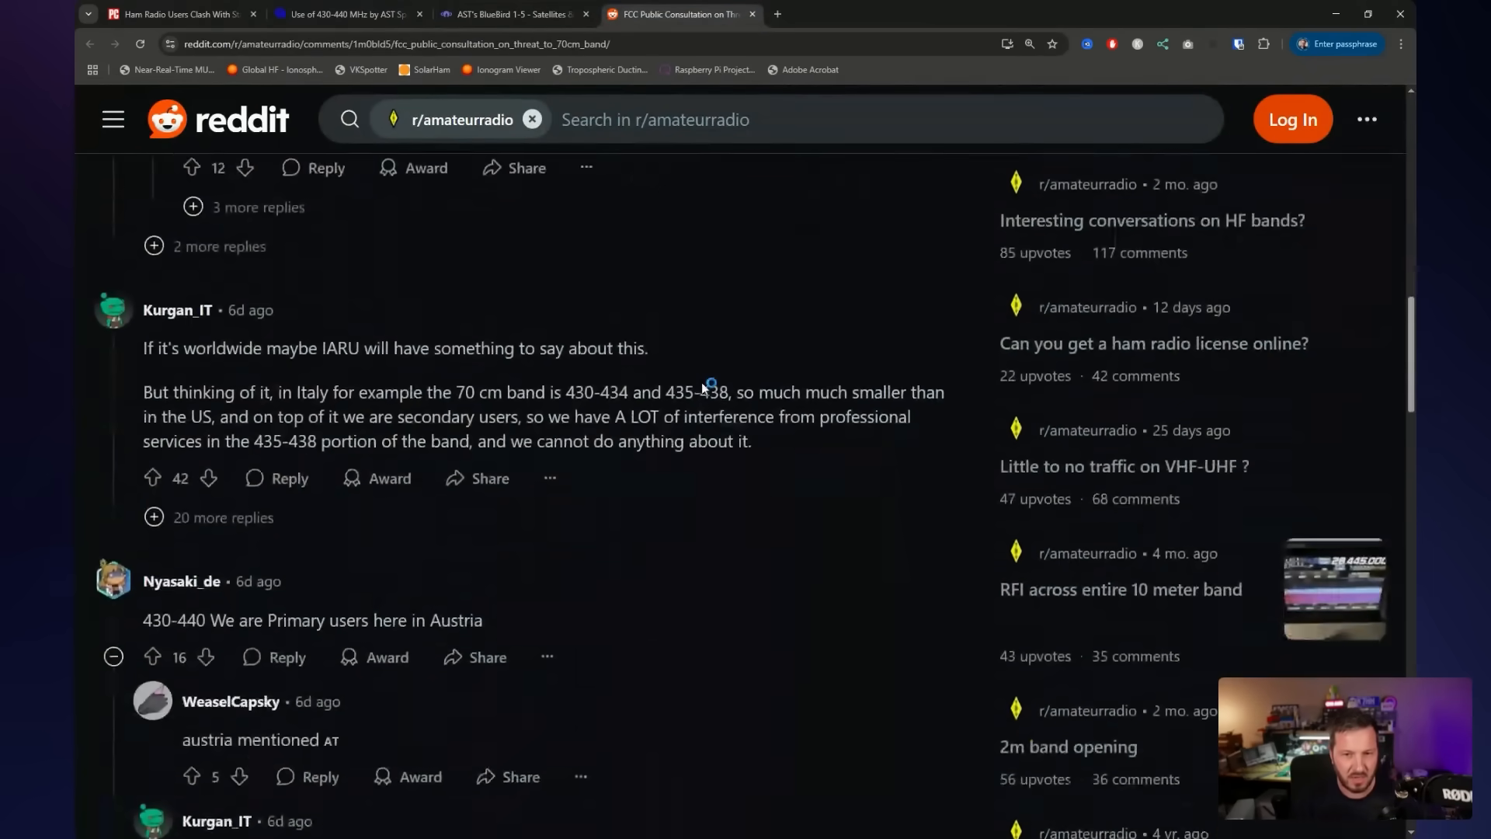
scroll(down, 3)
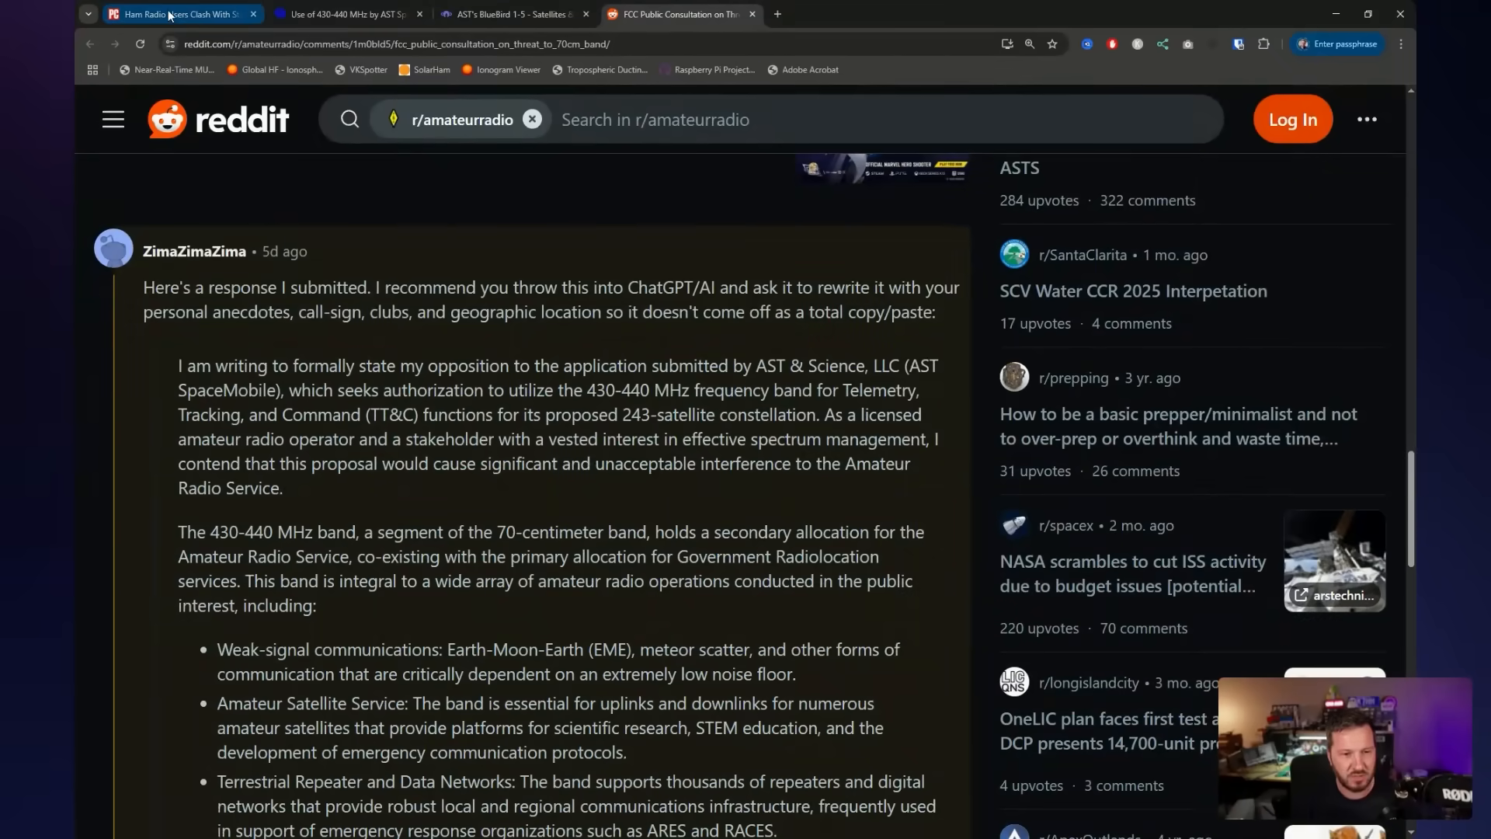
click(176, 13)
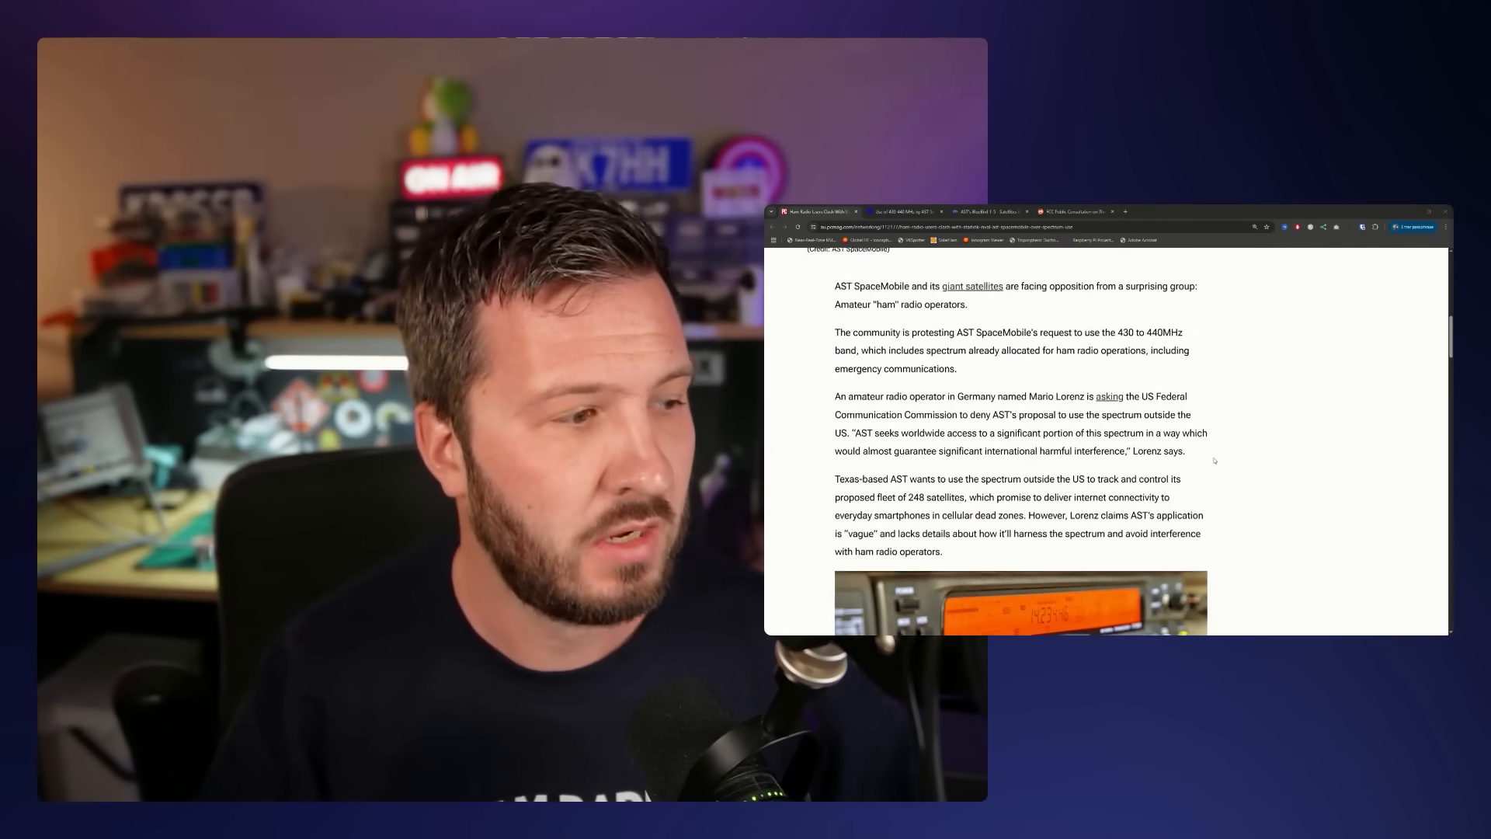
Read down the PCMag article to Table 1 of gateway, feeder link and TT&C frequencies
scroll(down, 3)
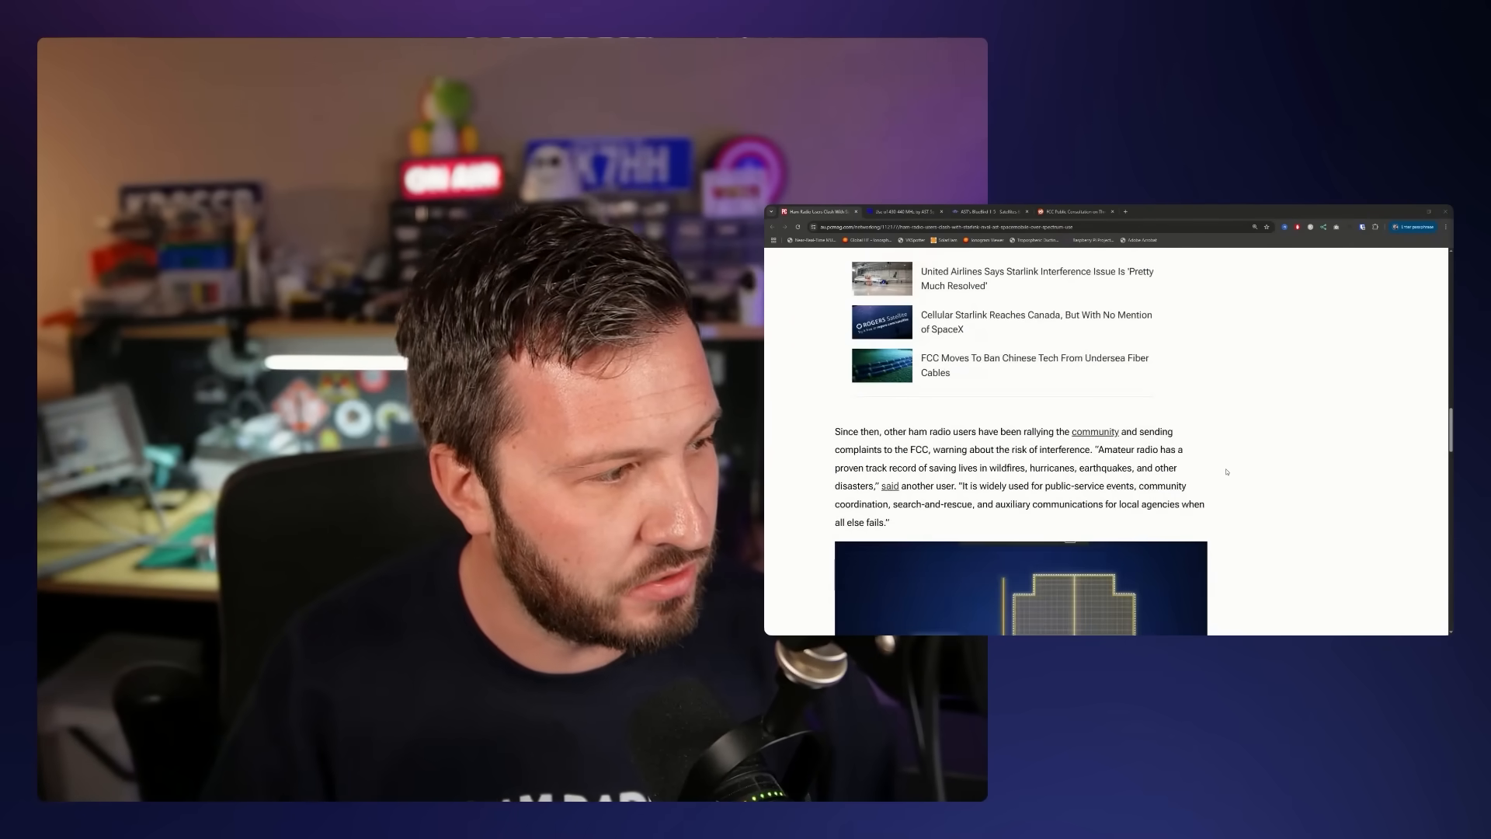
scroll(down, 3)
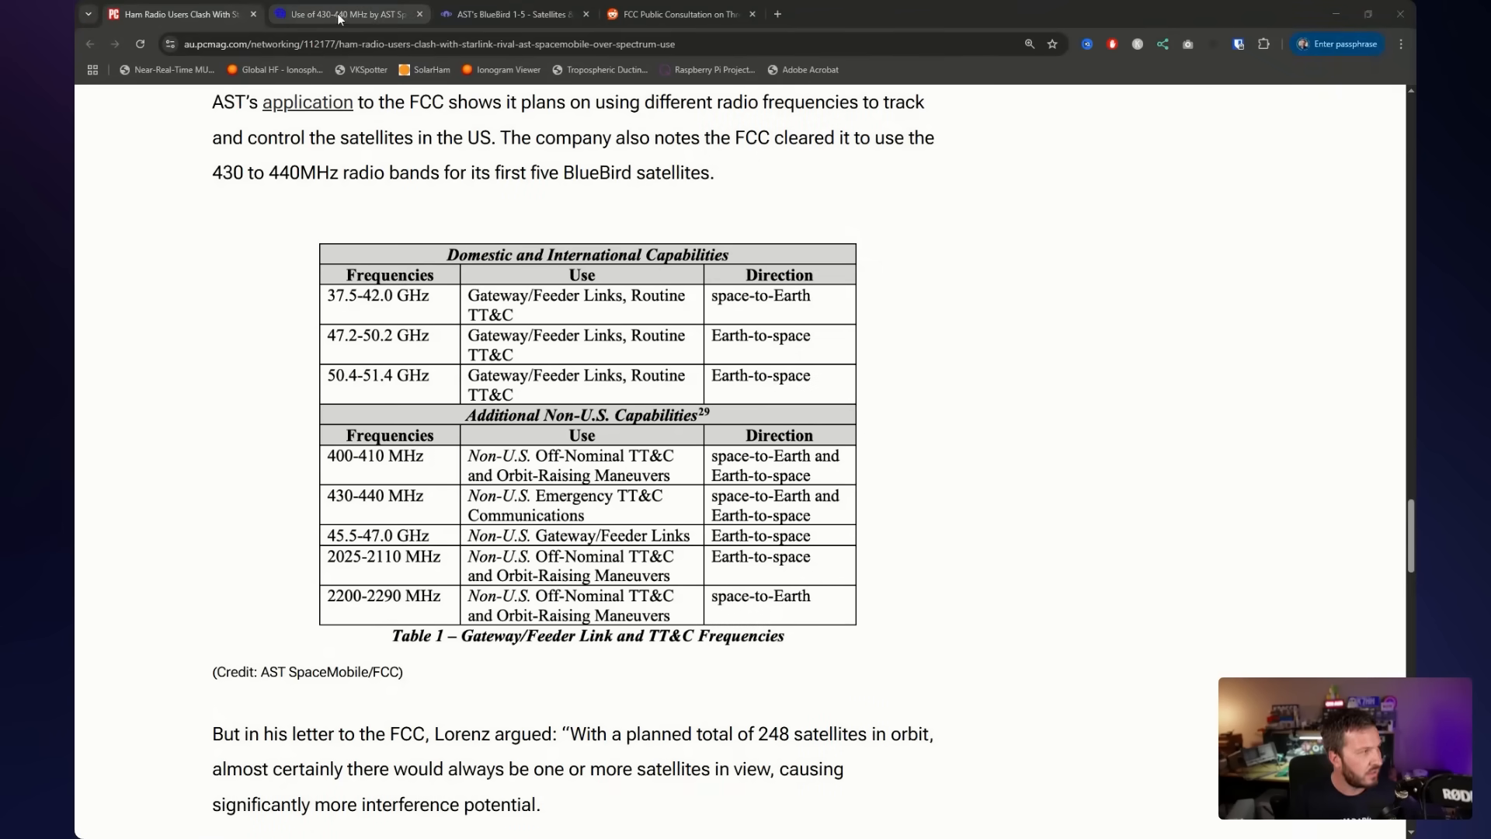
Scroll the AMSAT-UK post past the Express Comment link to the June 20 AST filing table
click(342, 13)
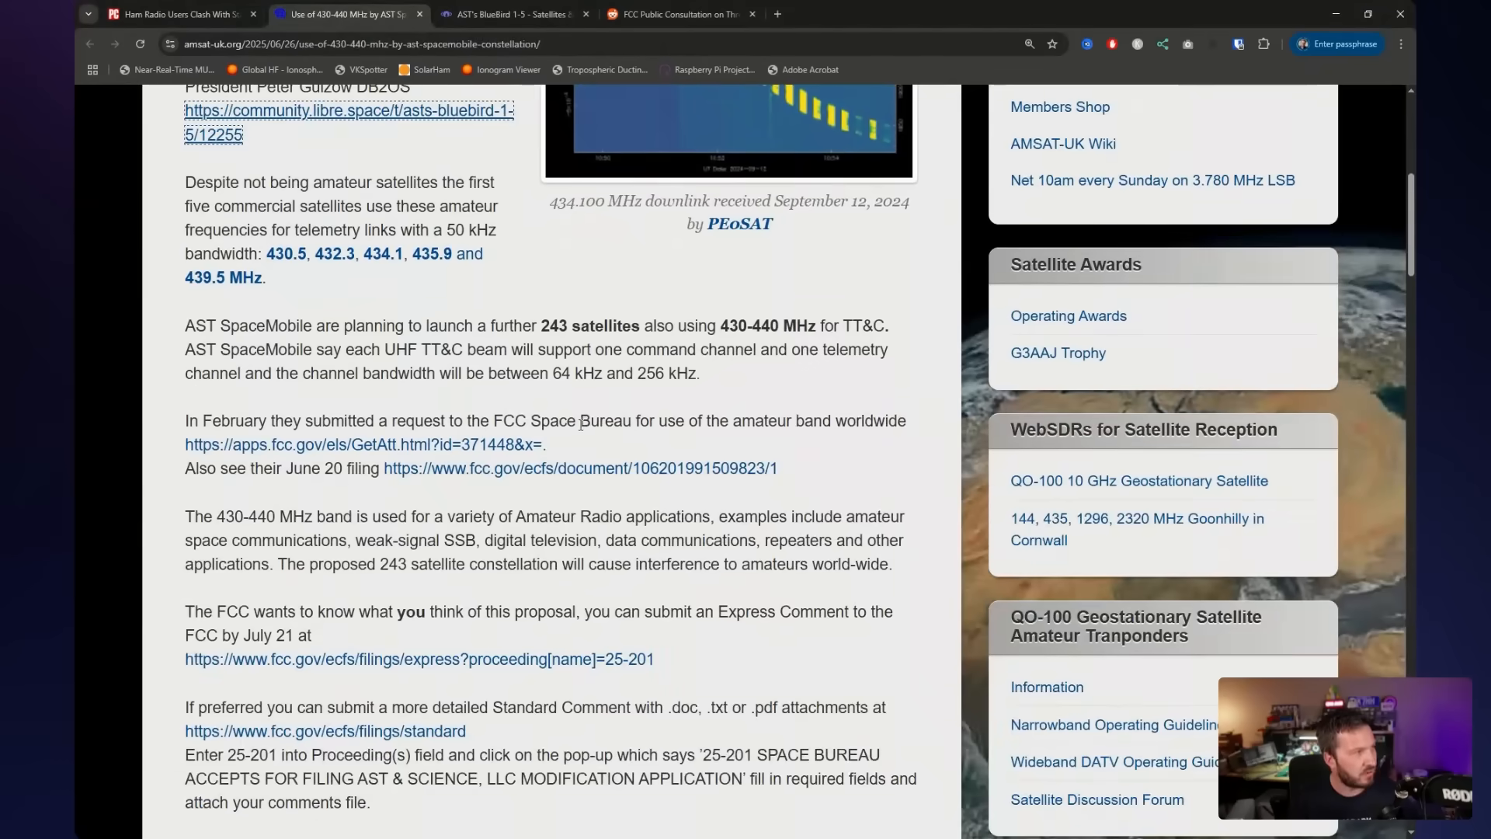
scroll(down, 3)
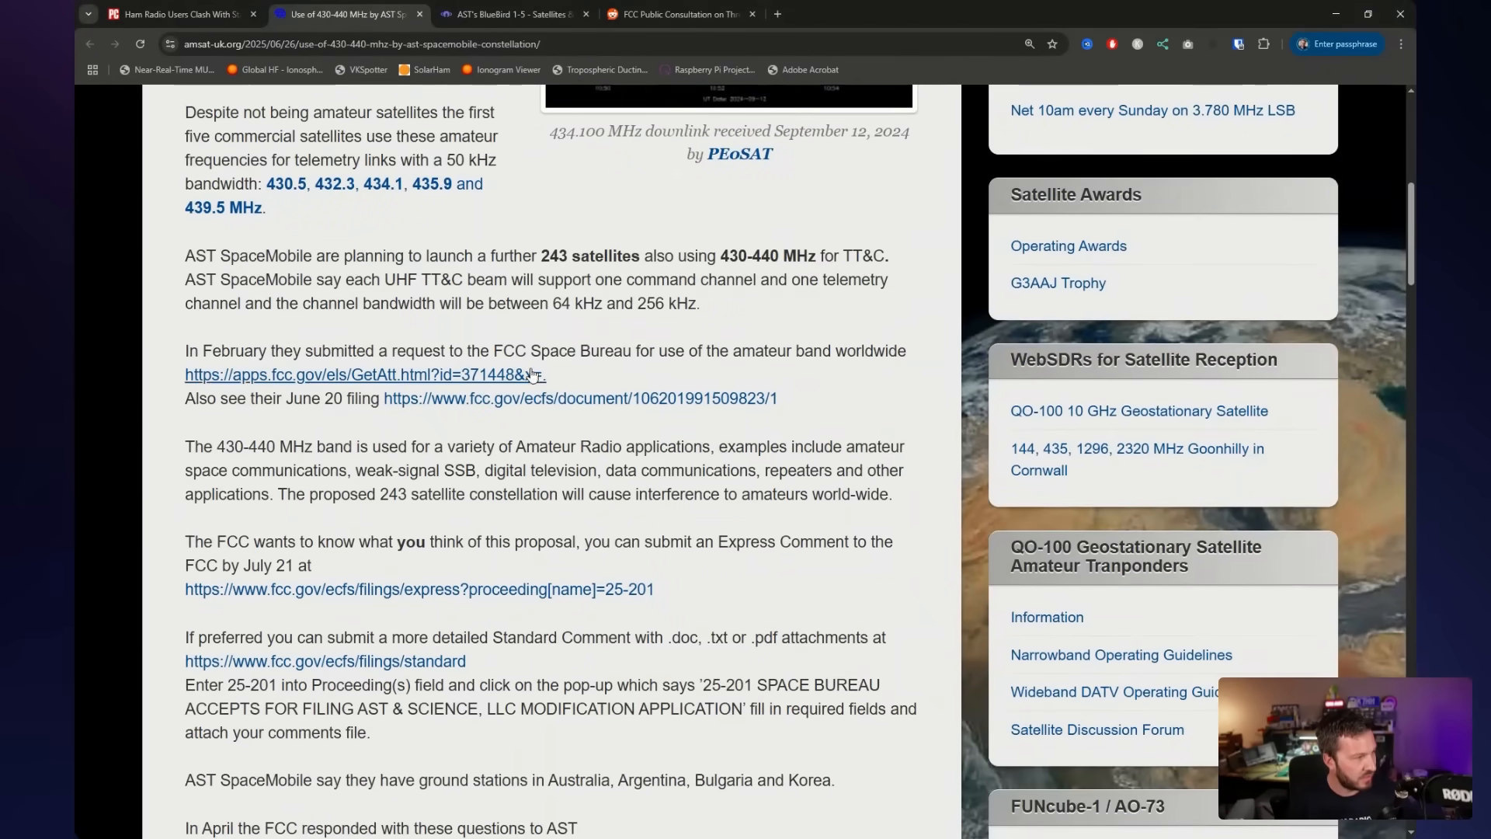
scroll(down, 3)
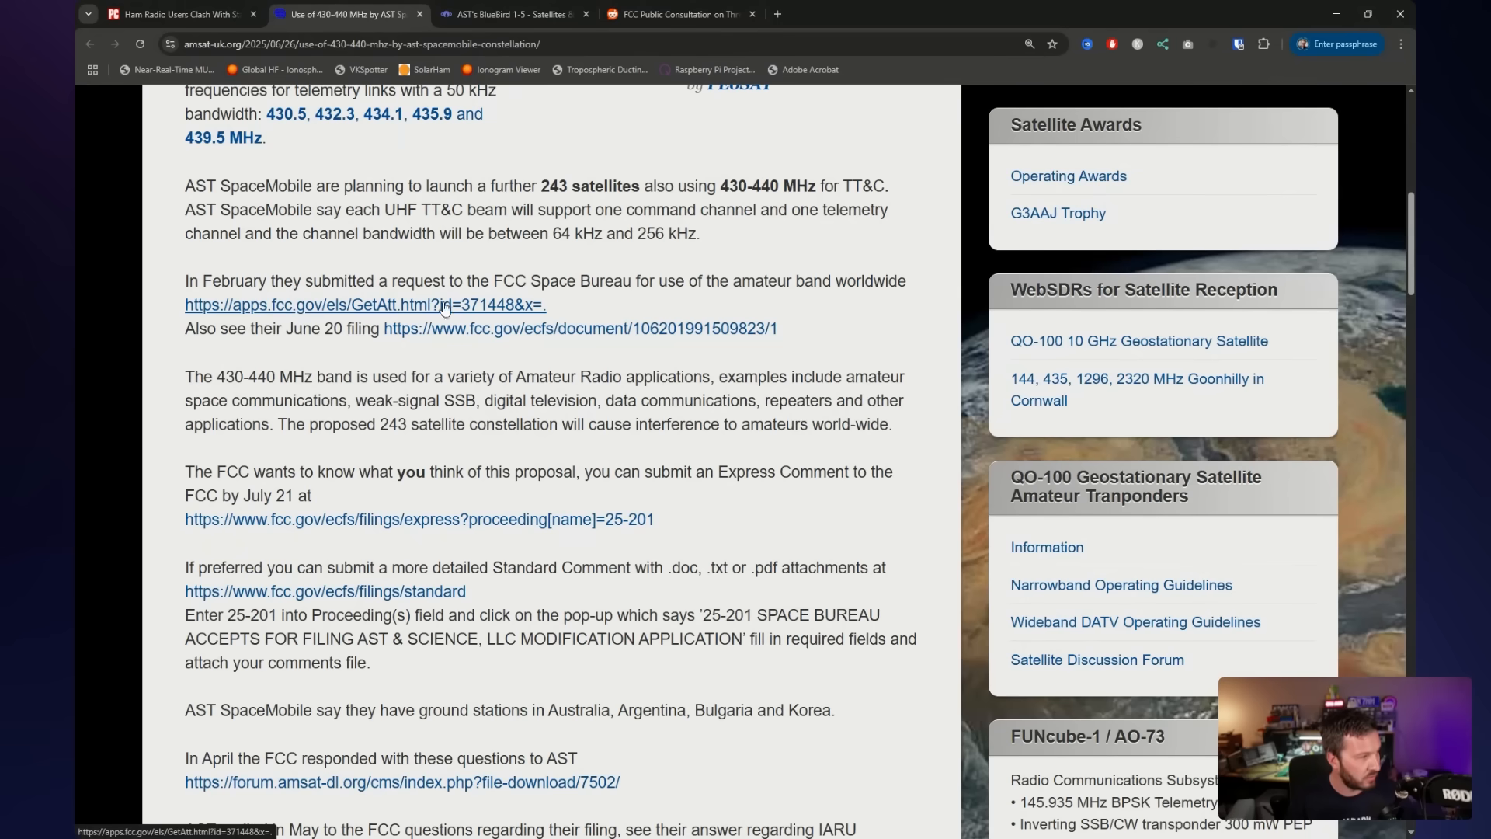
scroll(down, 3)
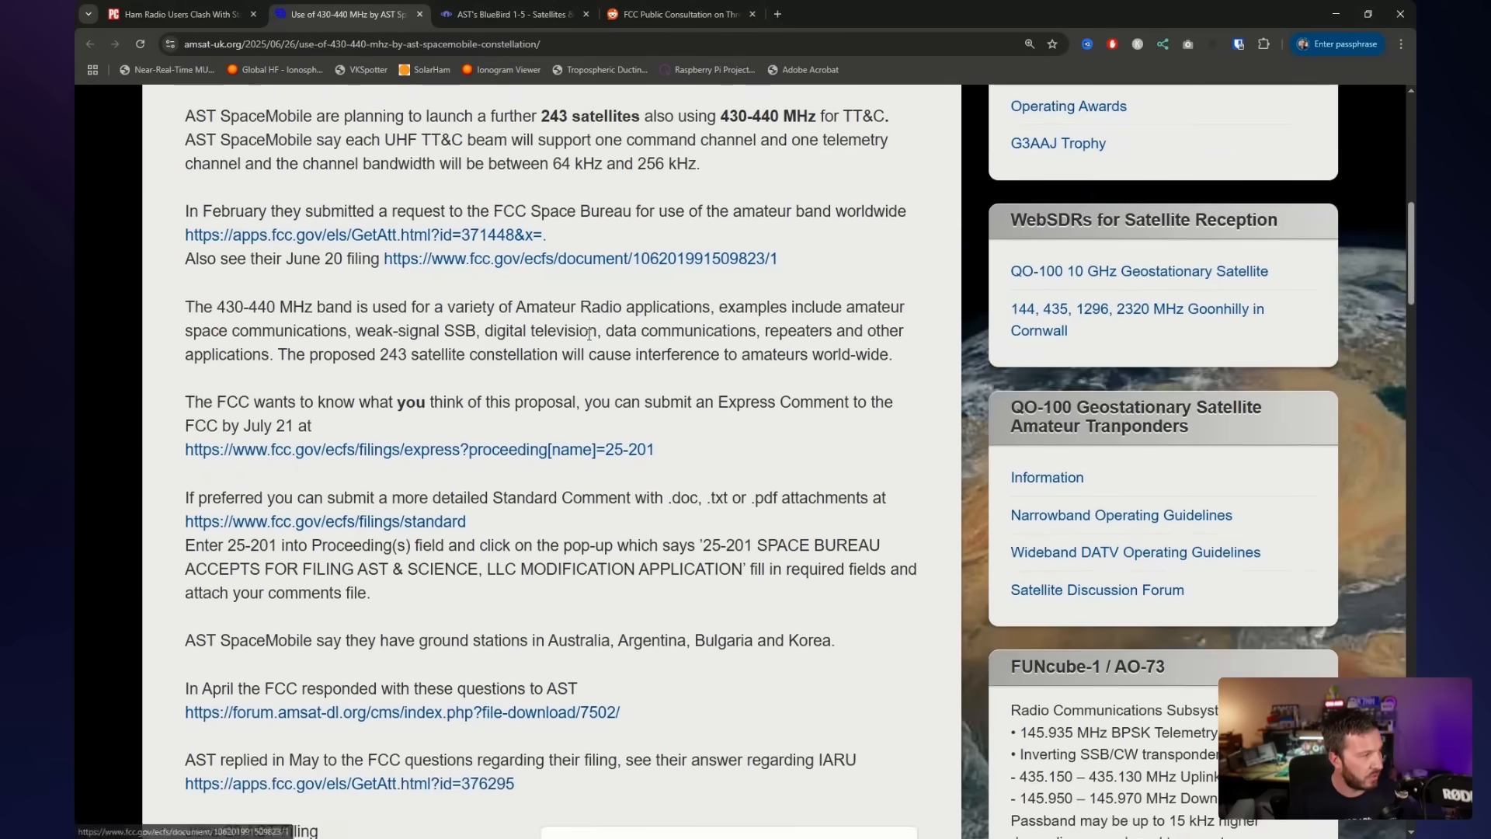
scroll(down, 3)
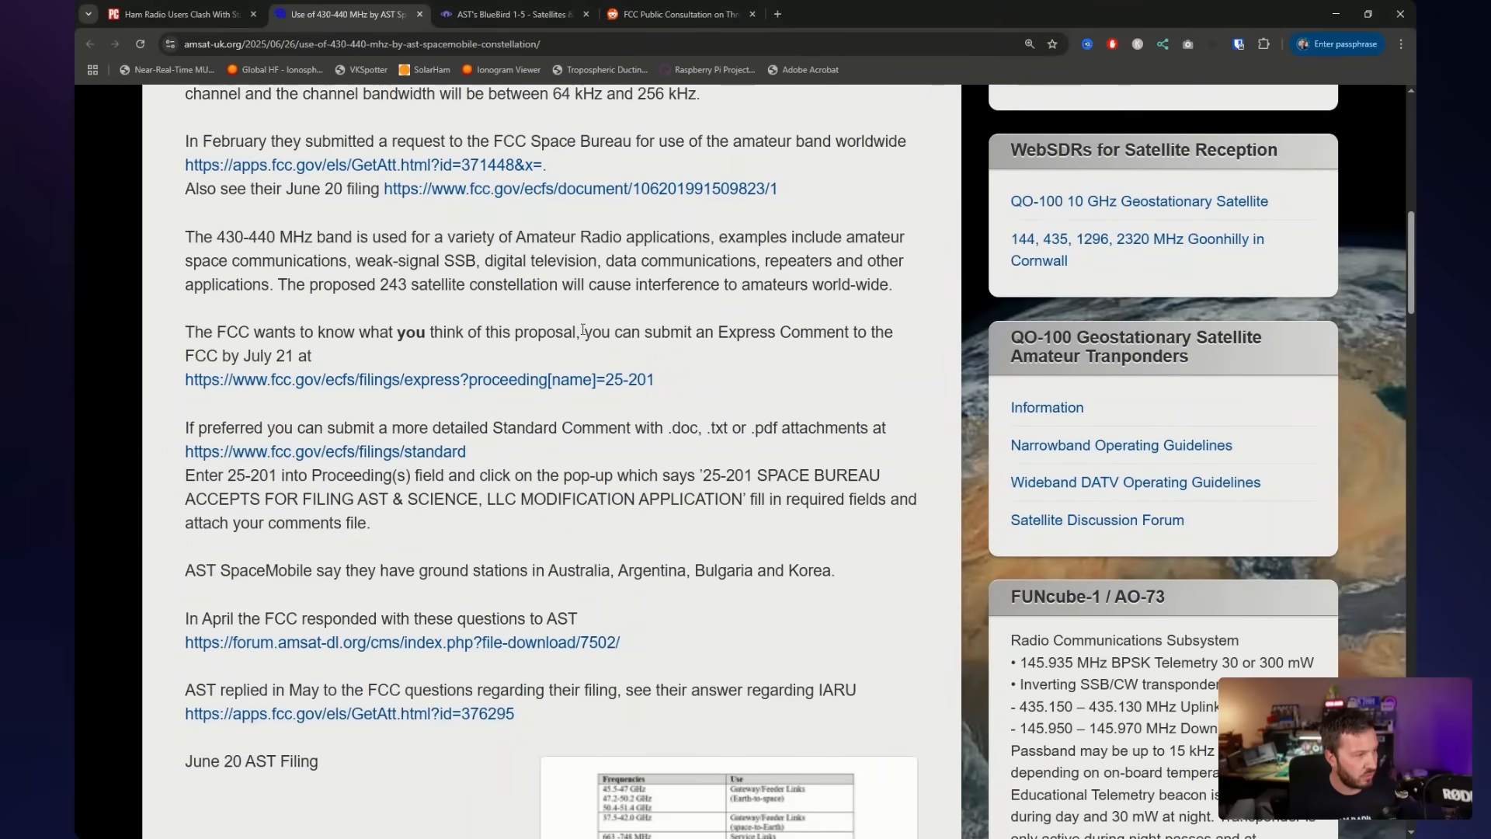
mouse_move(421, 336)
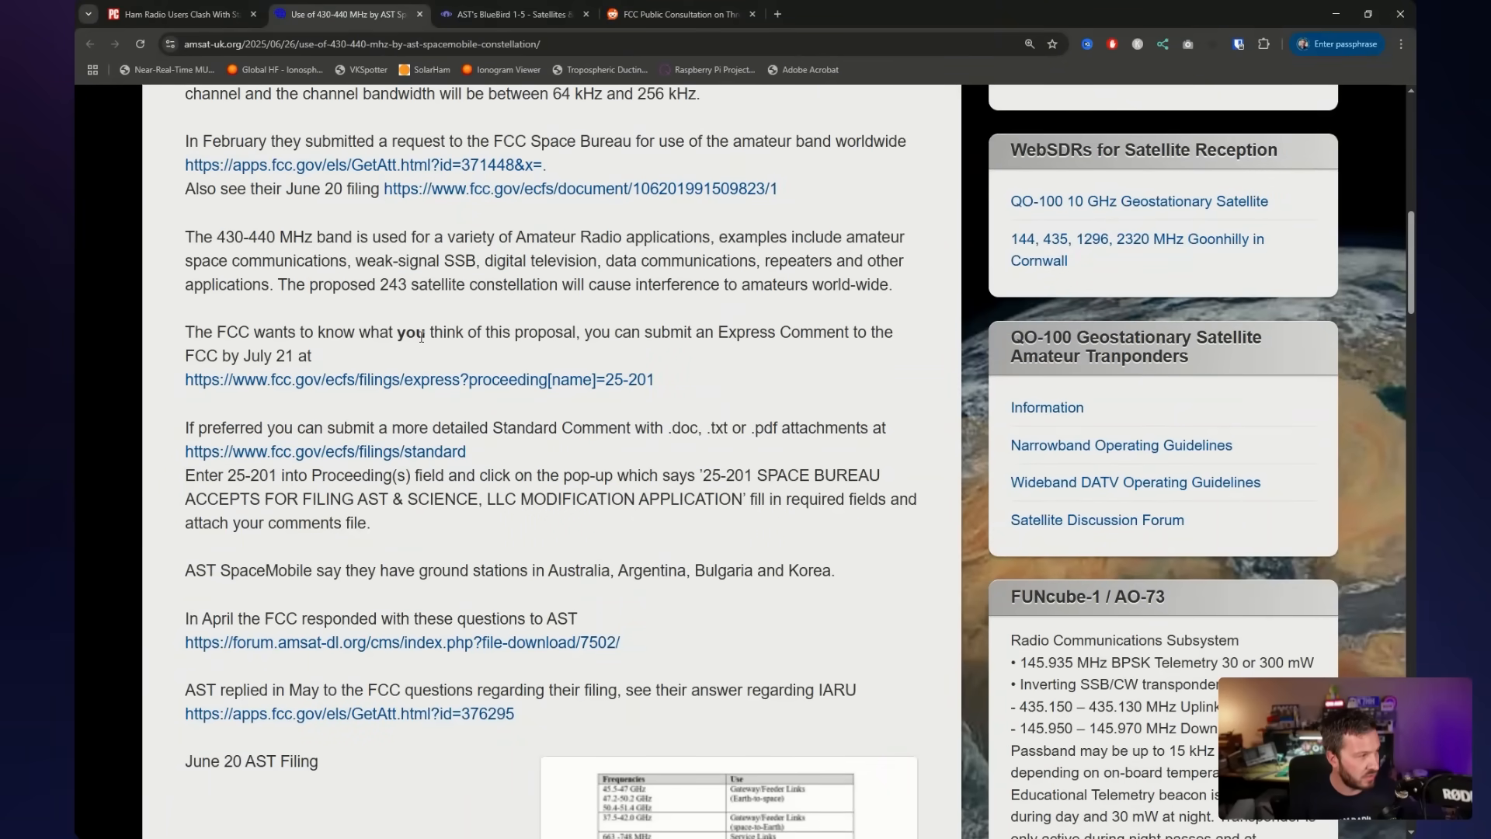
scroll(down, 3)
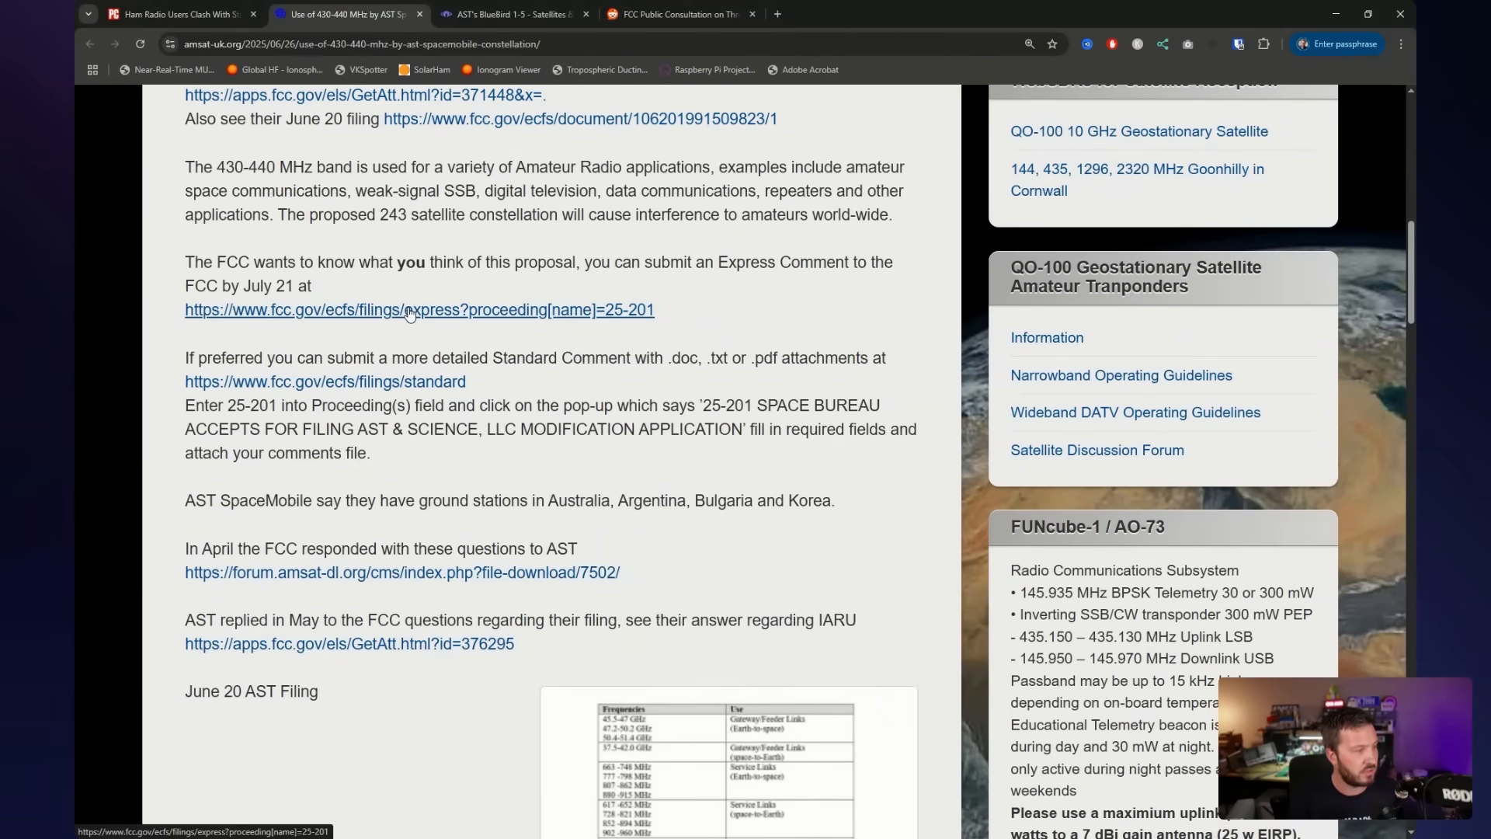
Open the 25-201 Express Comment form, skim its fields, then switch to the Reddit thread
click(418, 309)
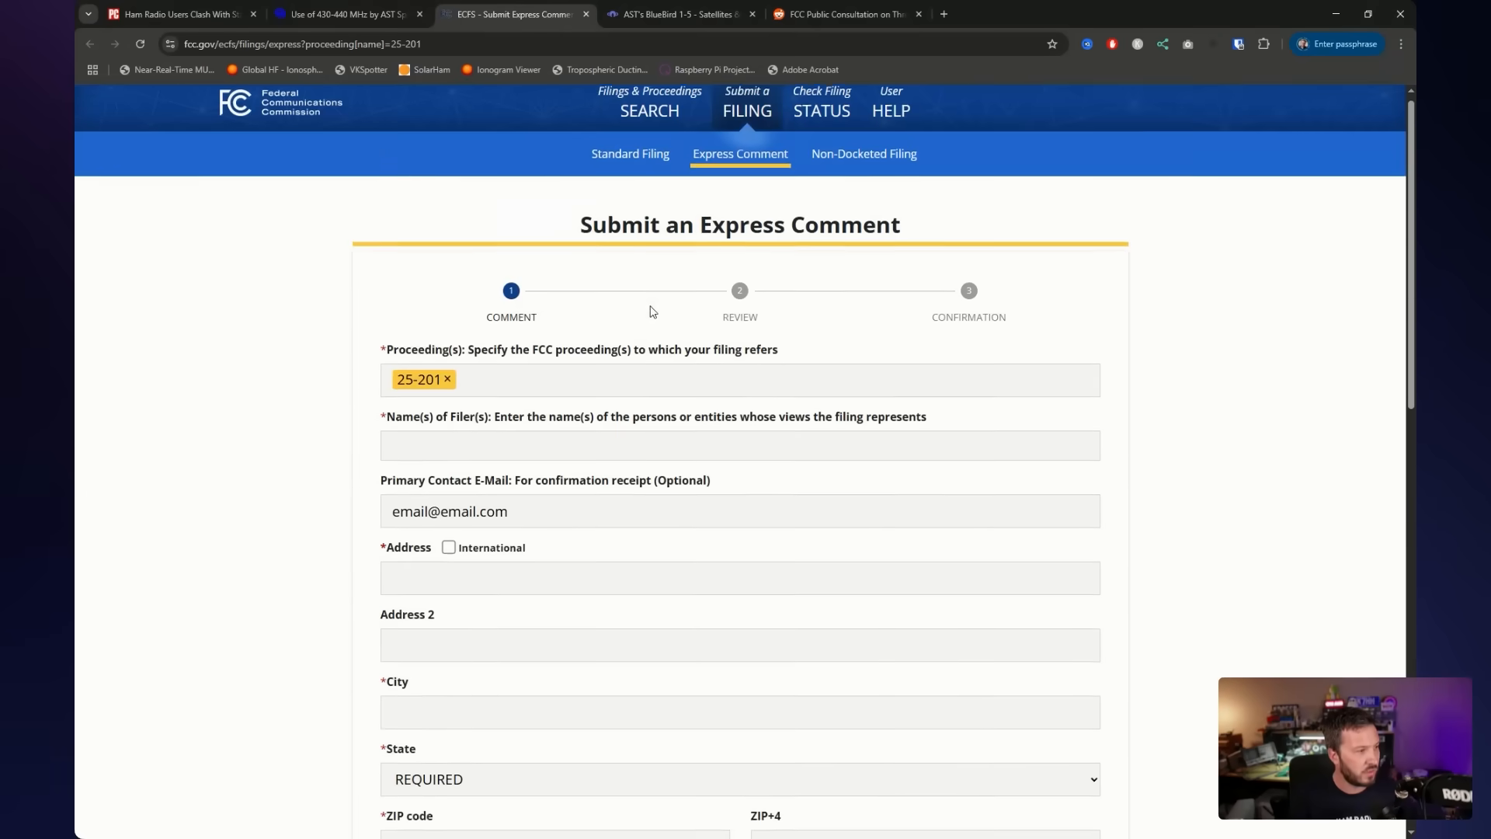
scroll(down, 3)
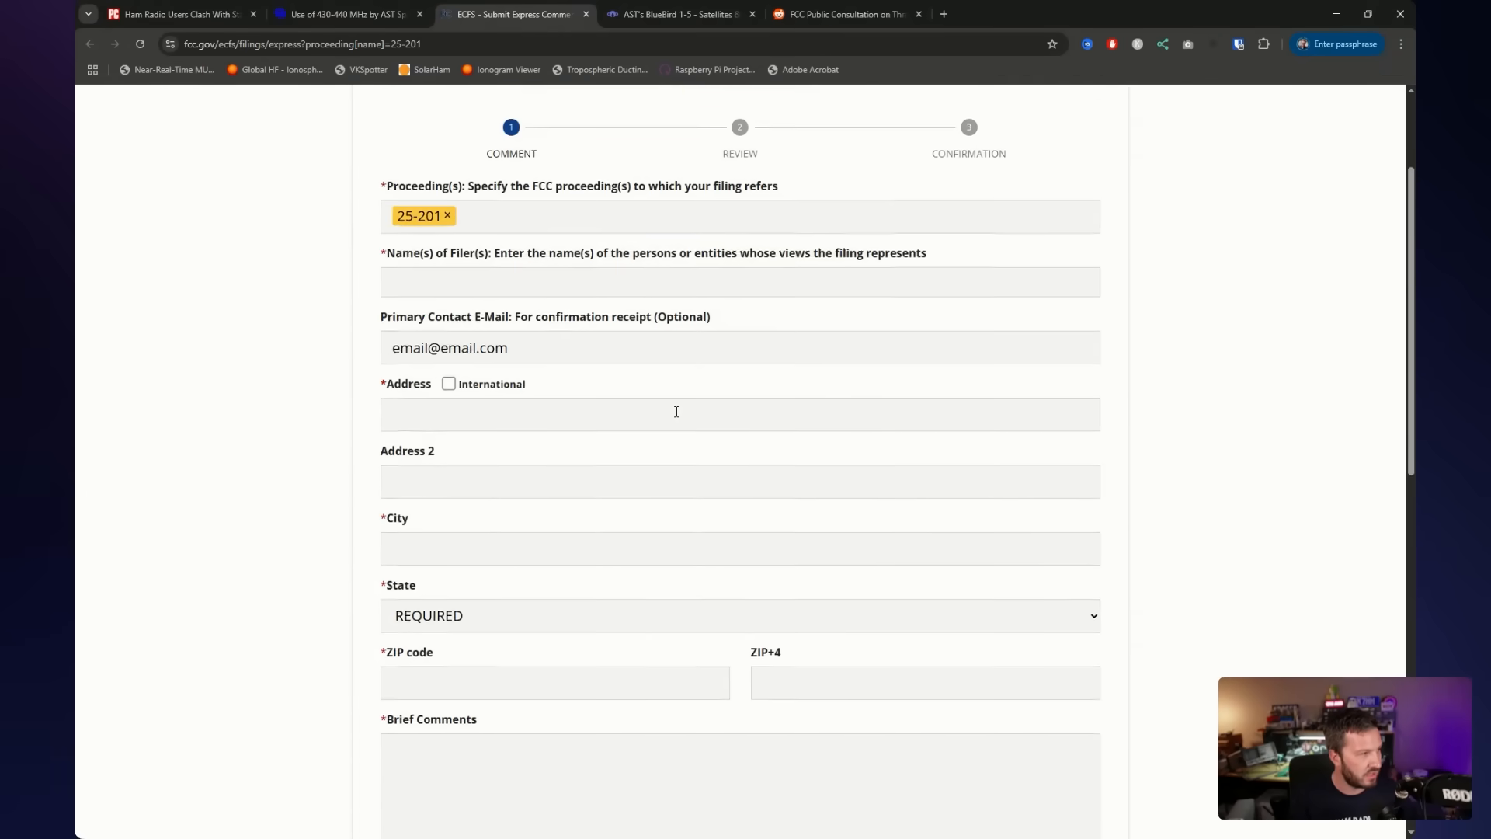
scroll(up, 3)
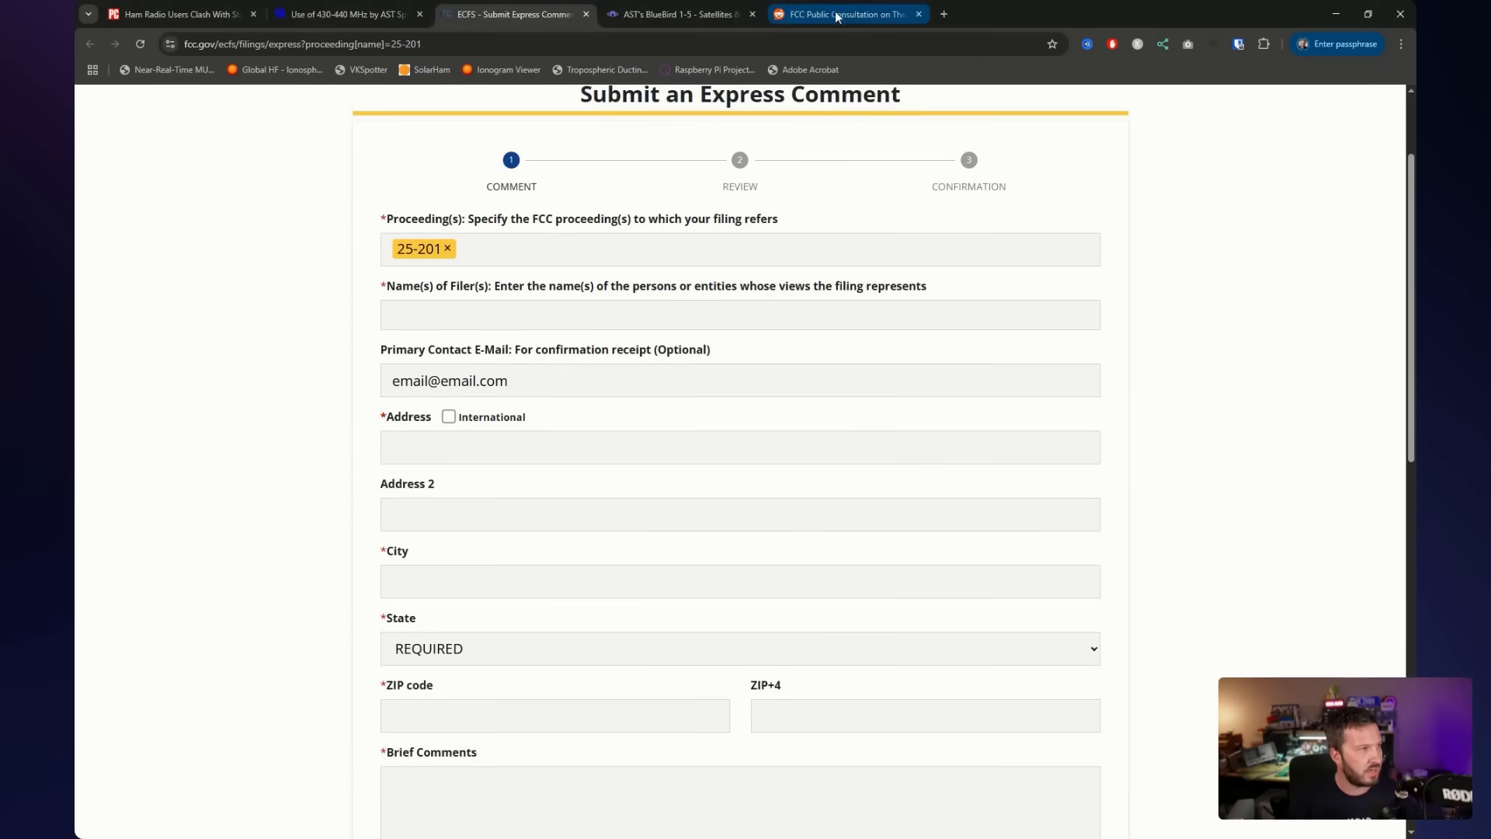
click(846, 13)
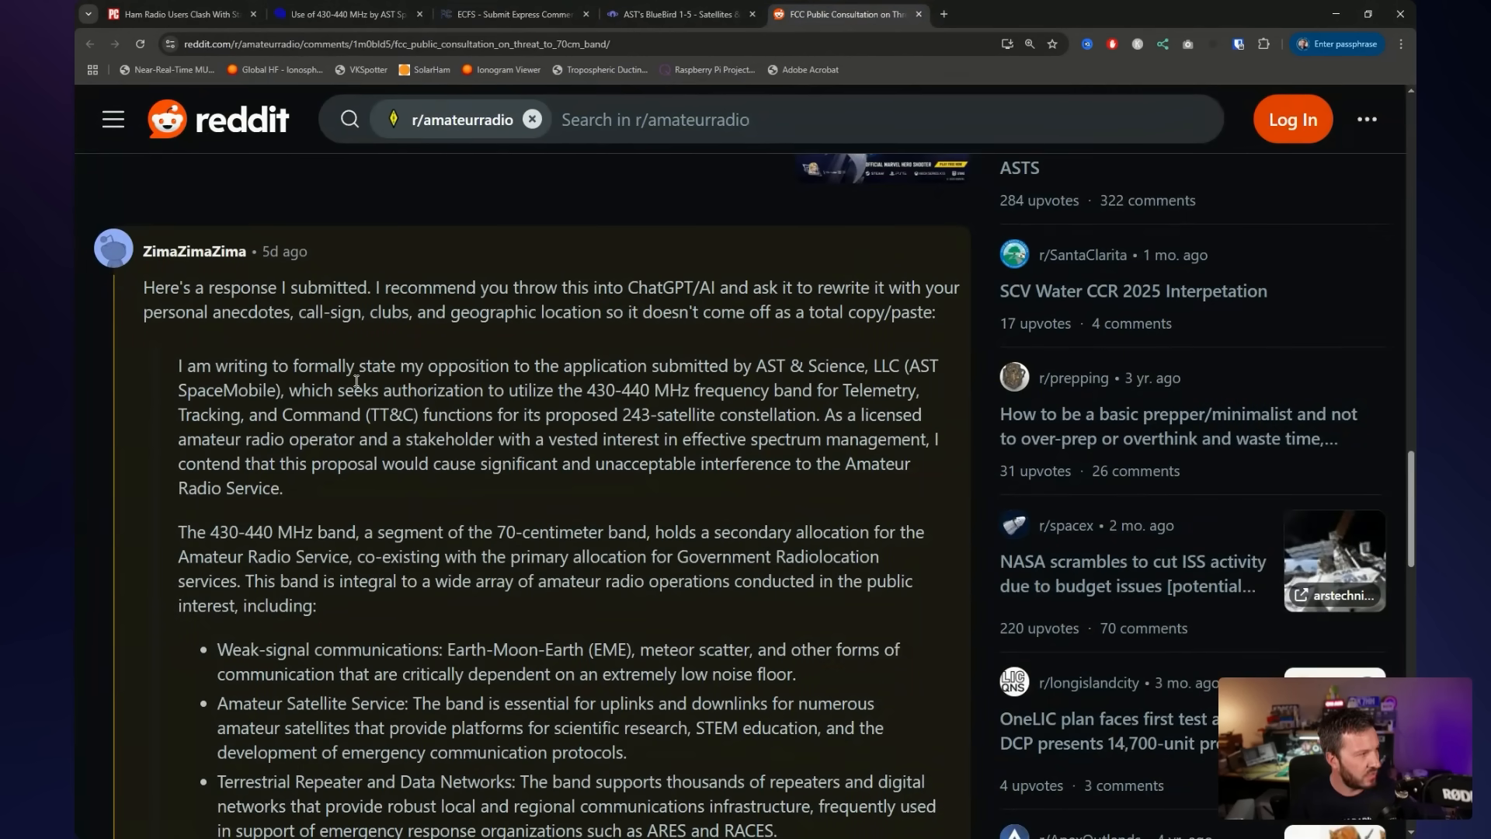
Read Reddit's sample letter opposing the 430-440 MHz application, then return to the Express Comment form
scroll(down, 3)
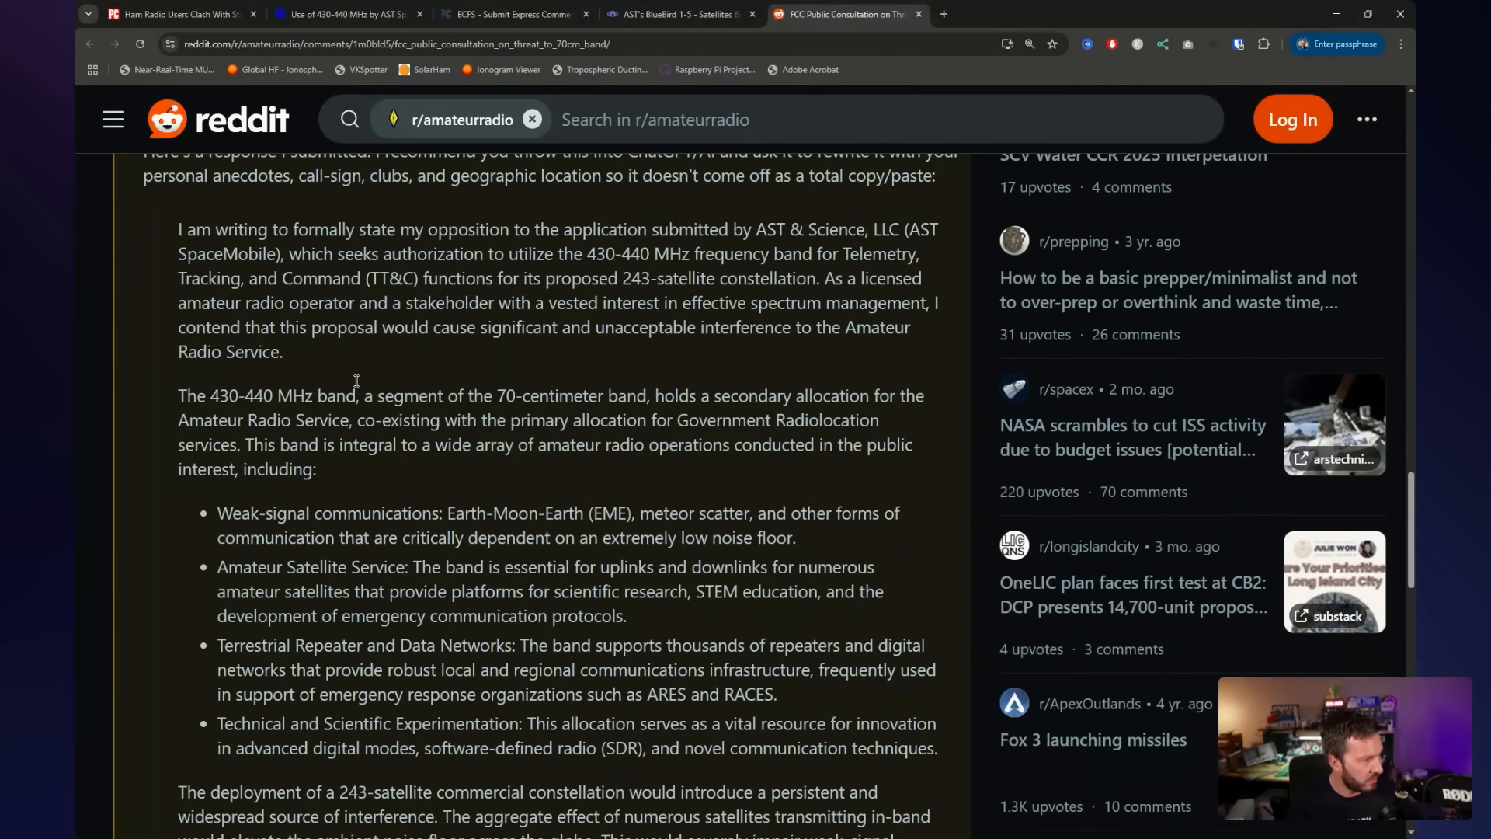
scroll(down, 3)
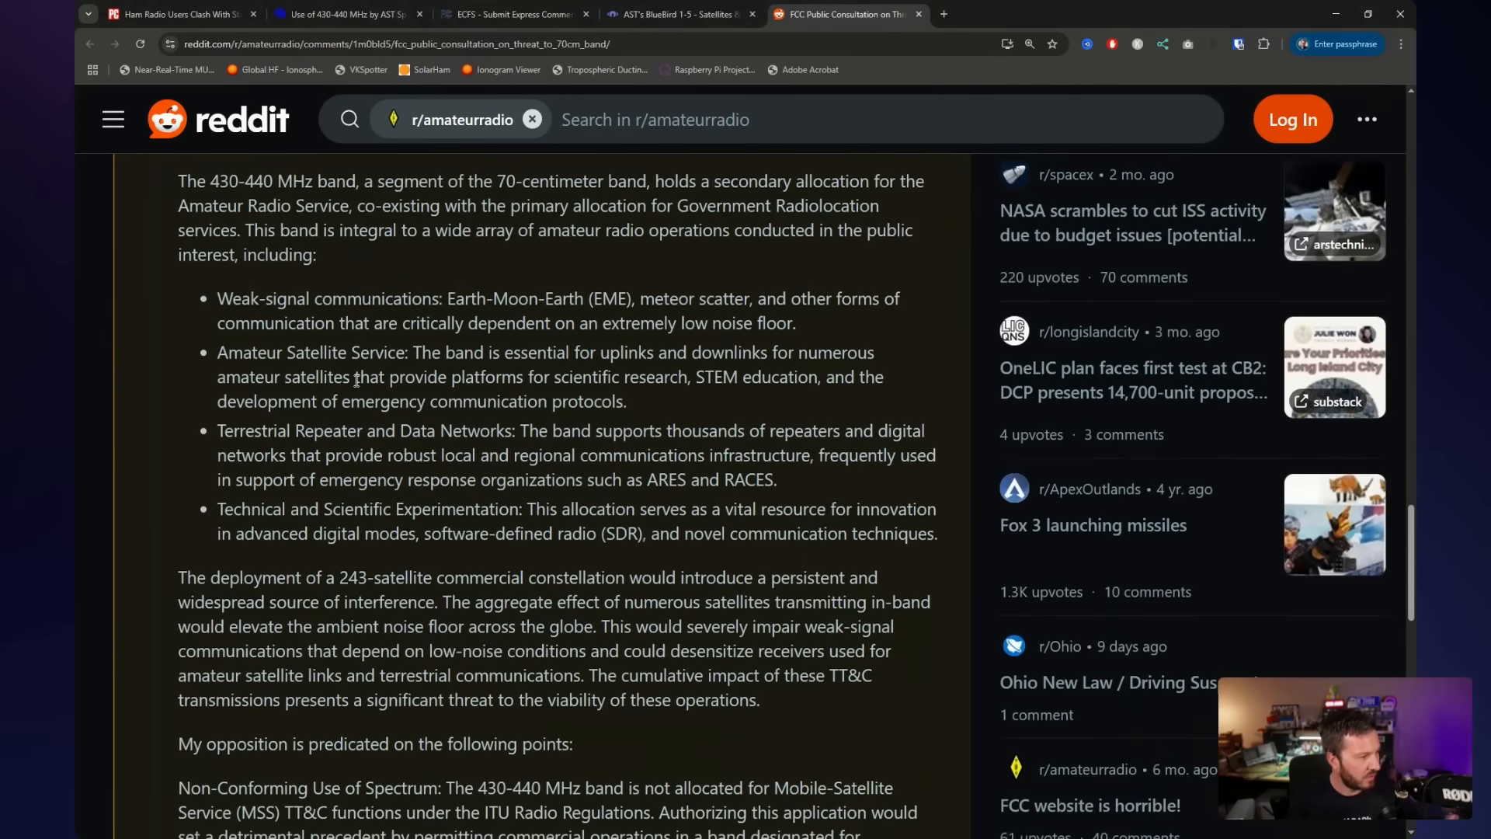
scroll(down, 3)
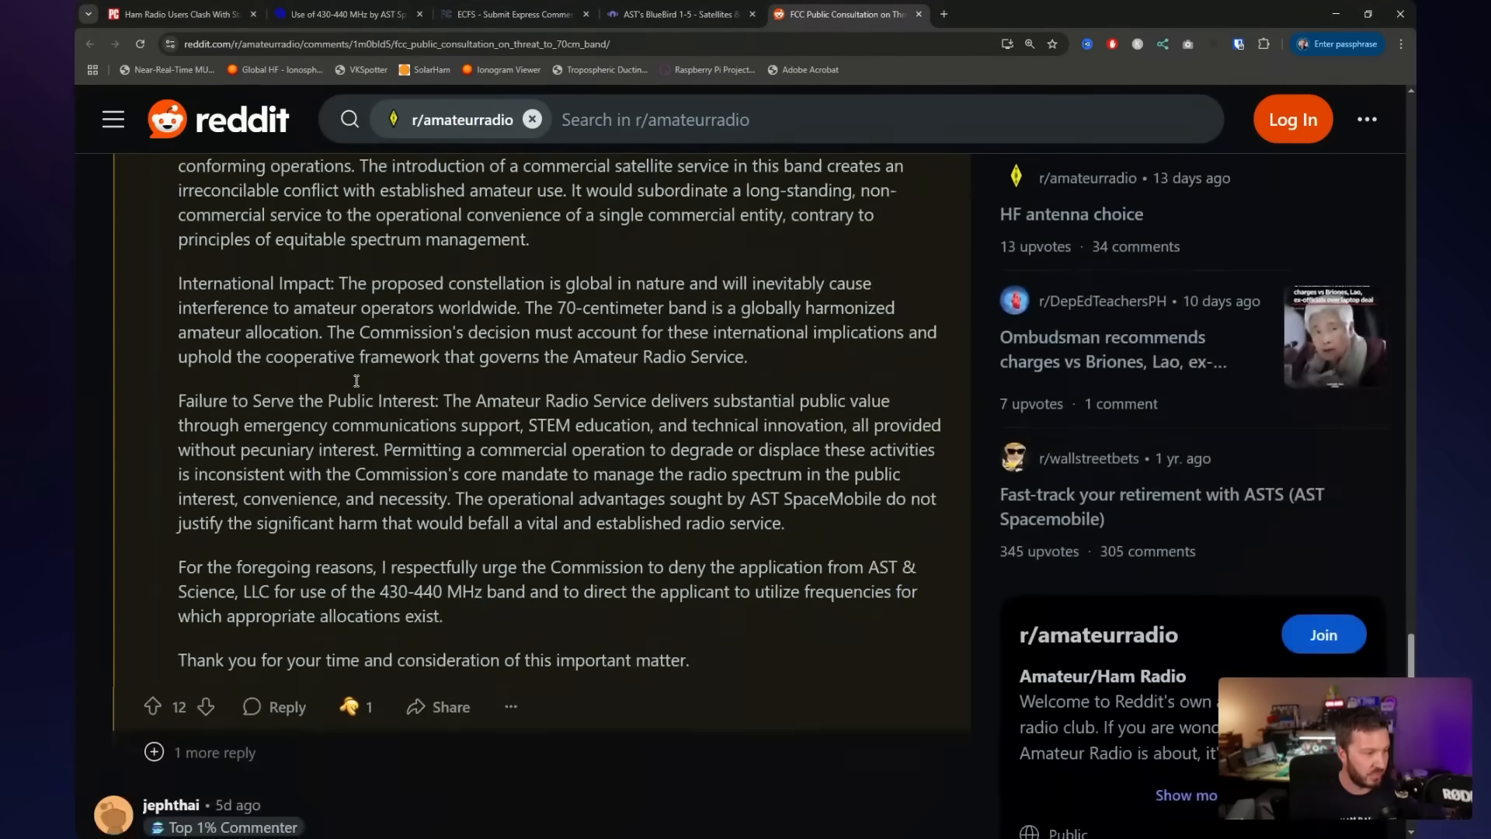
scroll(up, 3)
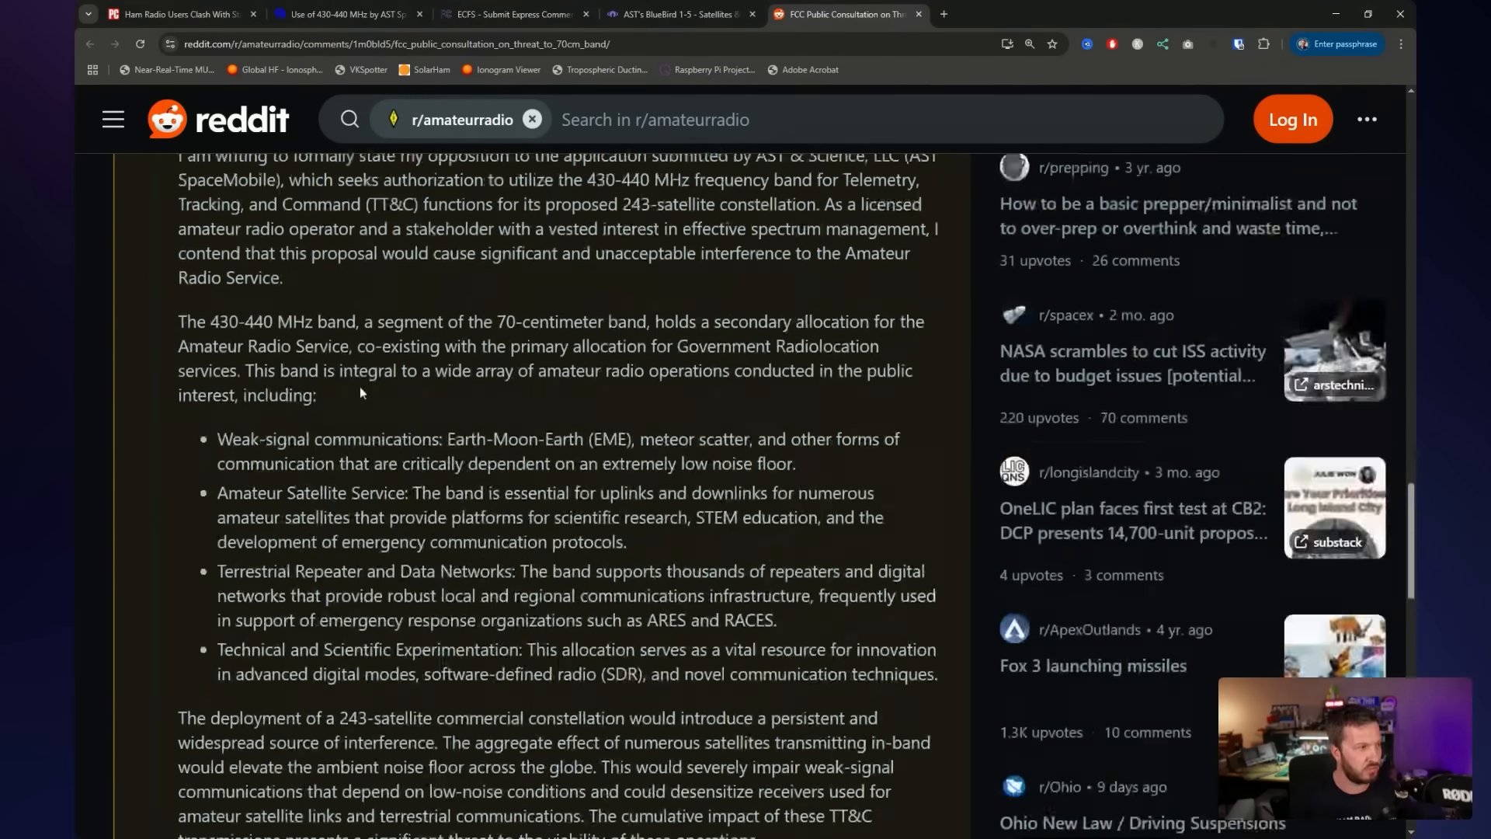
click(511, 13)
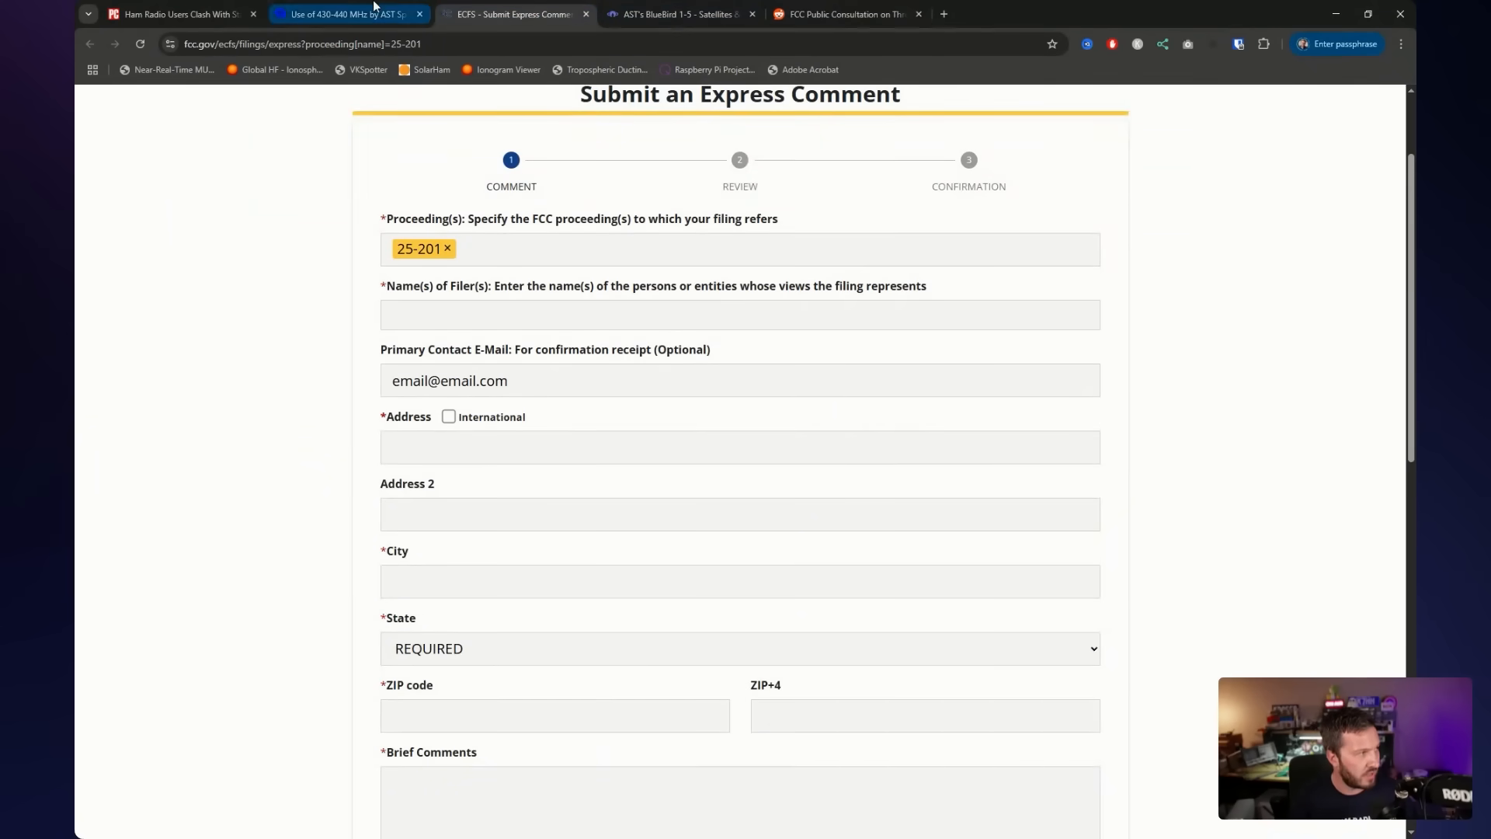
Open the ECFS Standard Filing form from AMSAT-UK's link, view its attachment area, and return
click(347, 14)
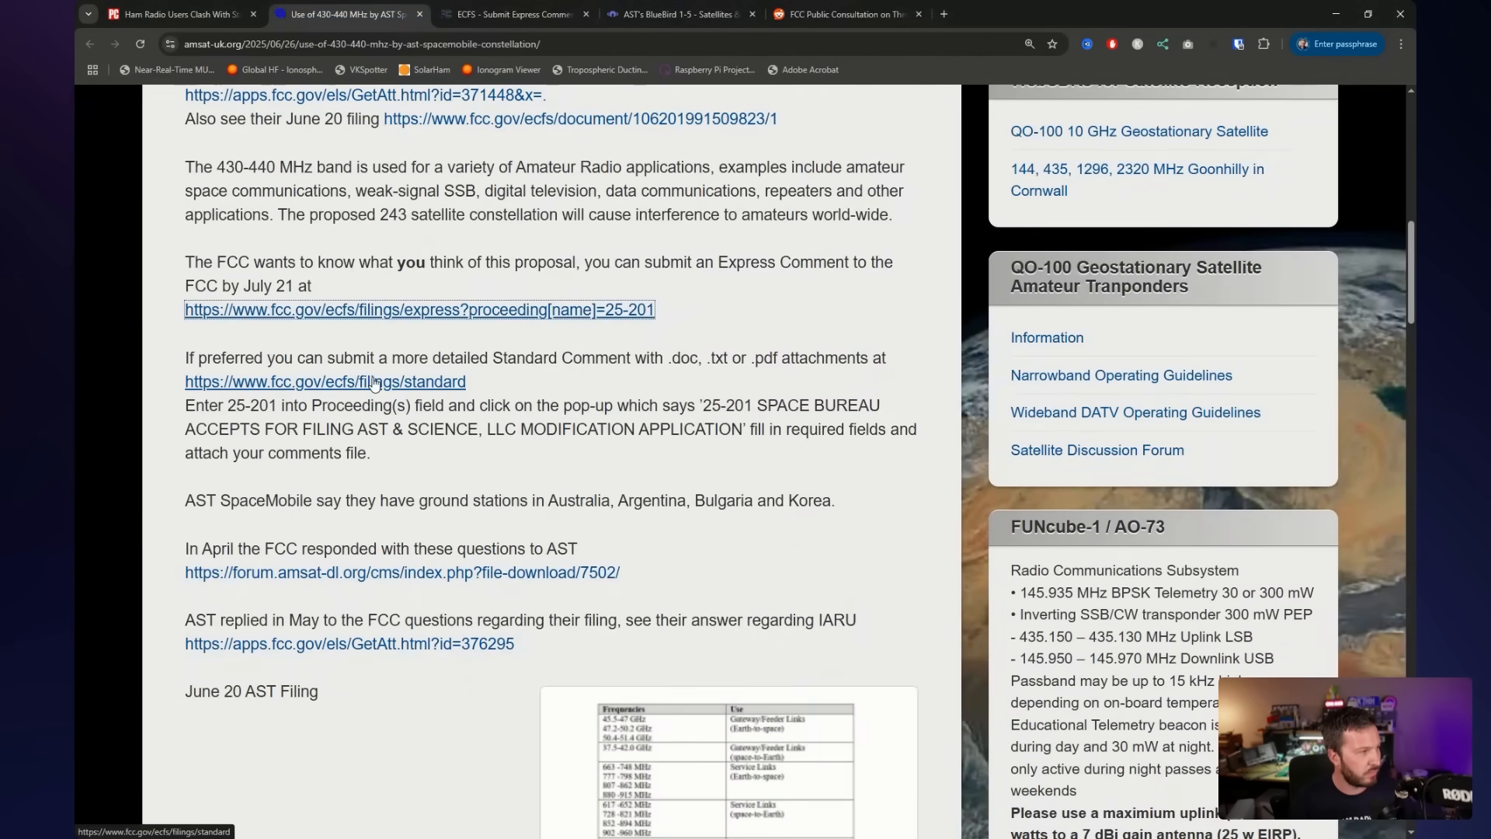
click(325, 381)
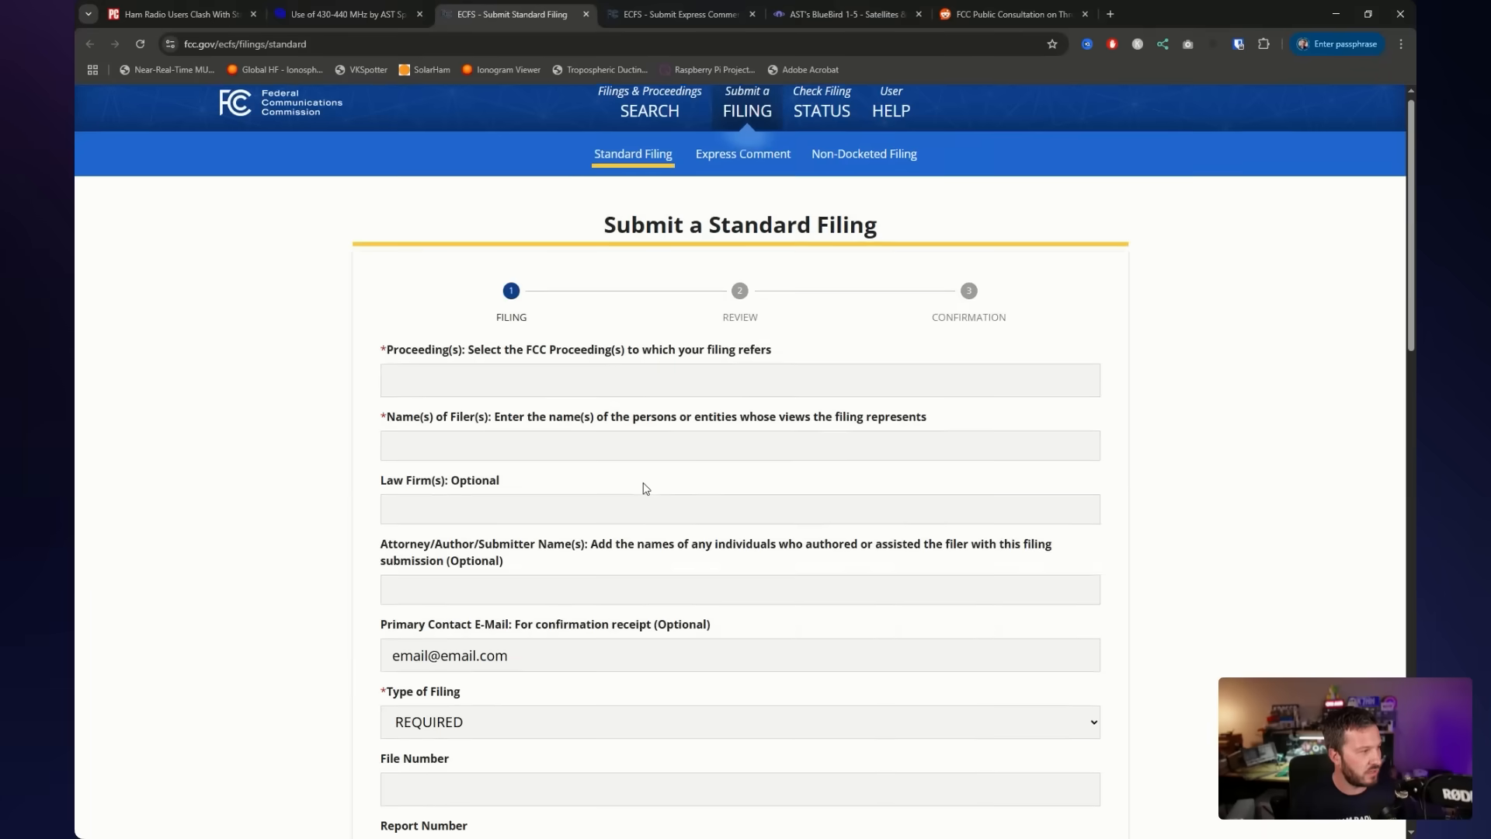
scroll(down, 3)
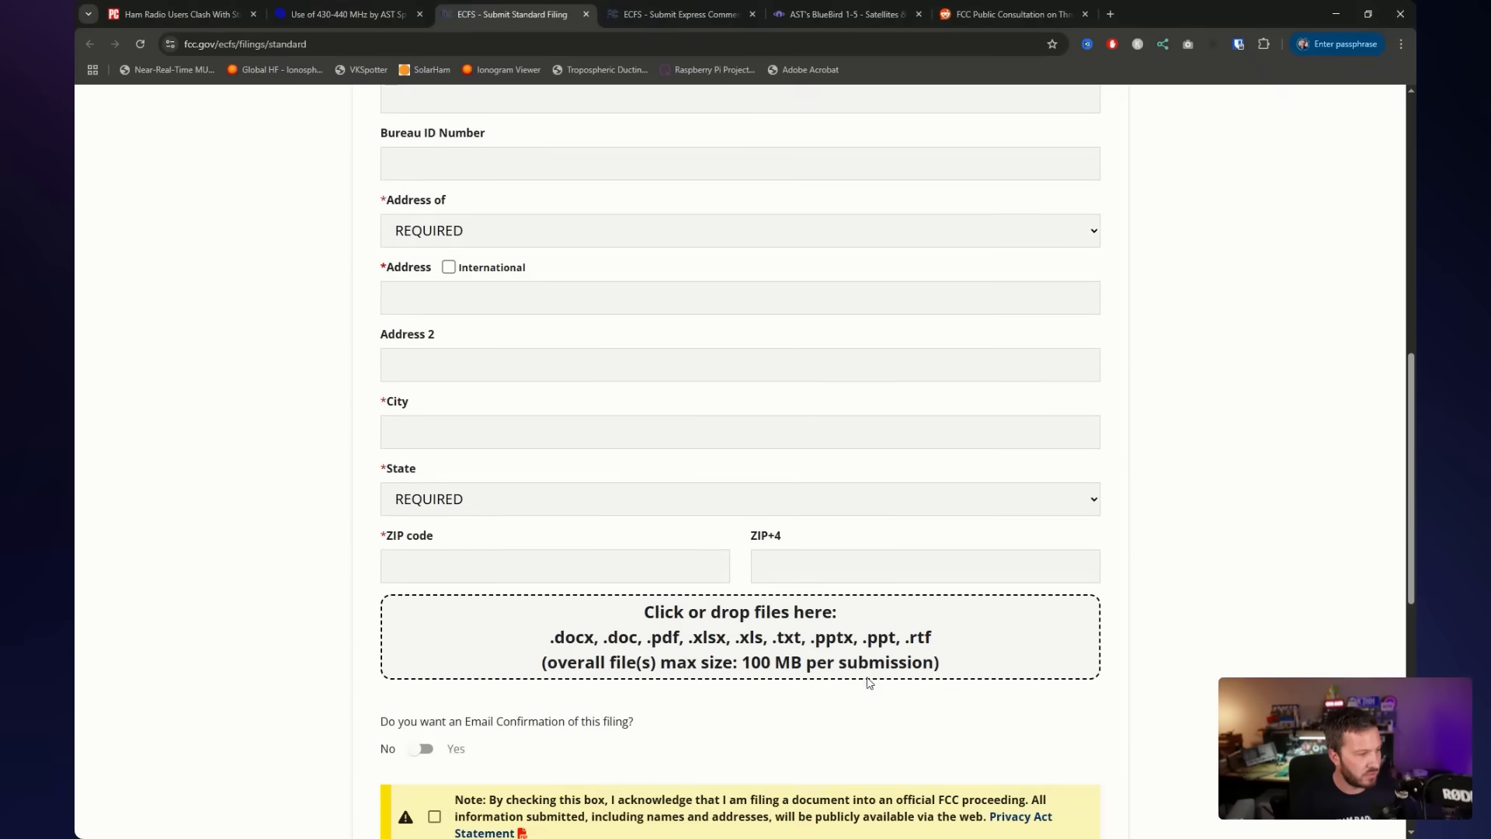
mouse_move(794, 462)
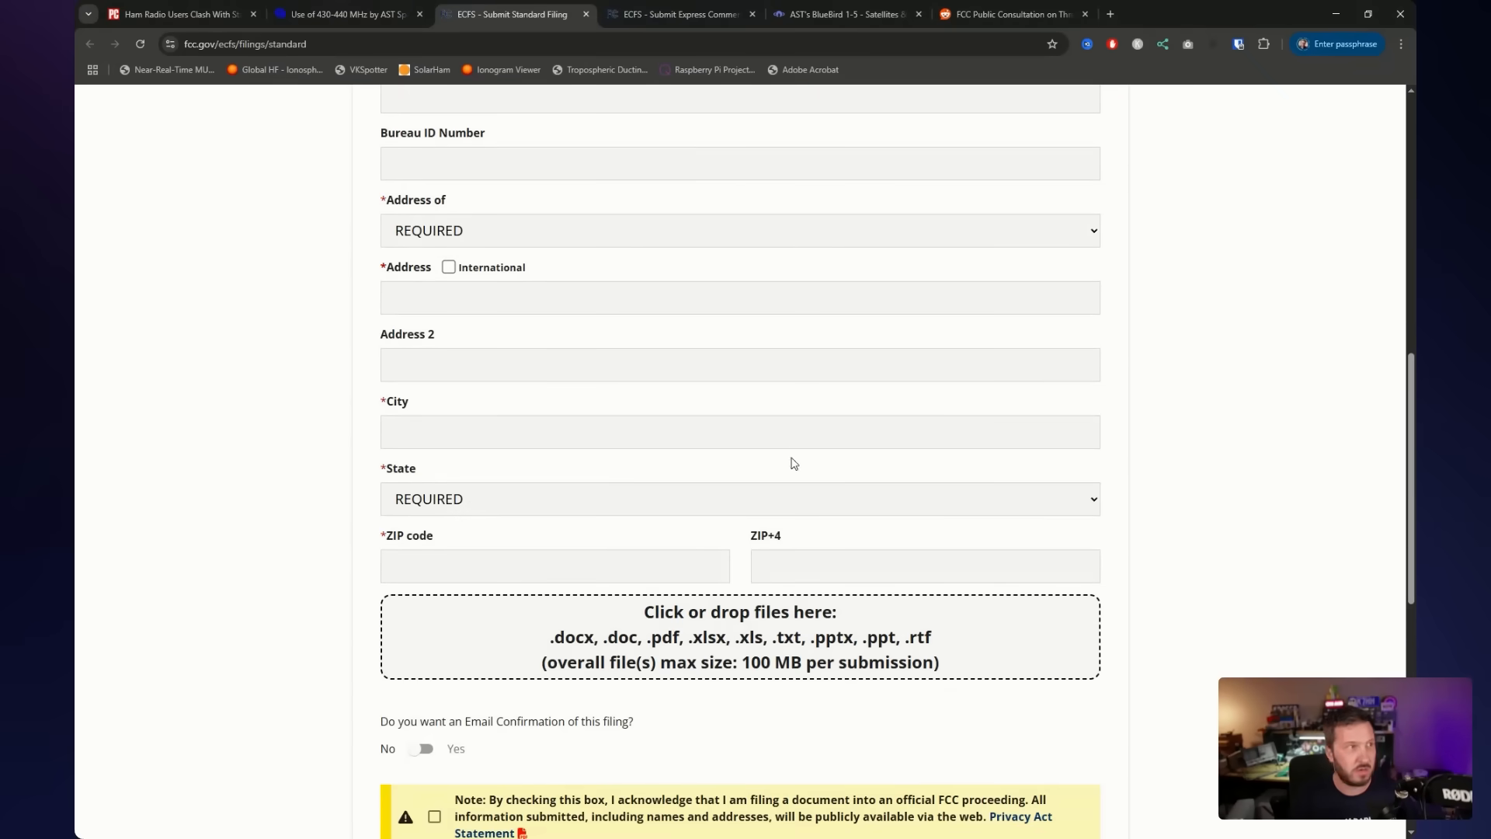
click(347, 13)
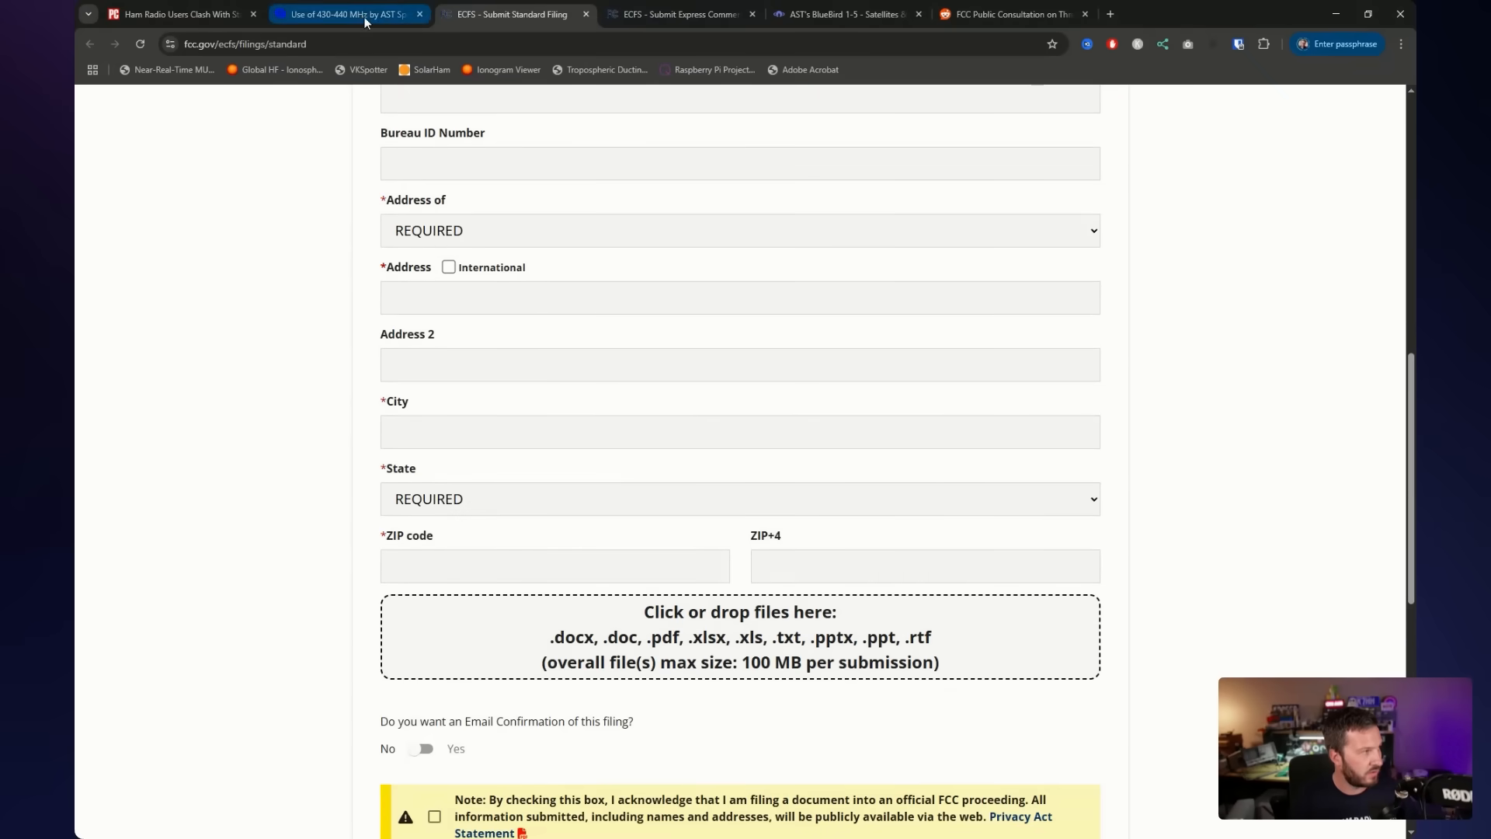
click(347, 13)
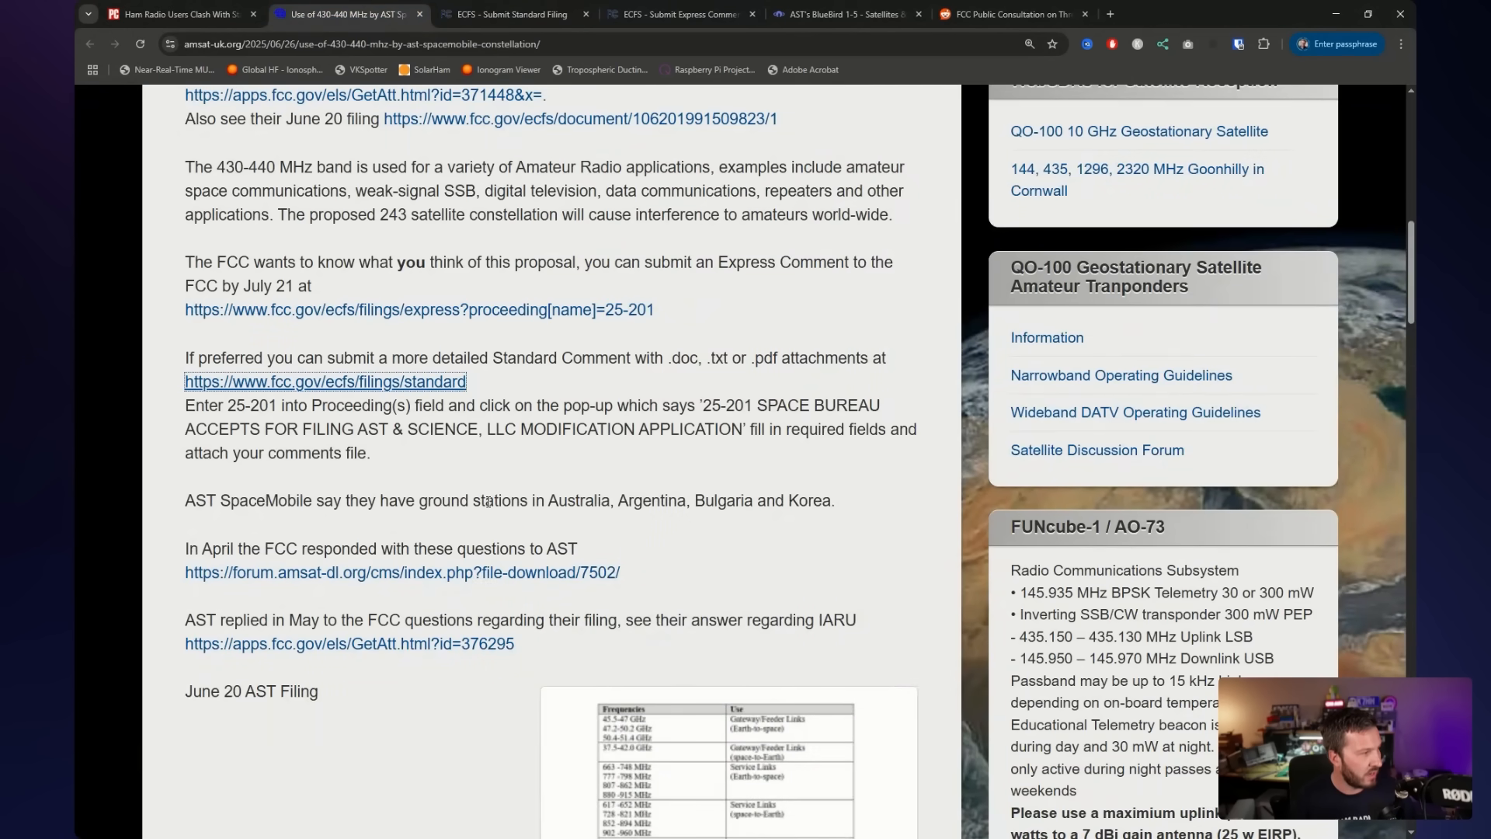
mouse_move(494, 470)
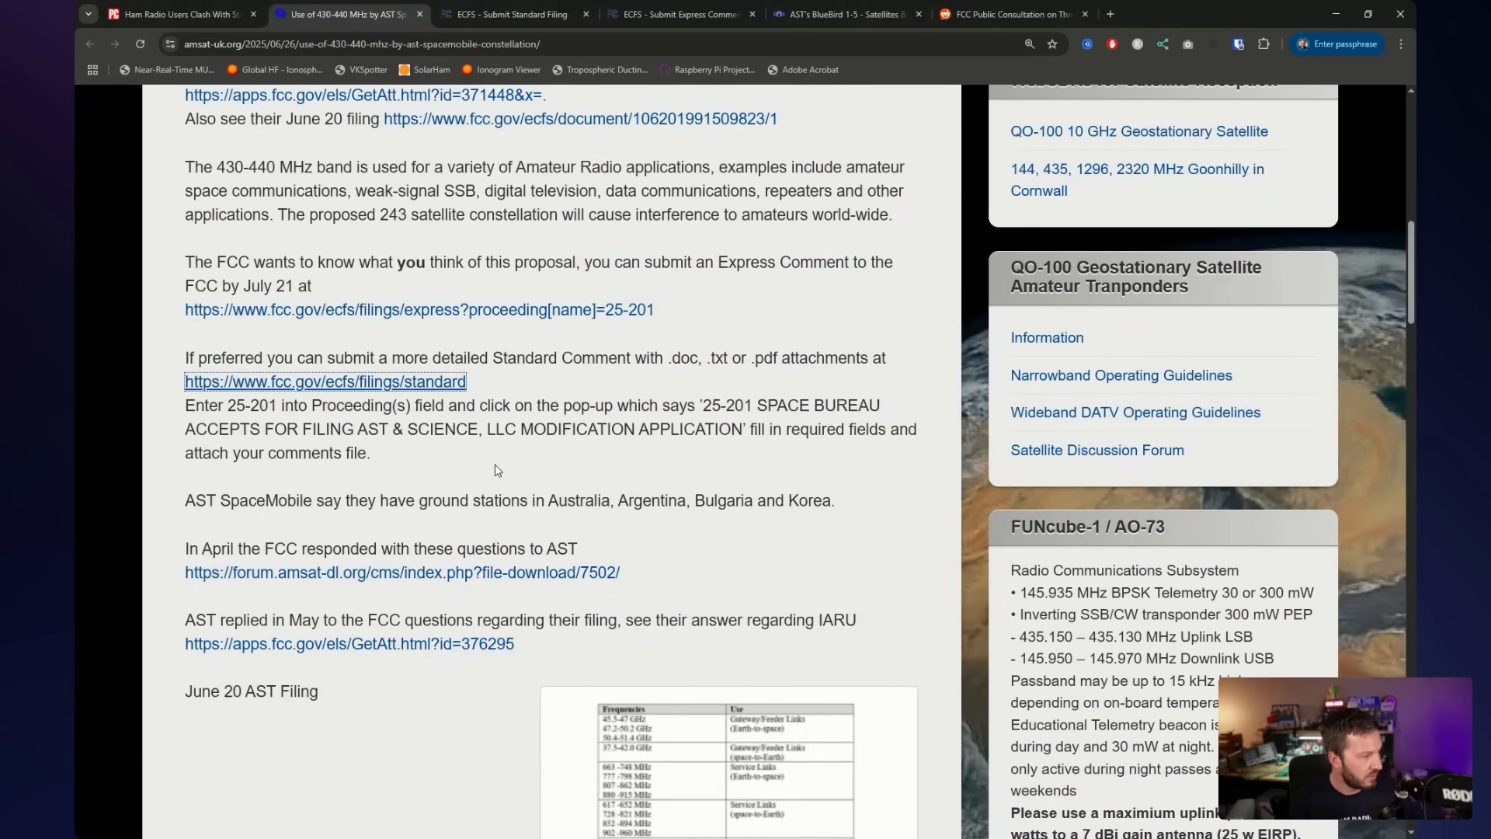
Open the 785 filings already submitted on proceeding 25-201, then return to AMSAT-UK
scroll(down, 3)
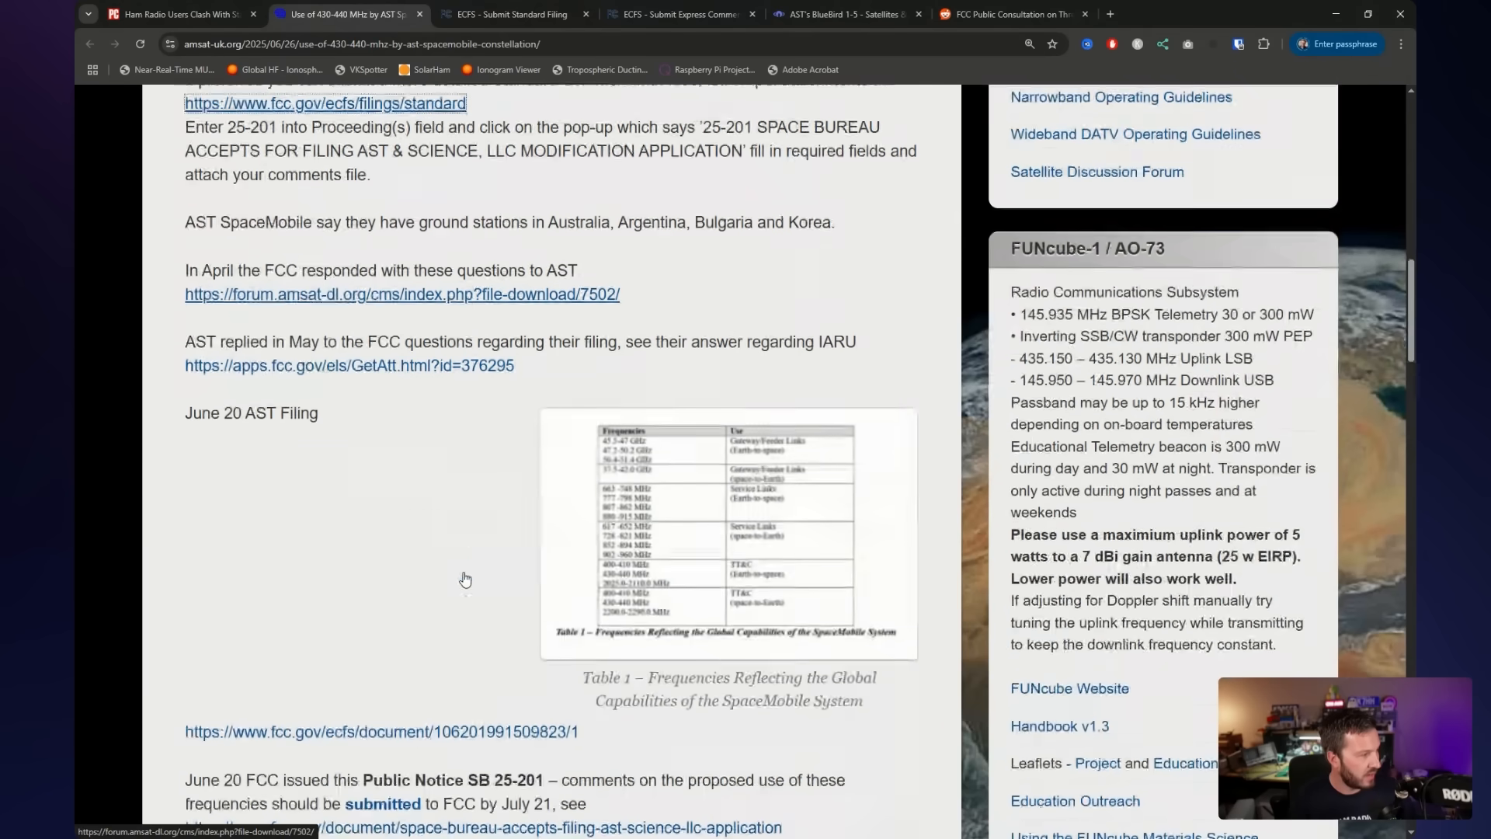
scroll(down, 3)
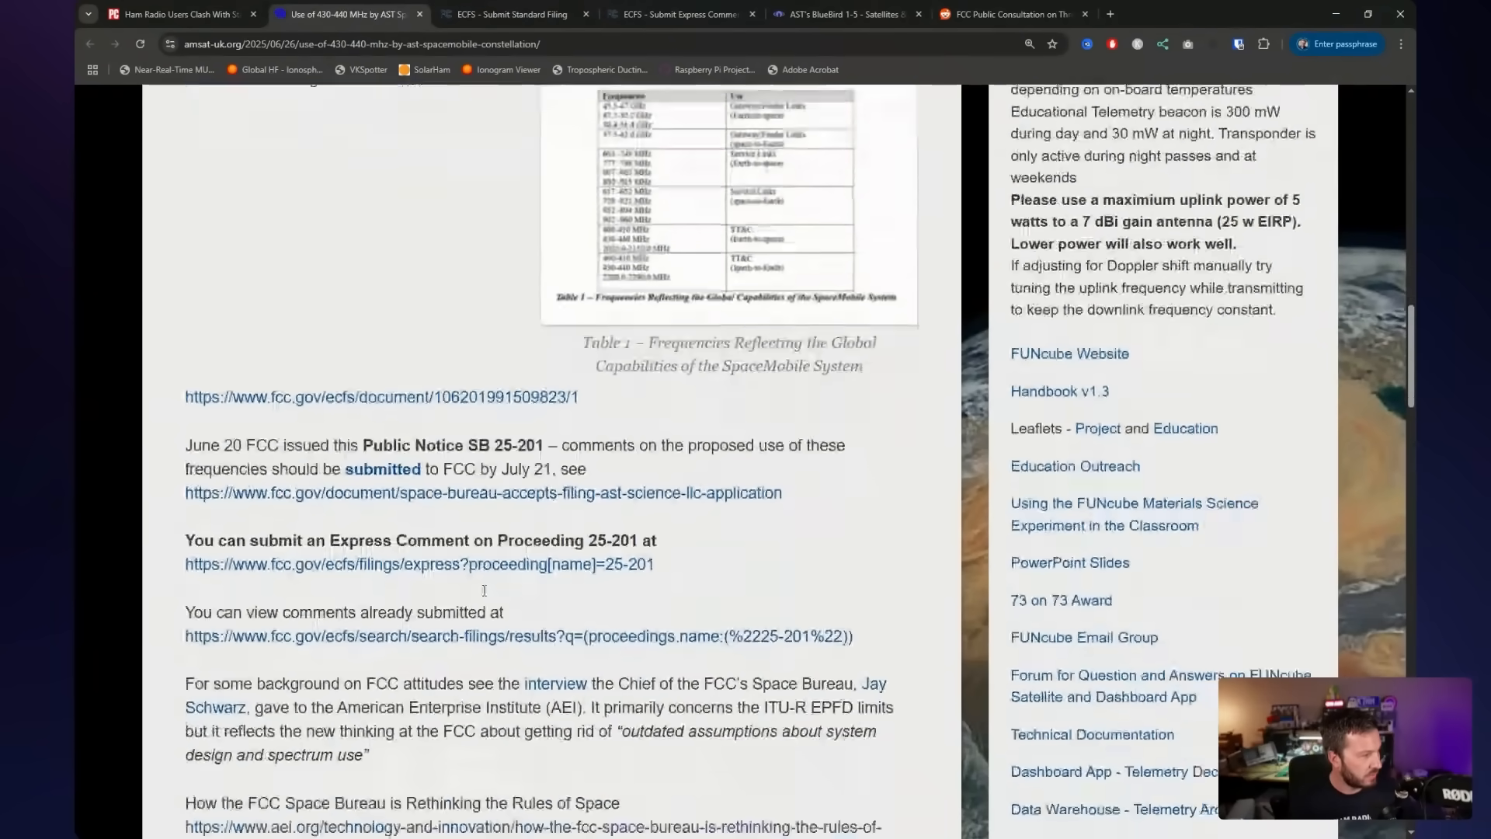
click(518, 635)
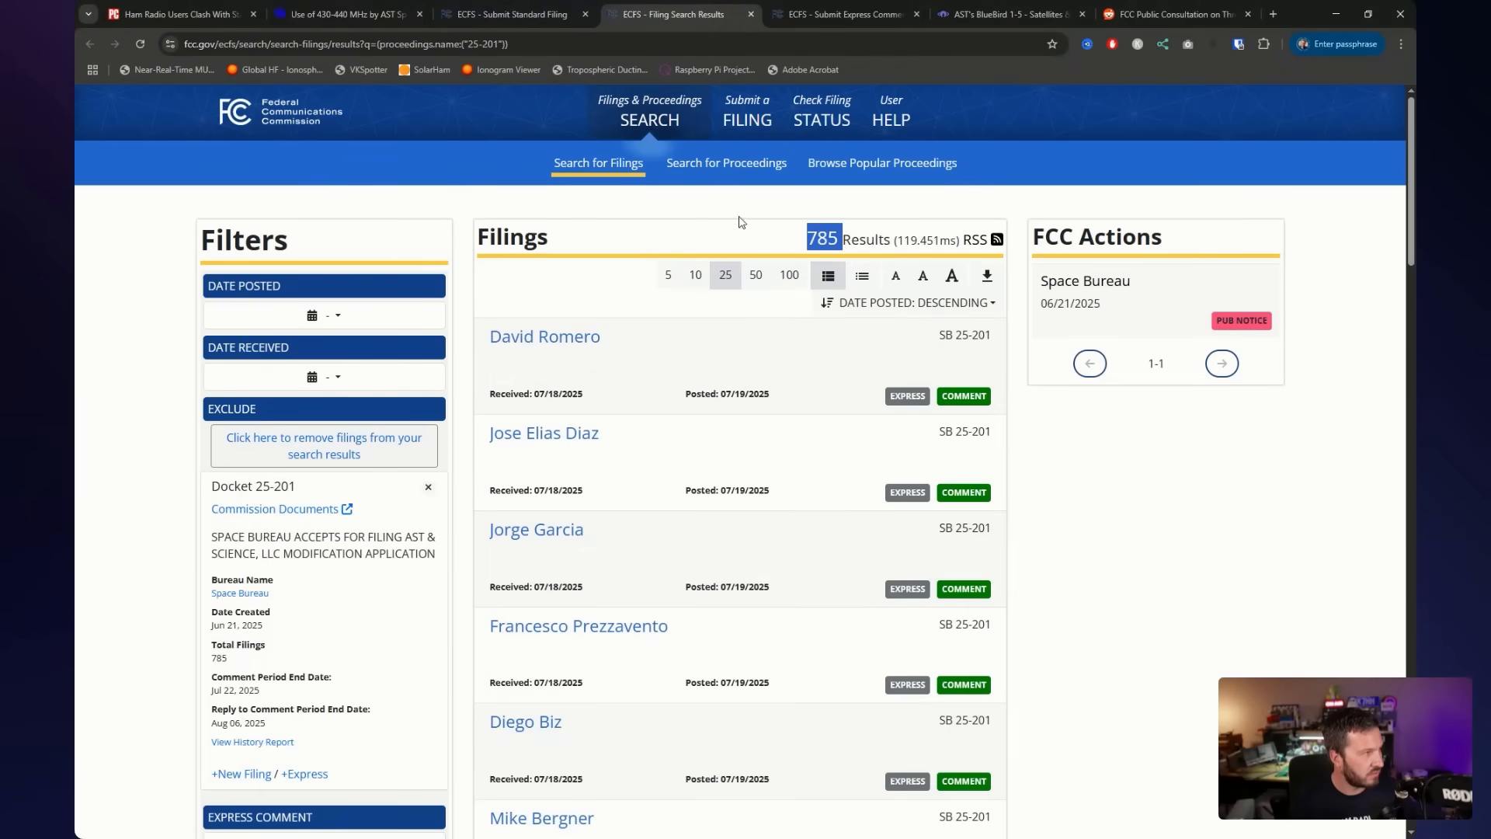
click(347, 14)
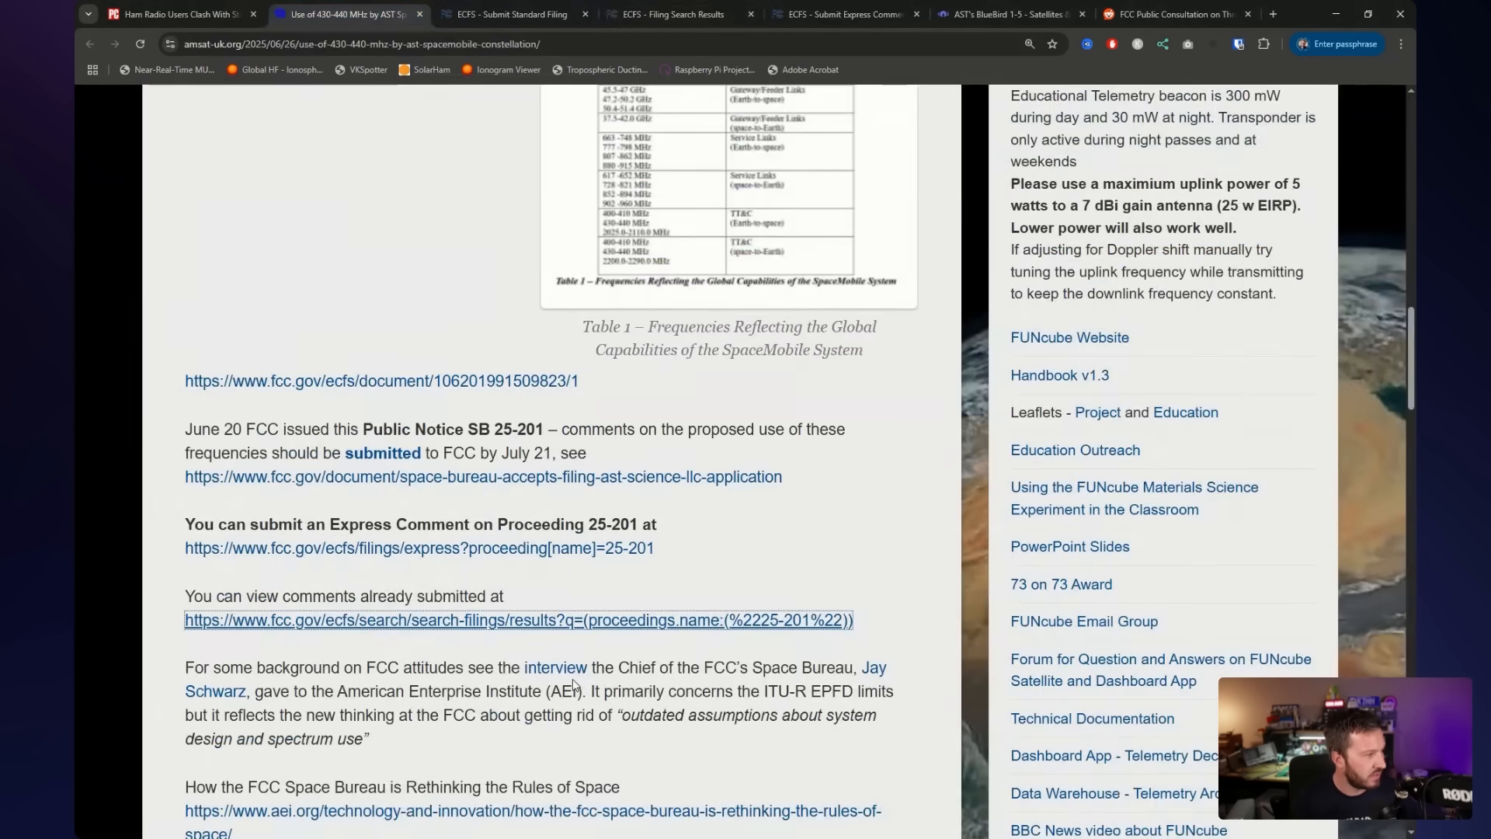
mouse_move(647, 591)
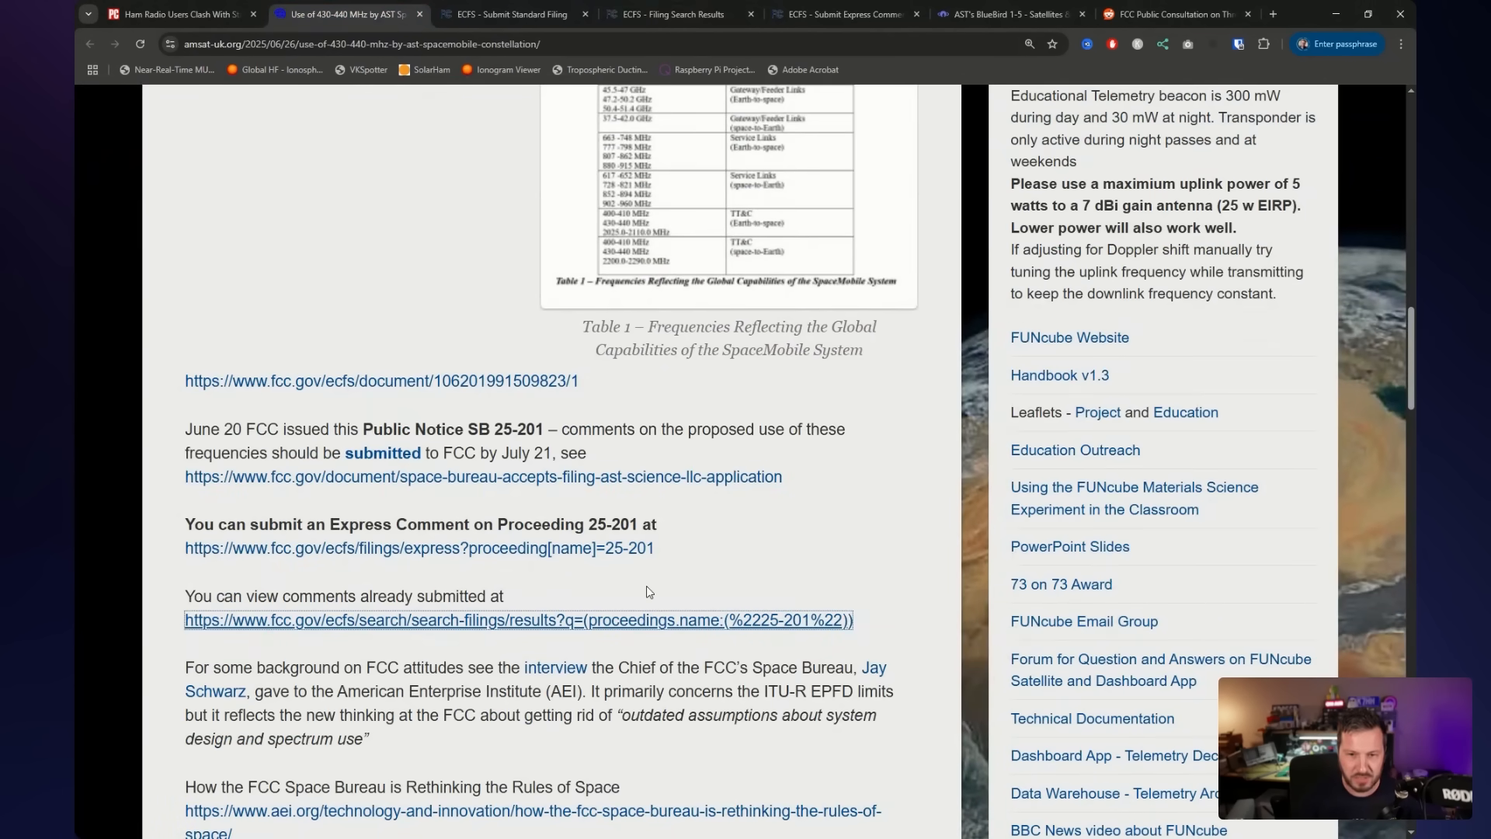
mouse_move(487, 448)
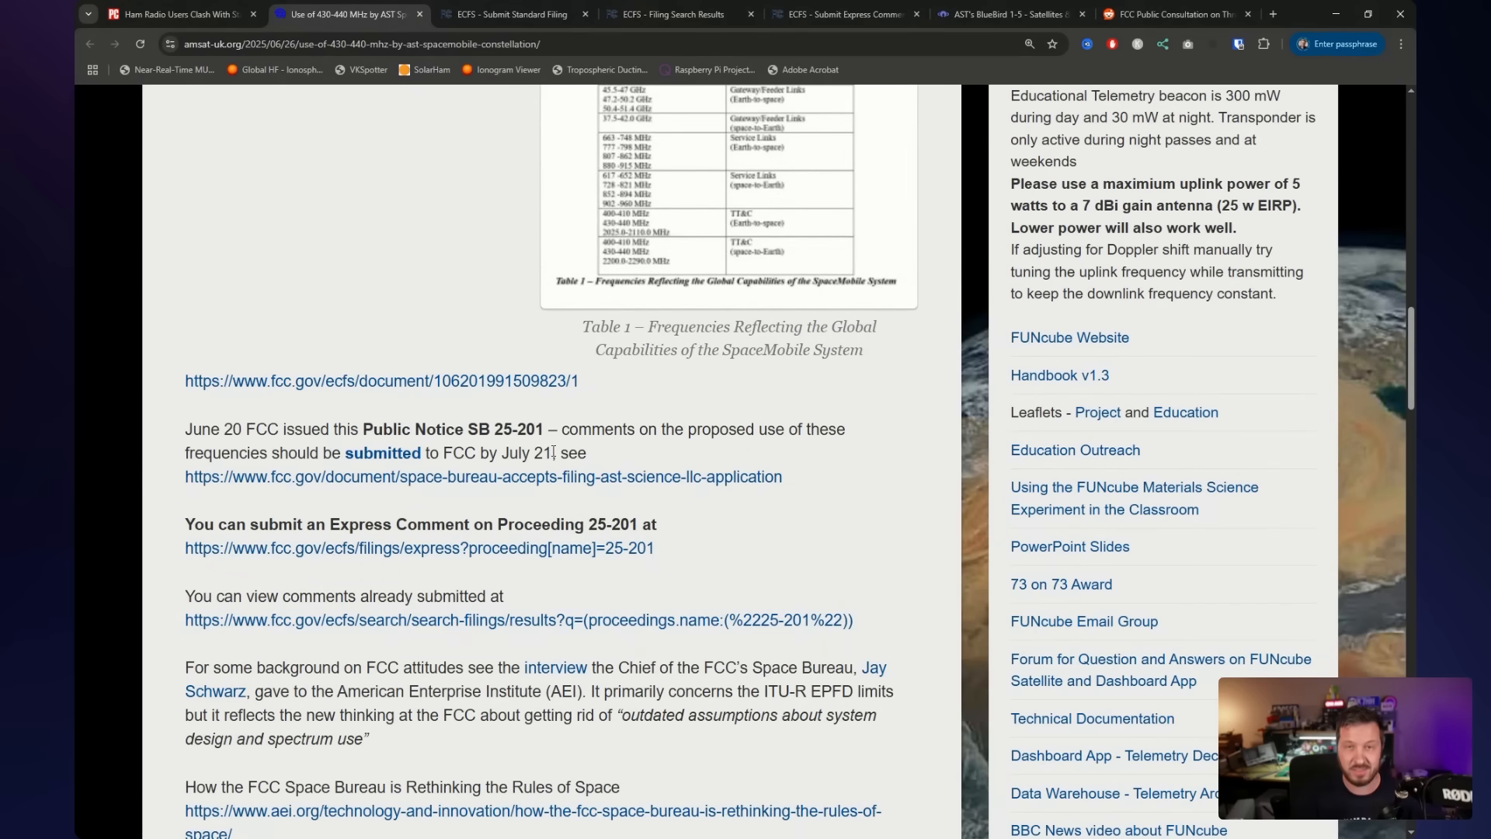
scroll(down, 3)
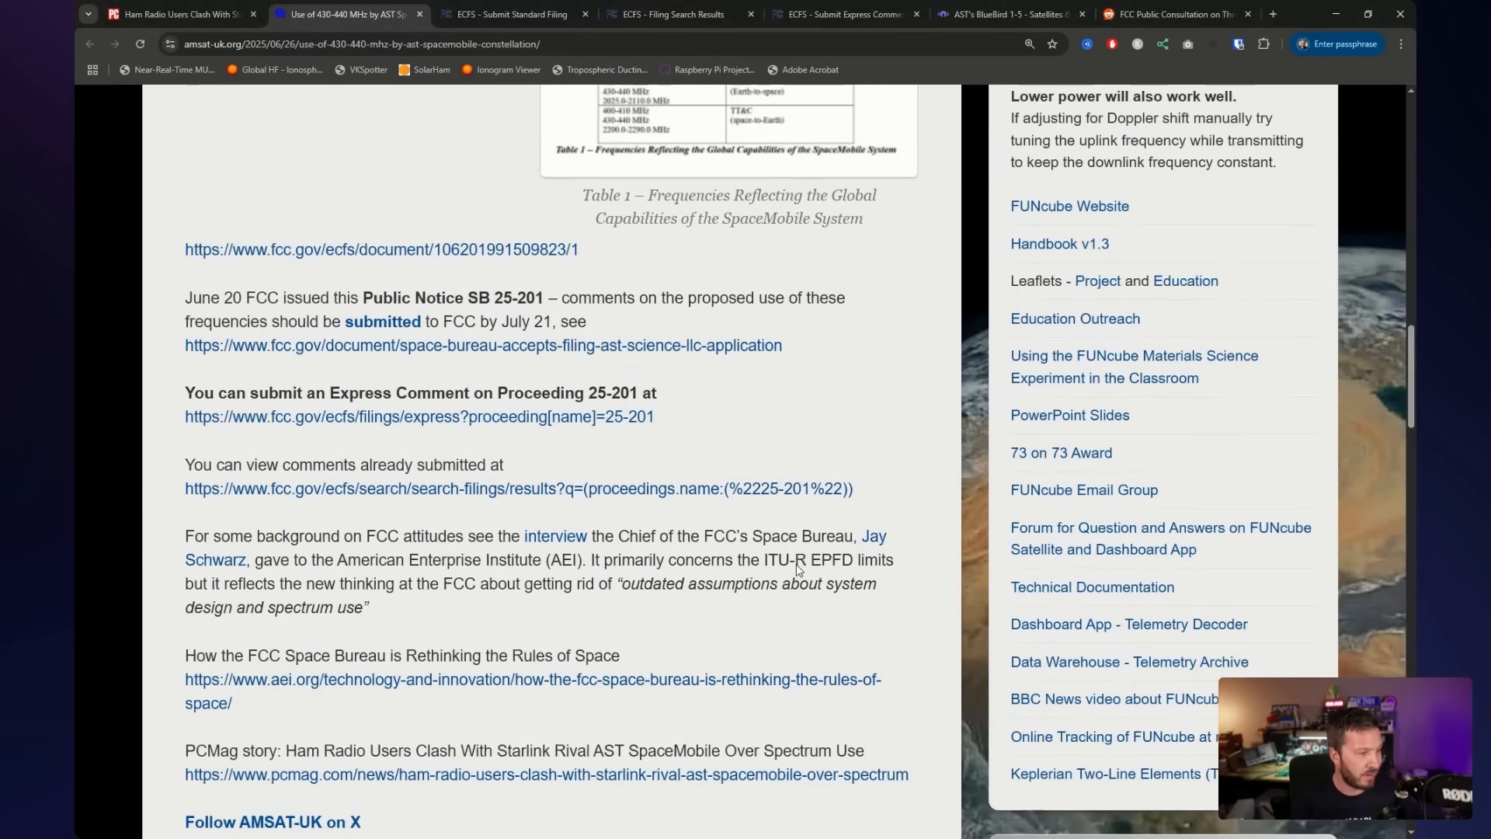
scroll(down, 3)
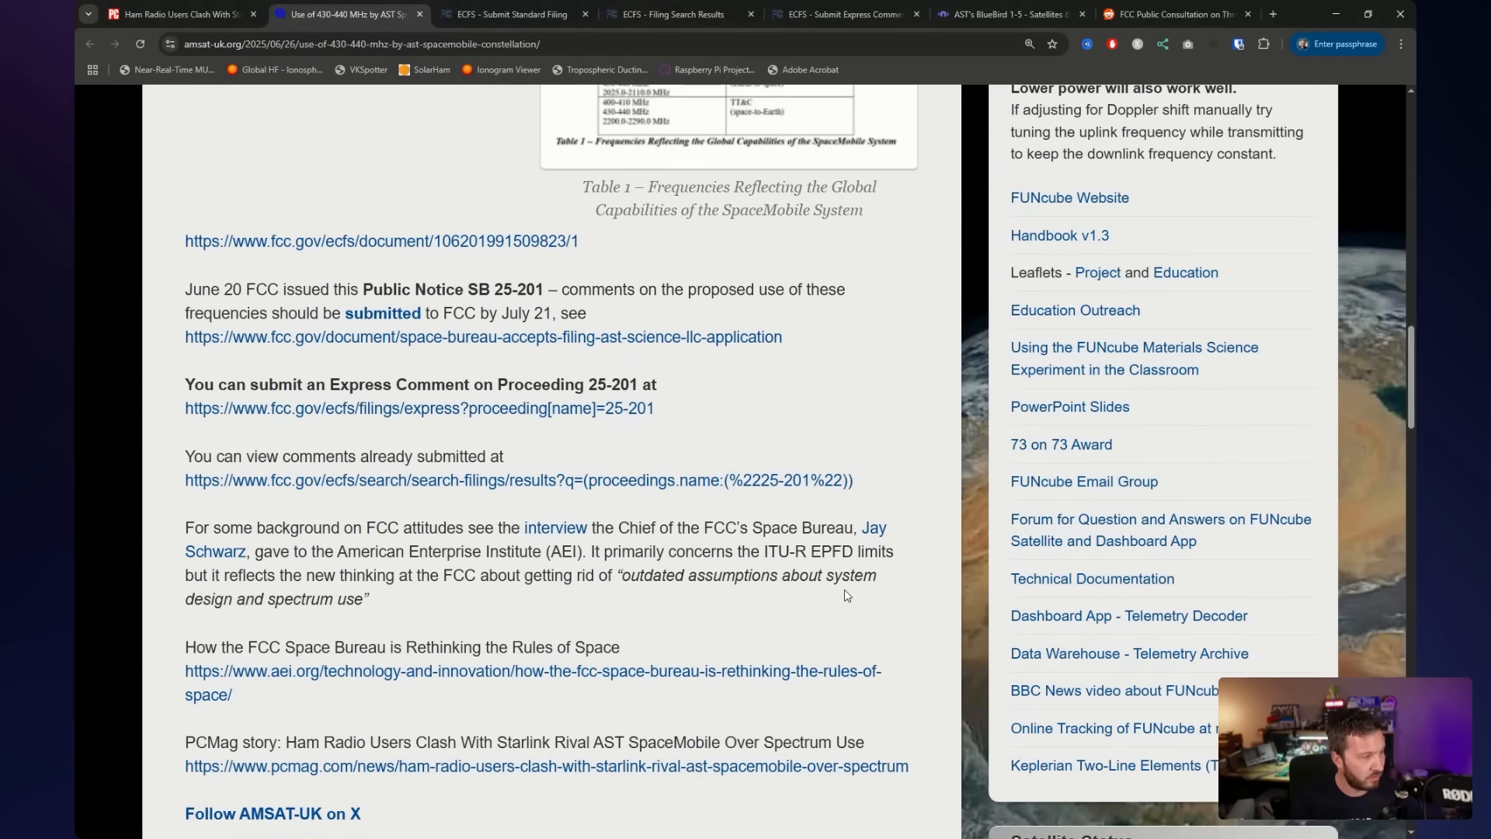
scroll(up, 3)
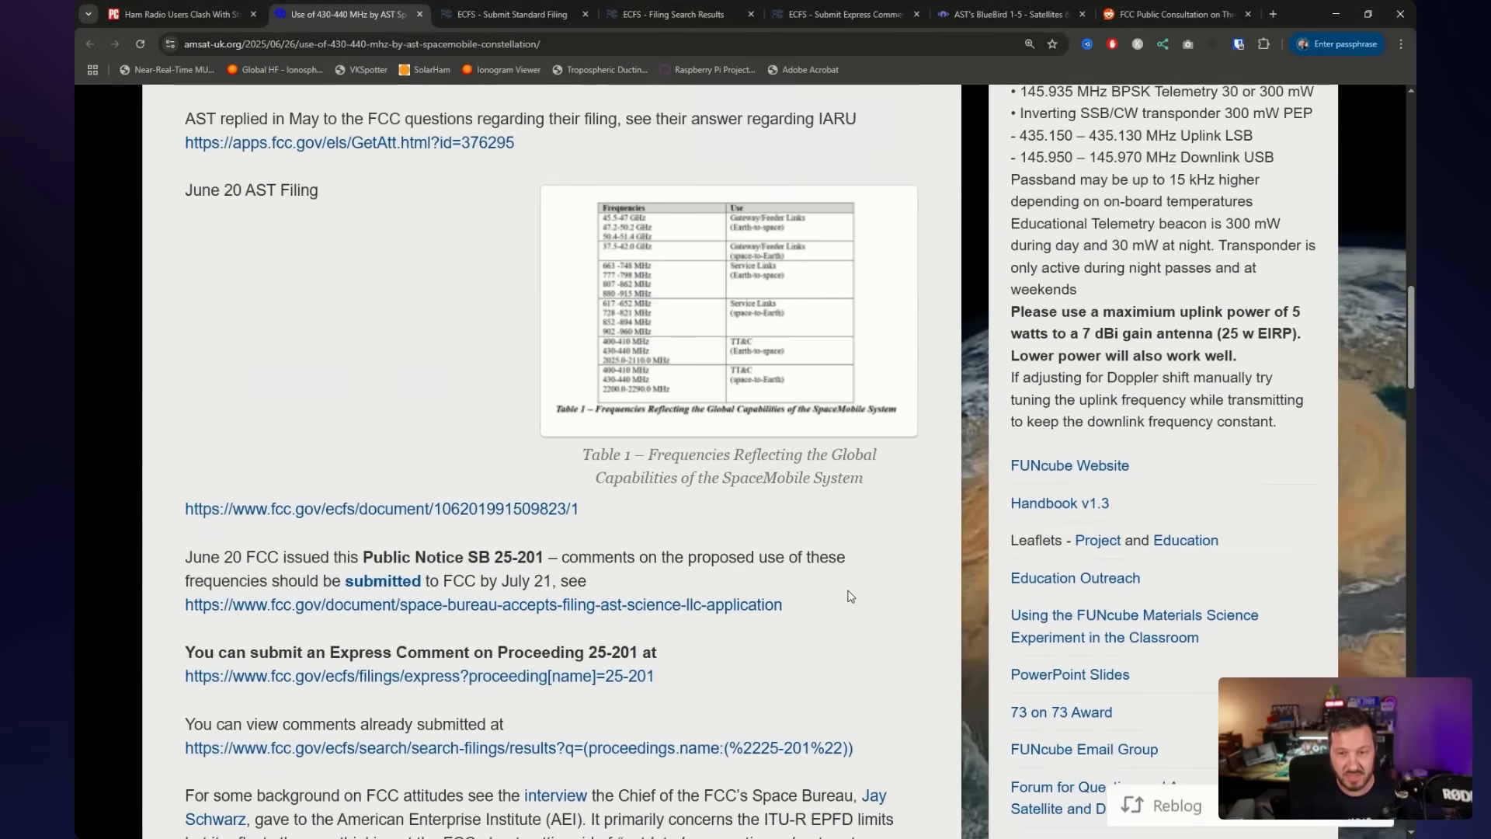
scroll(up, 3)
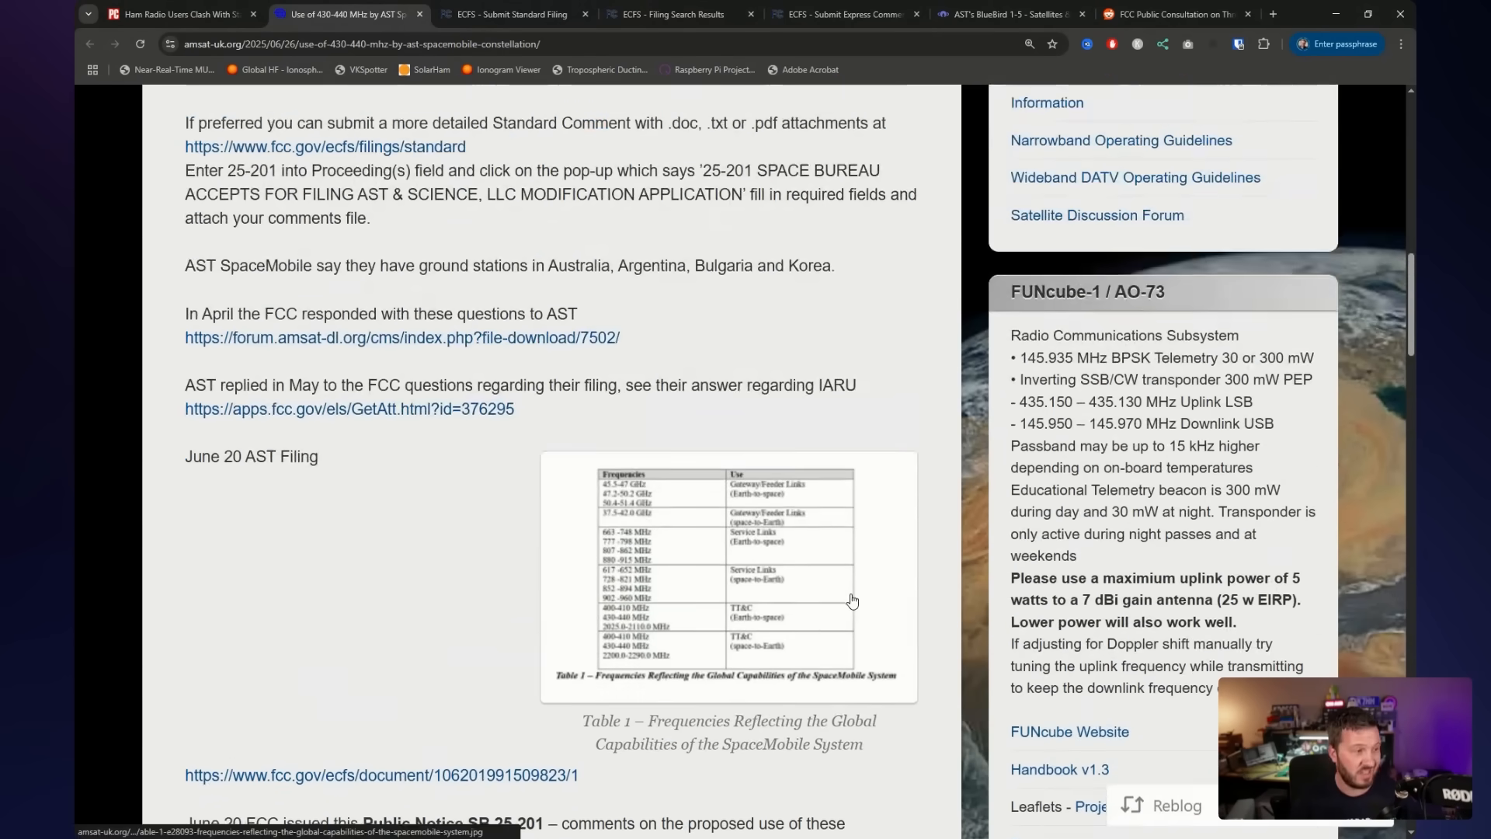
scroll(up, 3)
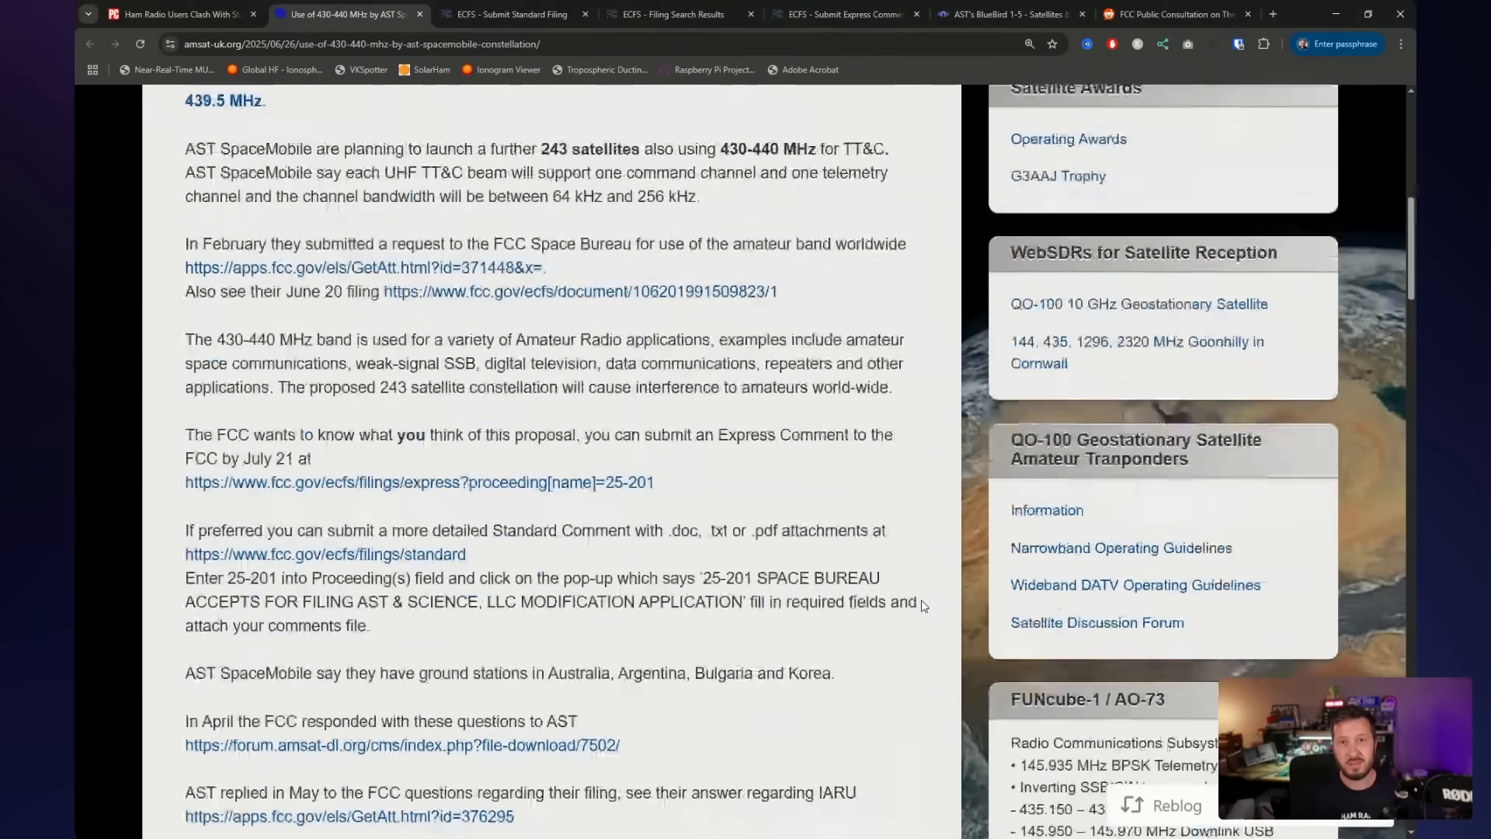
scroll(up, 3)
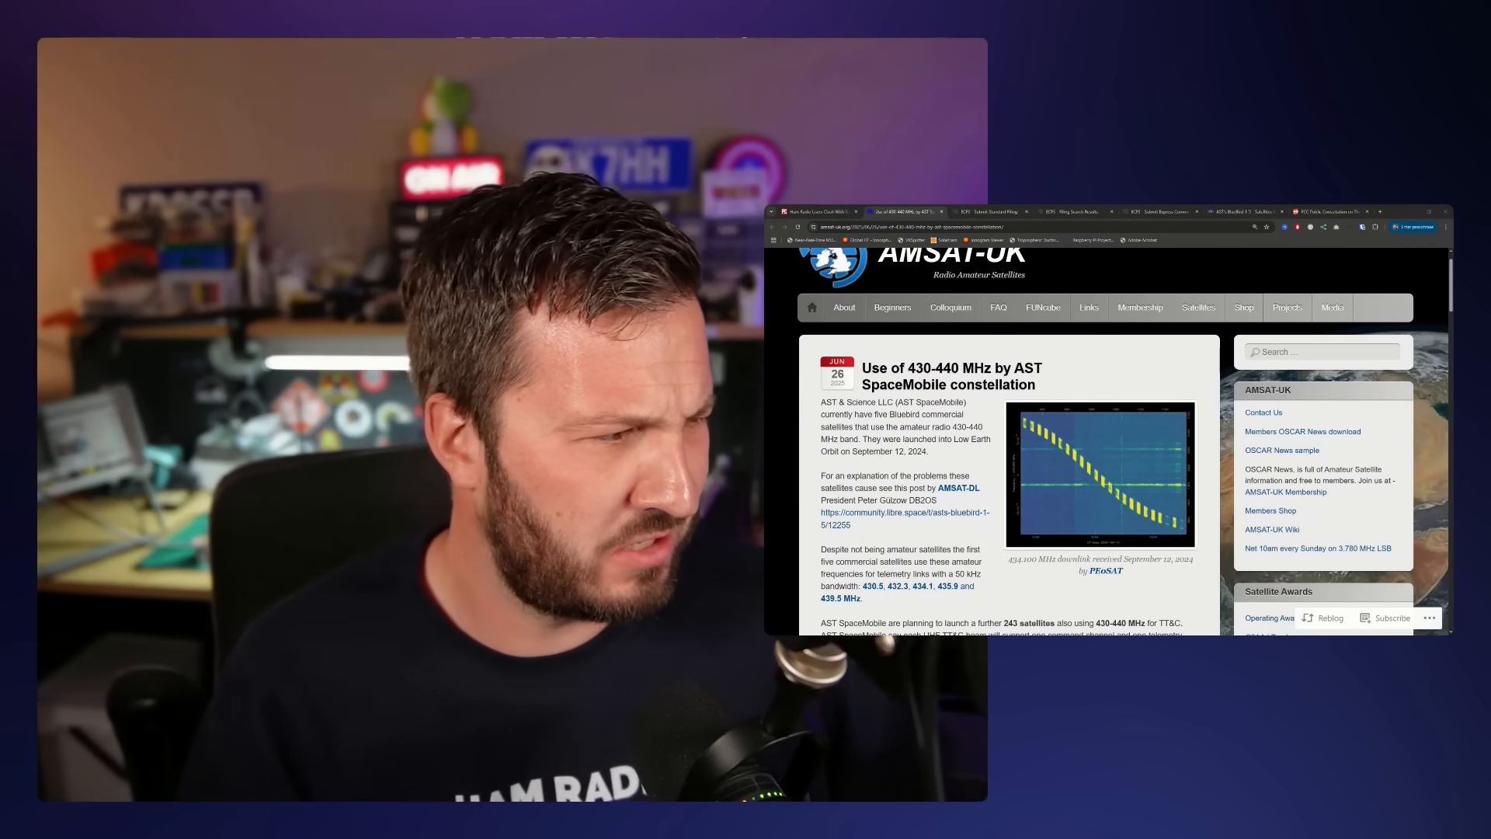
scroll(down, 3)
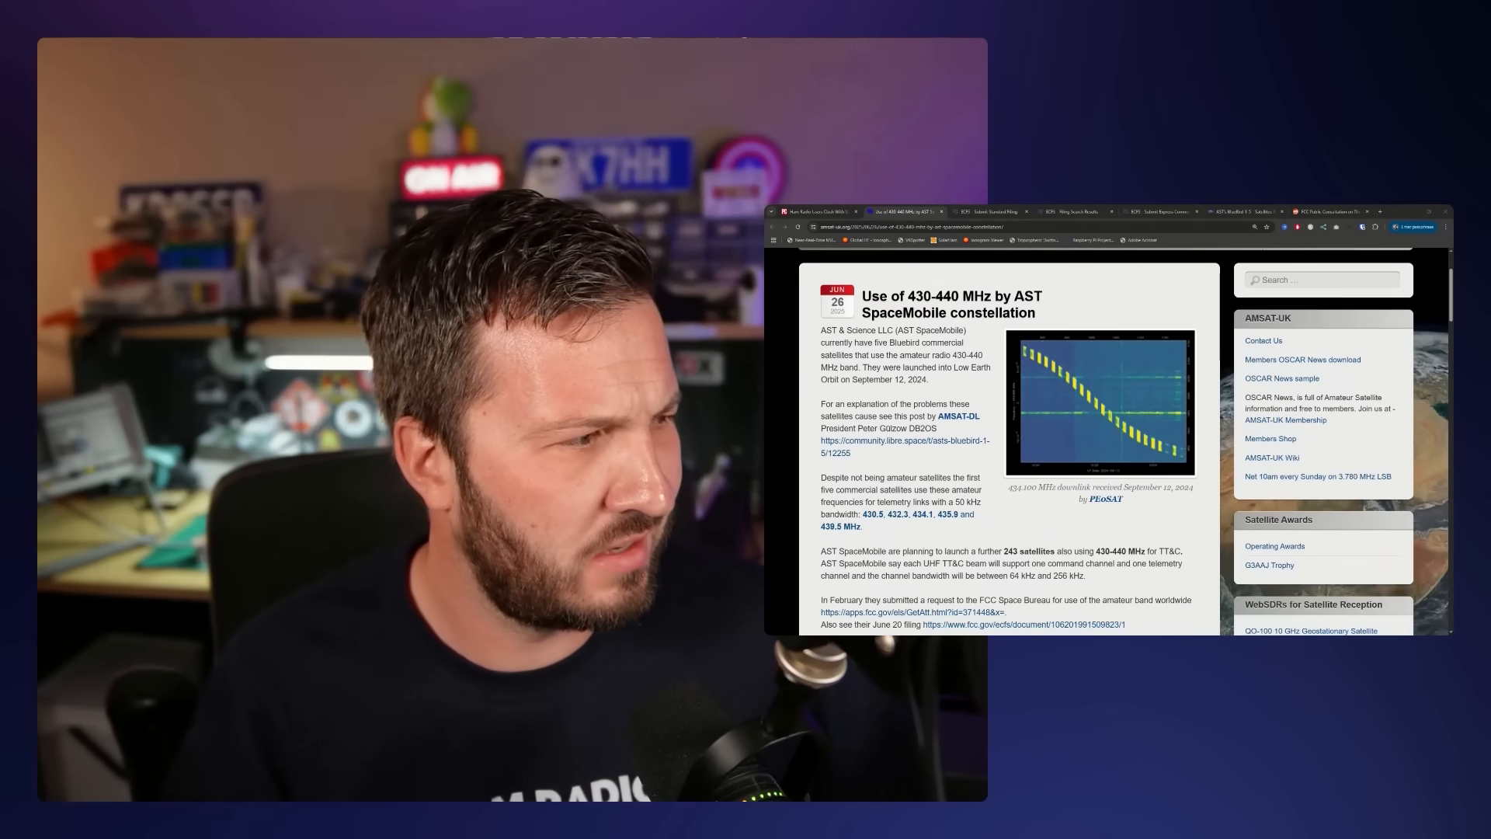